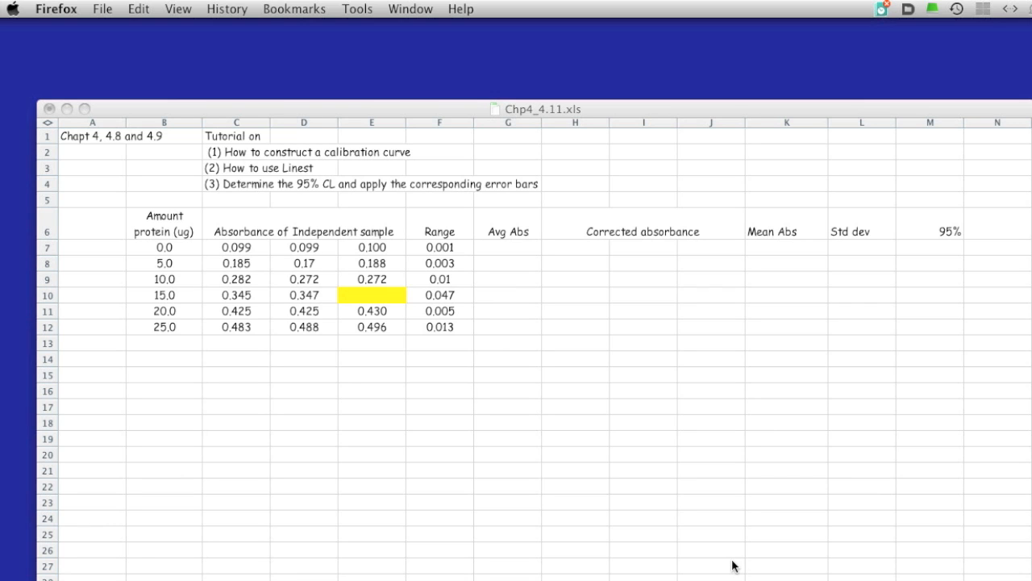
pyautogui.moveTo(564, 249)
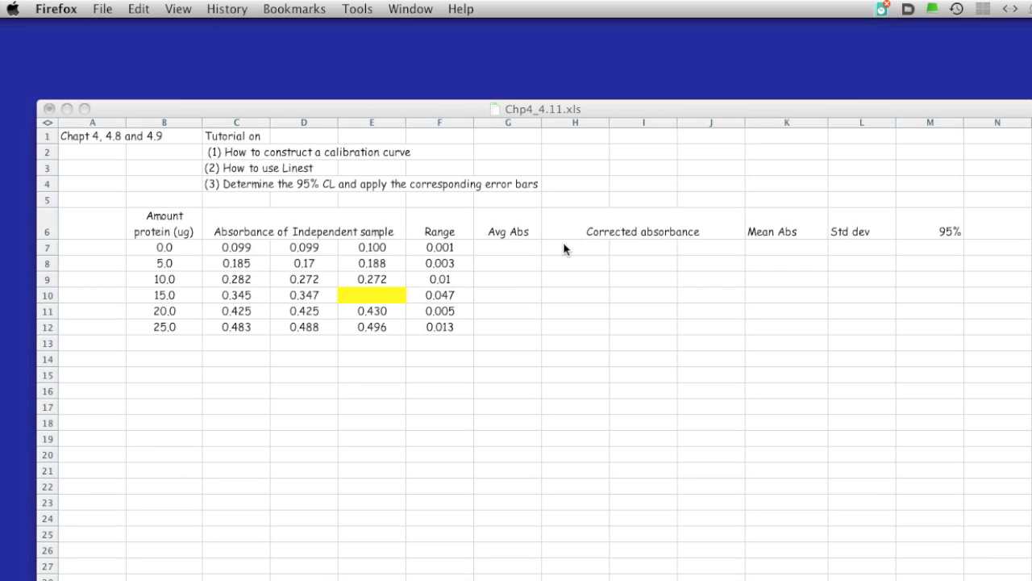
pyautogui.moveTo(571, 292)
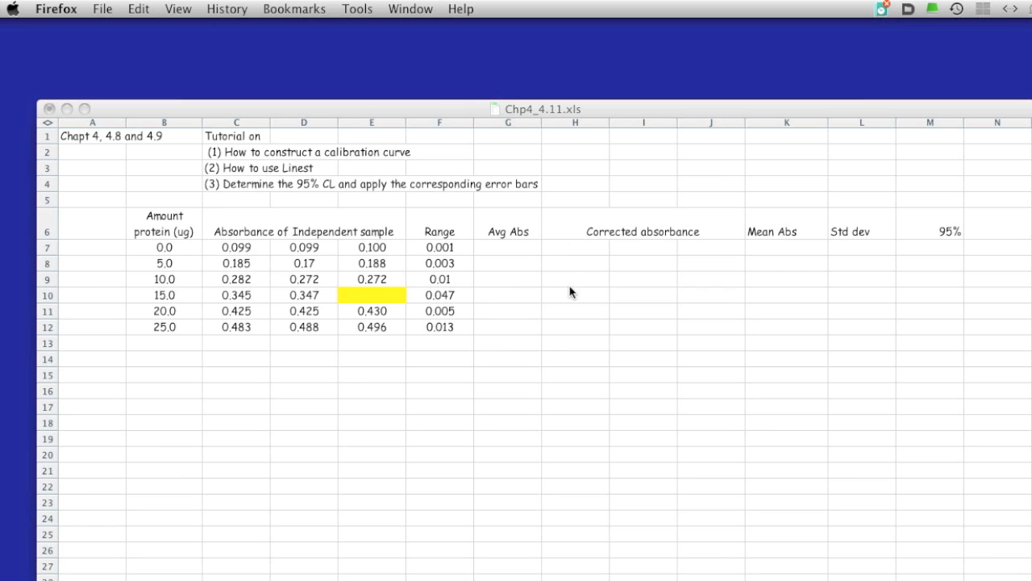
pyautogui.moveTo(606, 250)
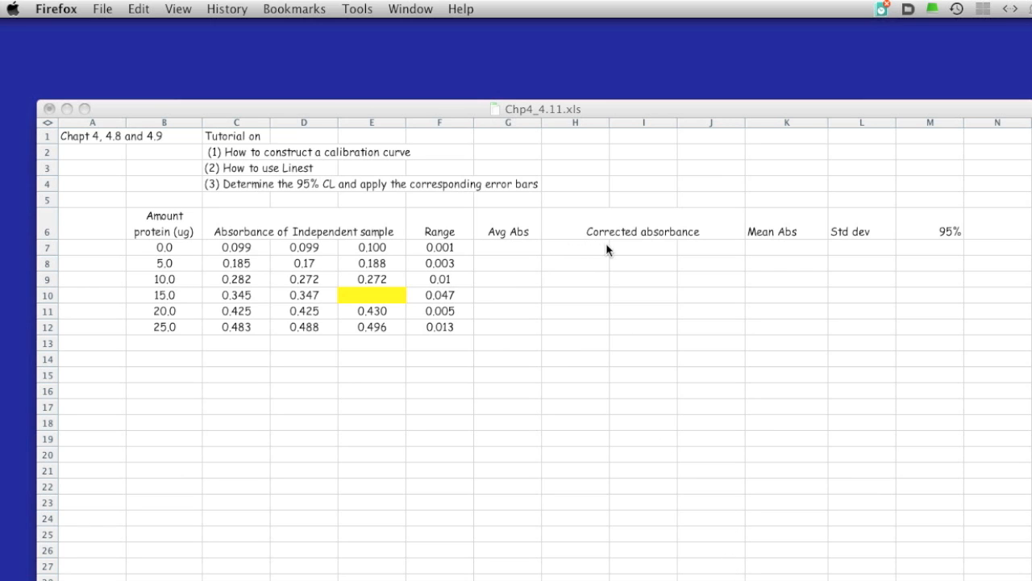
pyautogui.moveTo(531, 251)
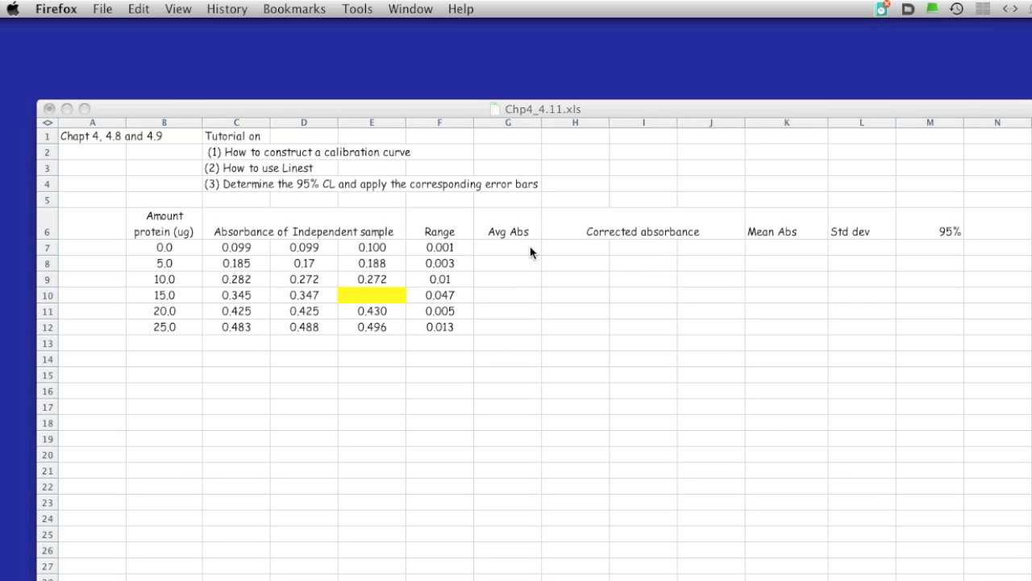
pyautogui.moveTo(335, 270)
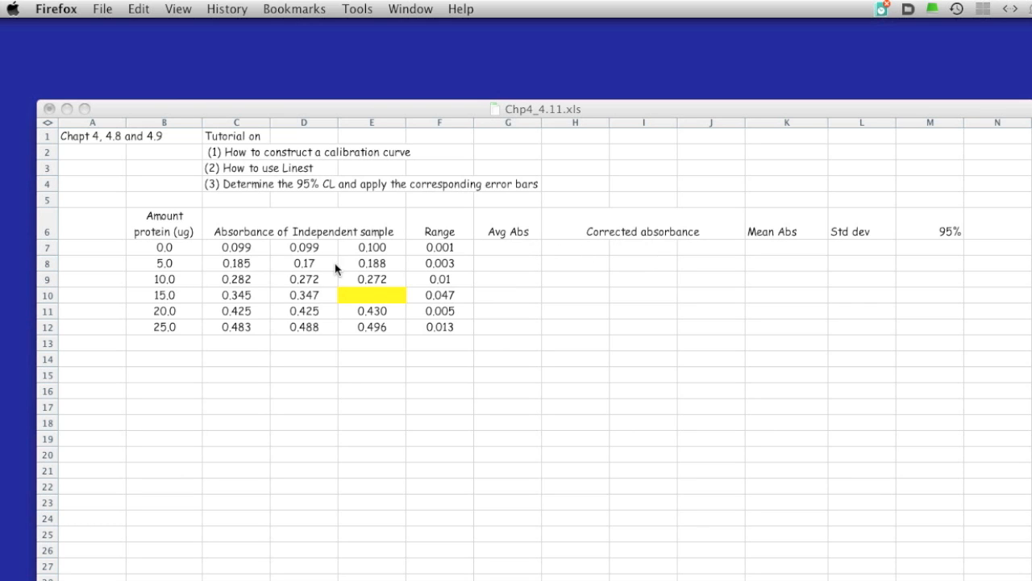
pyautogui.moveTo(237, 268)
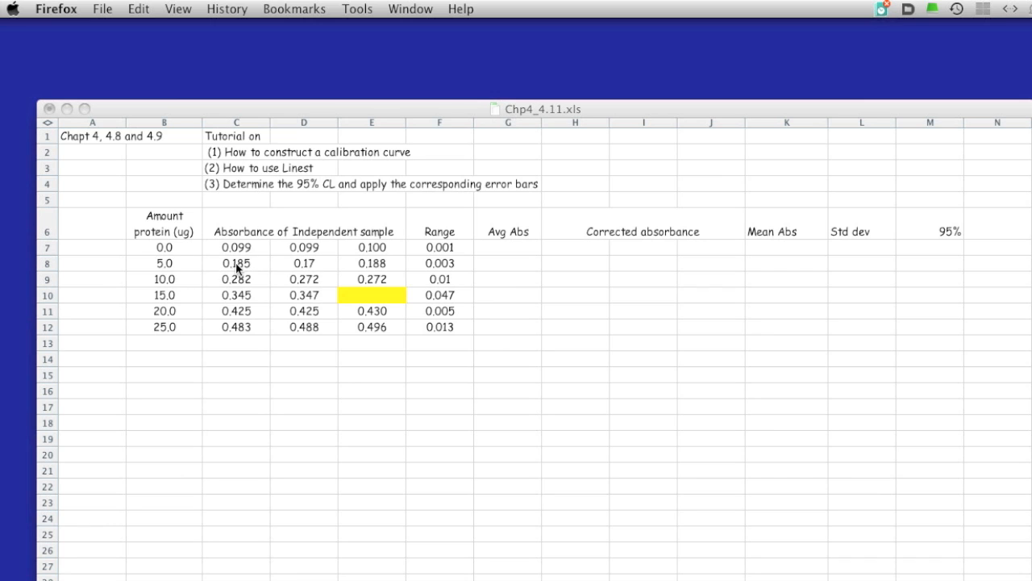
pyautogui.moveTo(212, 251)
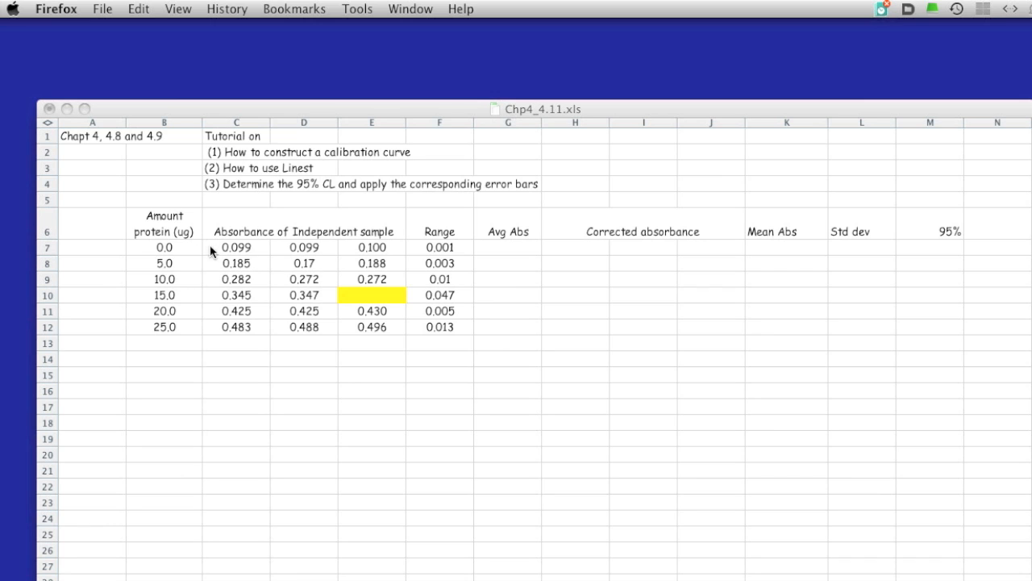
pyautogui.moveTo(230, 255)
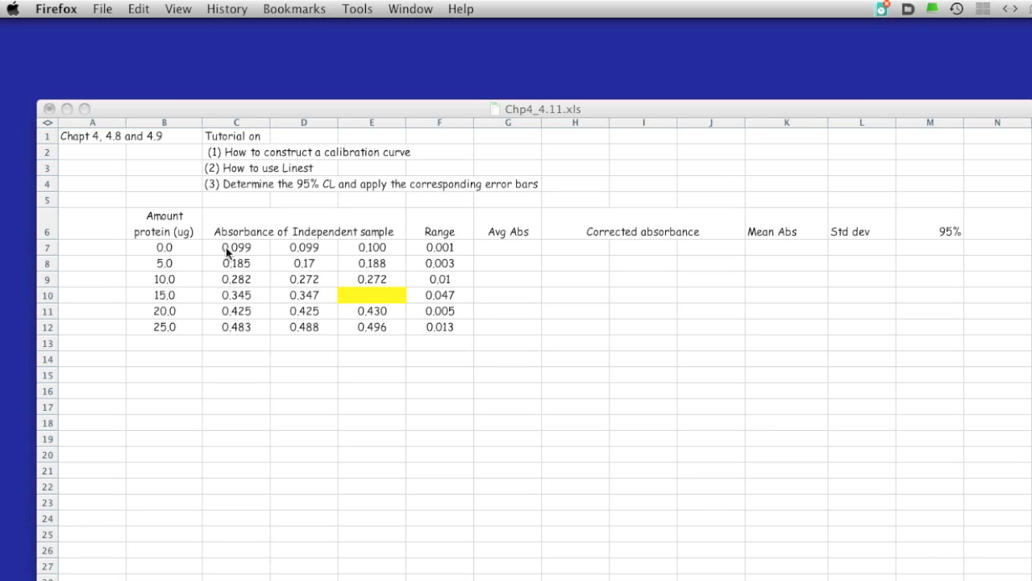
pyautogui.moveTo(497, 249)
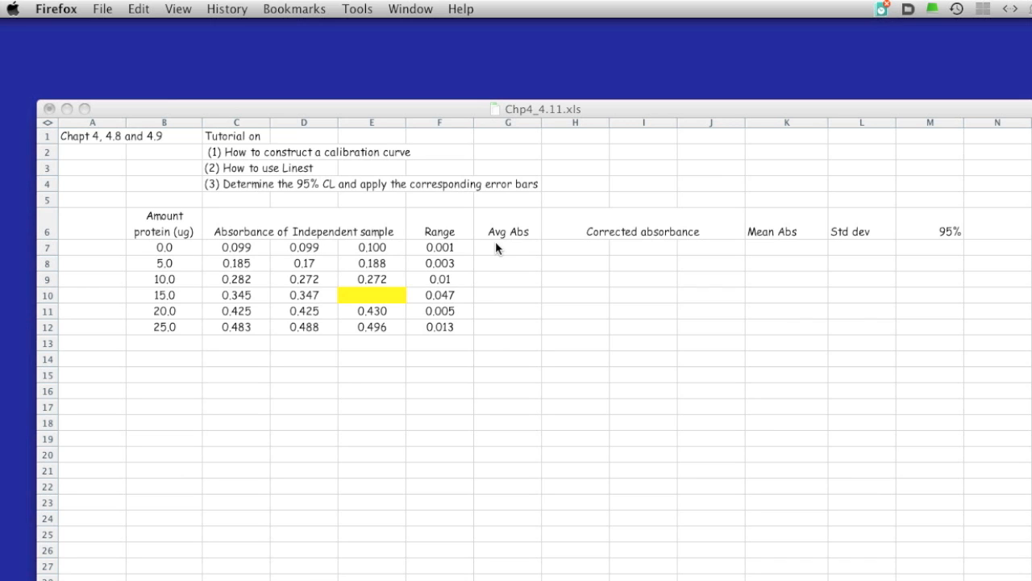
pyautogui.moveTo(229, 255)
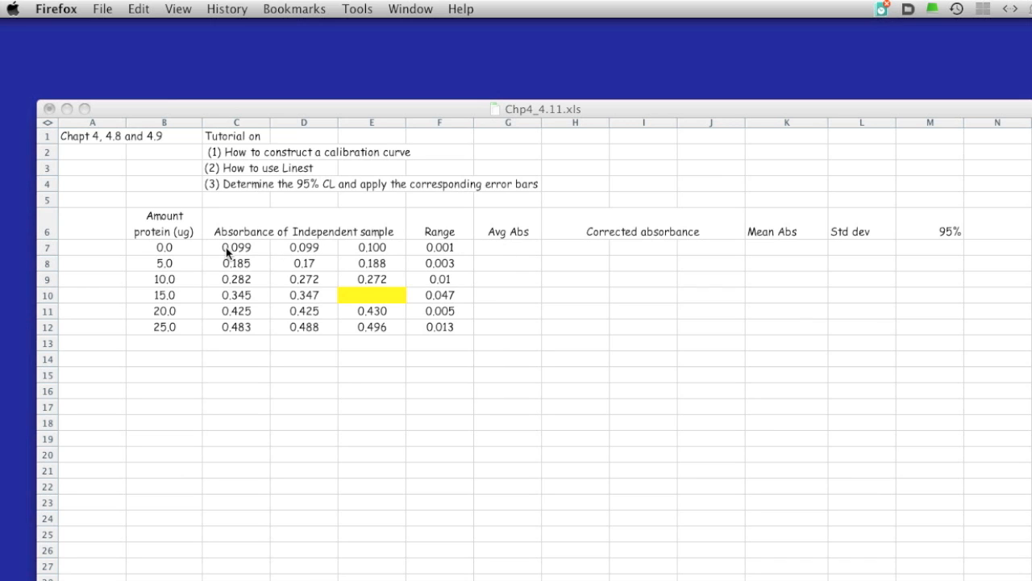
pyautogui.moveTo(387, 255)
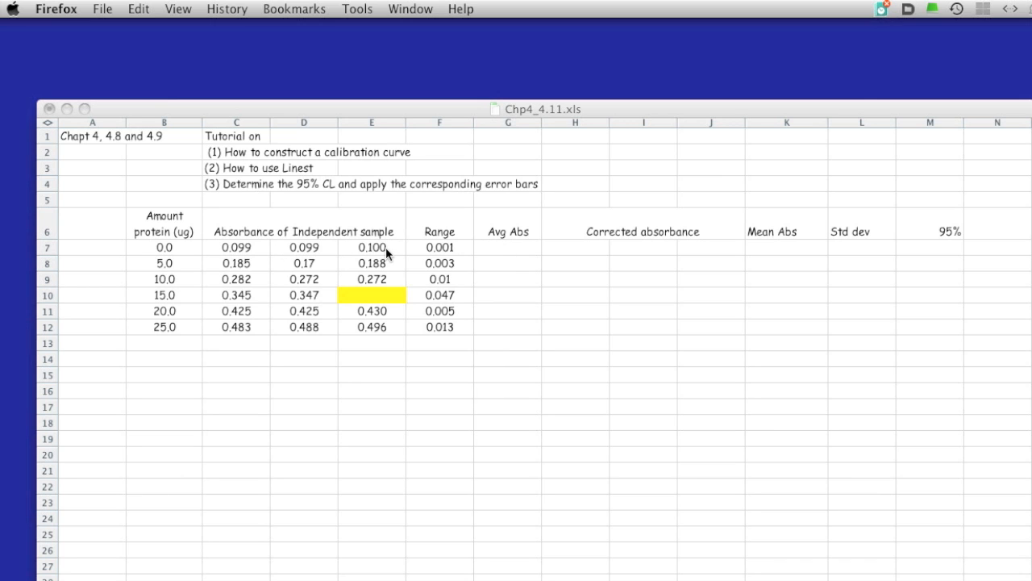
pyautogui.moveTo(516, 252)
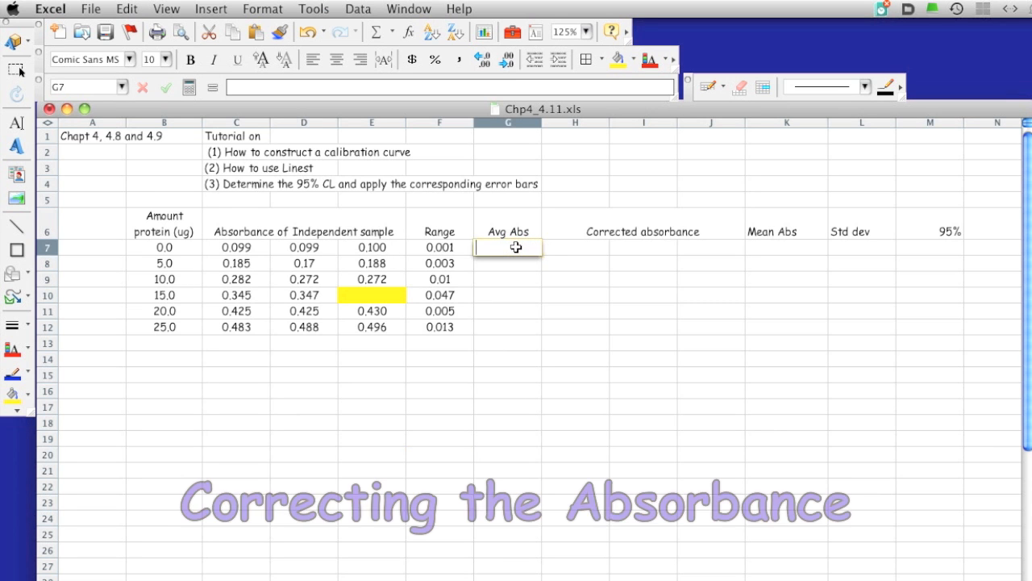
# Average the blank readings in G7 and compute the first corrected absorbance as C7-$G$7, filled to H12
pyautogui.write('=avera')
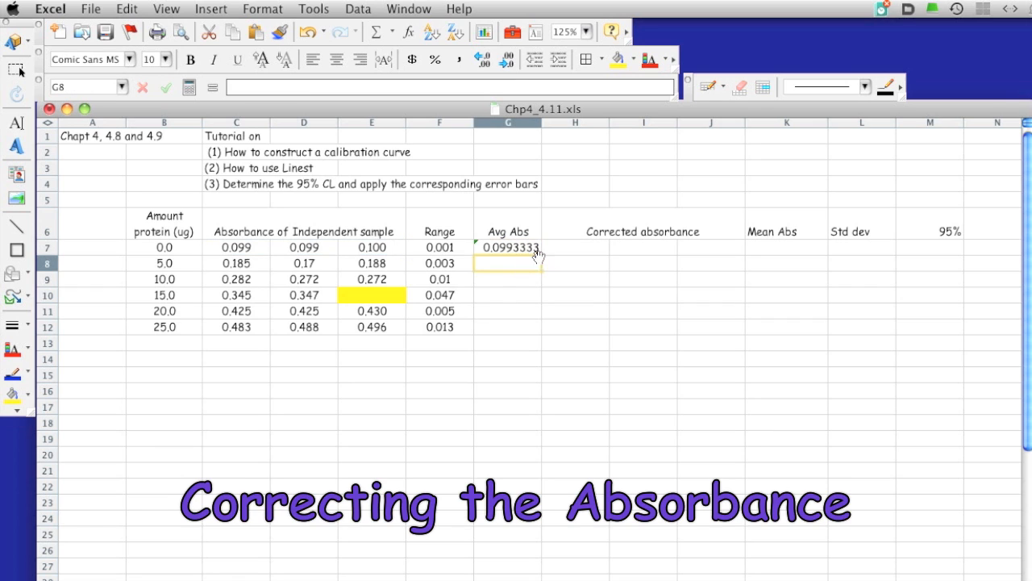
pyautogui.moveTo(292, 289)
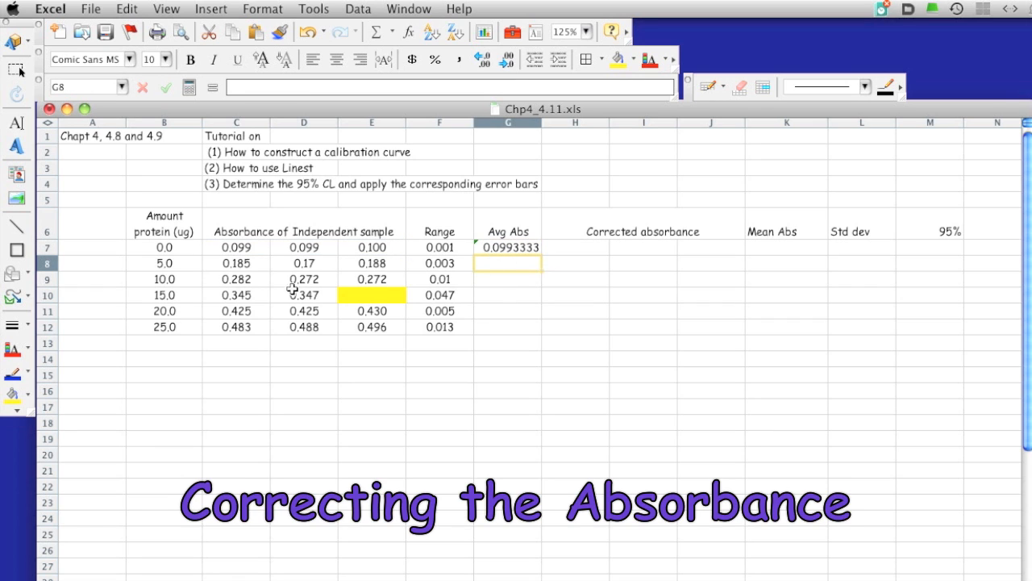
pyautogui.moveTo(578, 247)
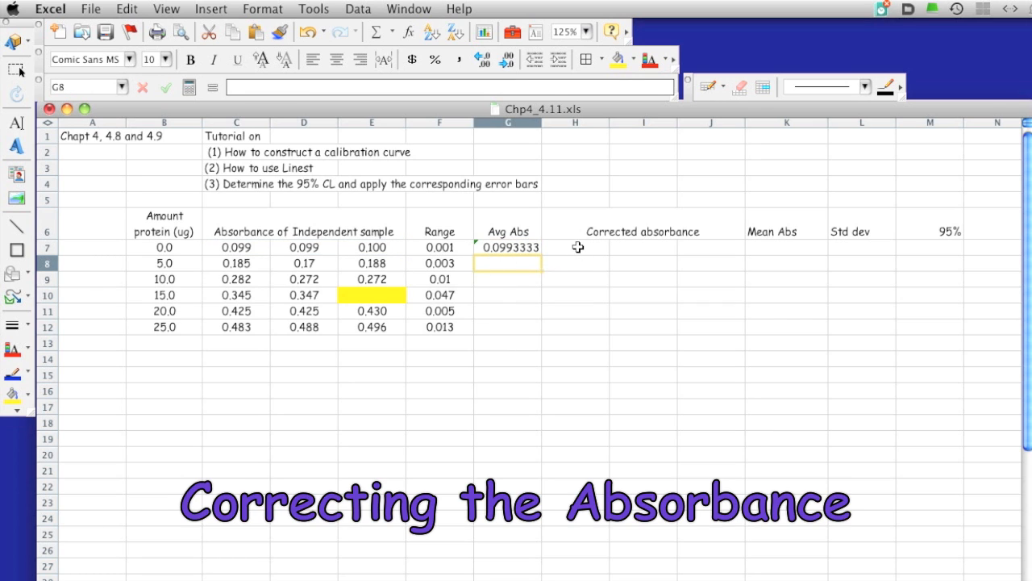
pyautogui.write('=')
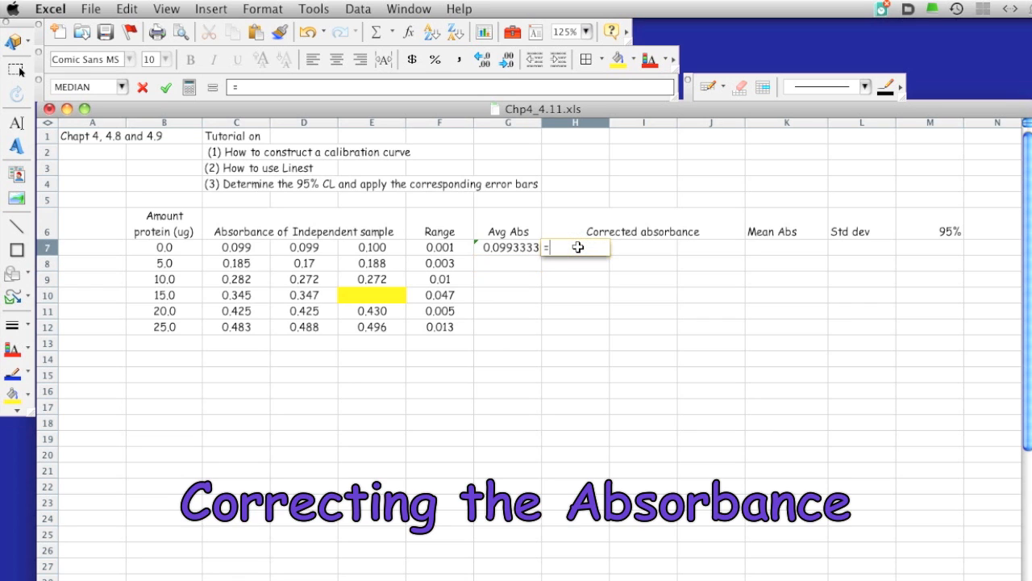
pyautogui.click(236, 247)
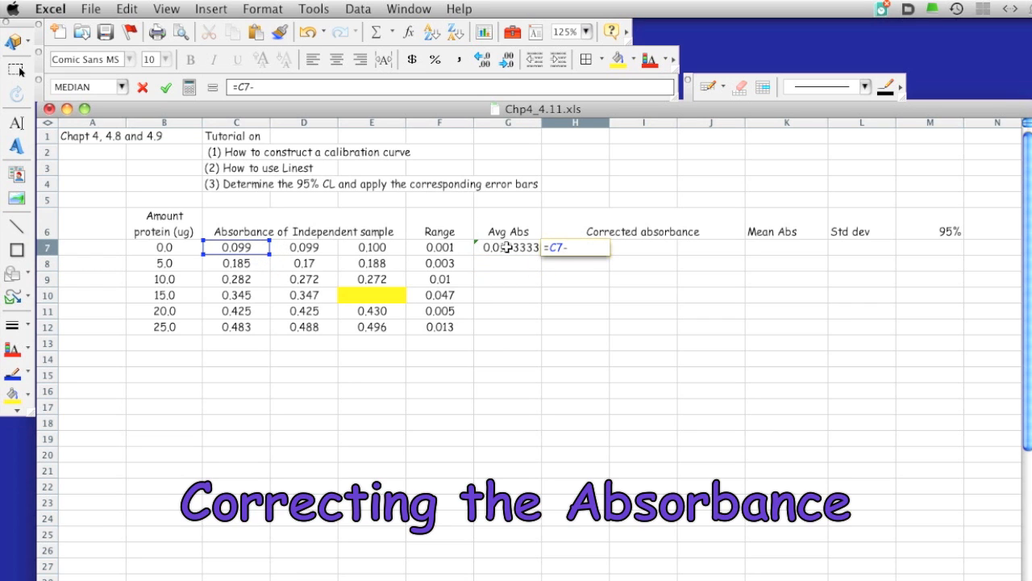
pyautogui.click(508, 247)
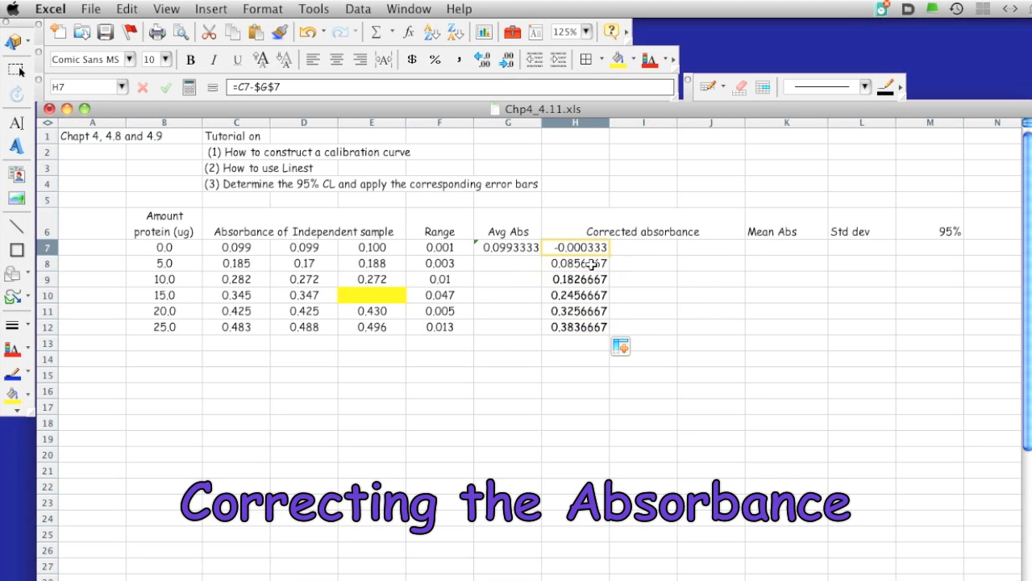
pyautogui.click(576, 263)
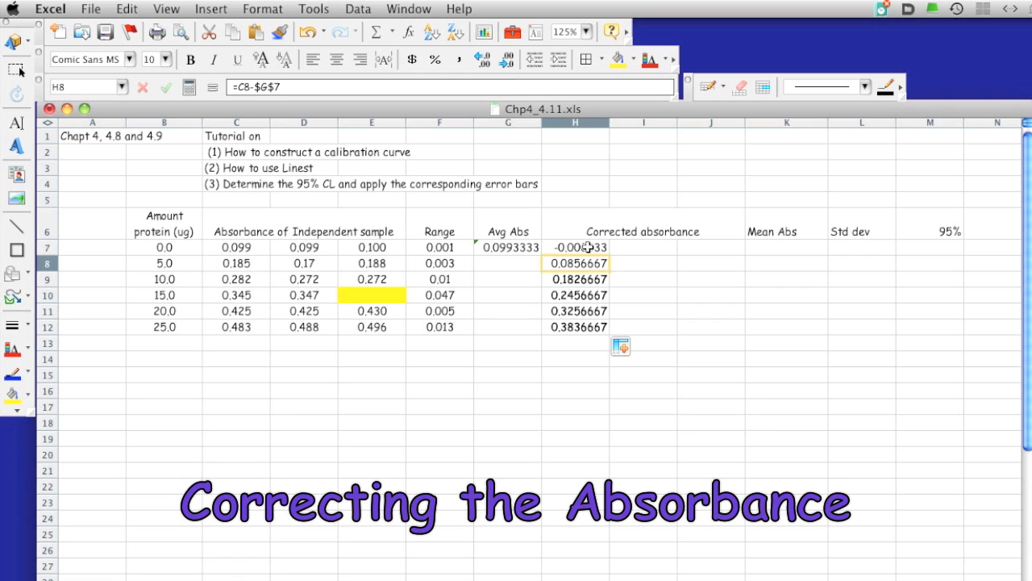
pyautogui.moveTo(249, 248)
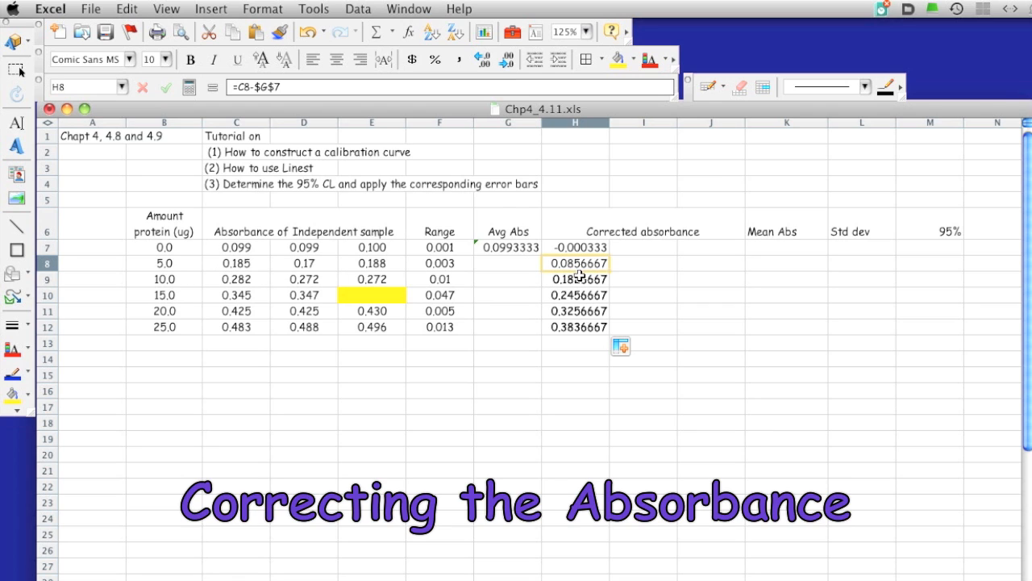
pyautogui.click(574, 247)
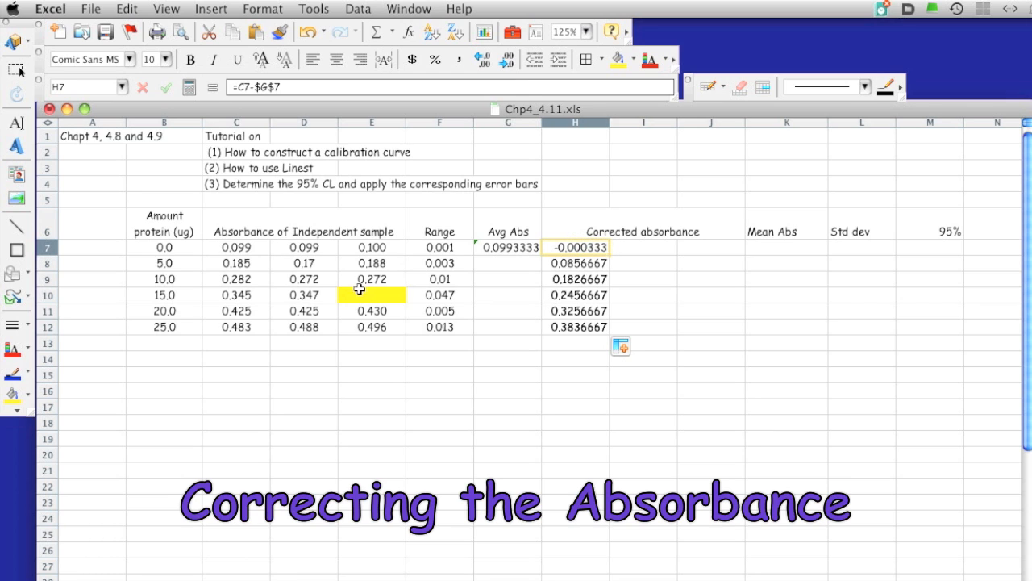
pyautogui.moveTo(332, 271)
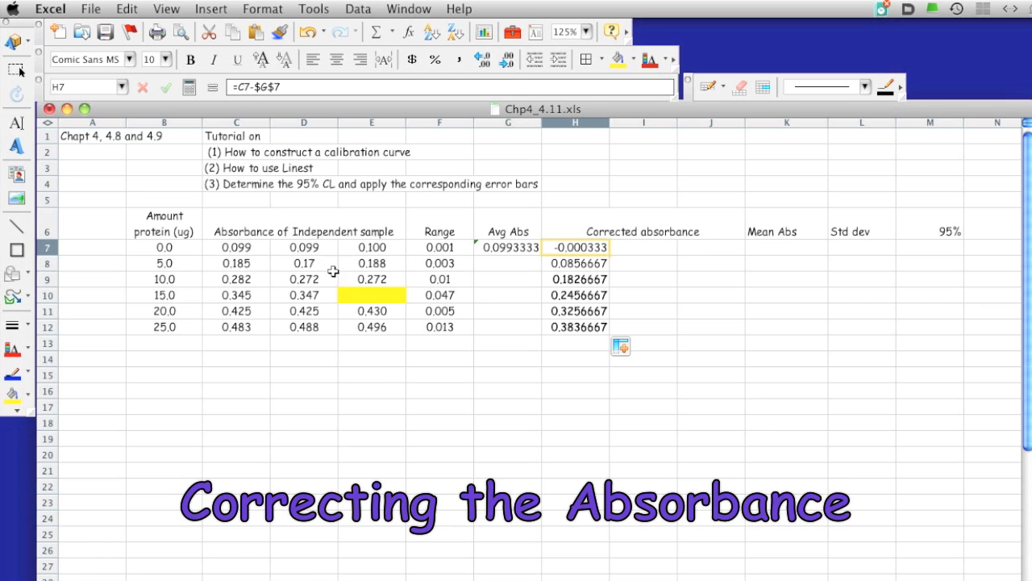
pyautogui.moveTo(629, 237)
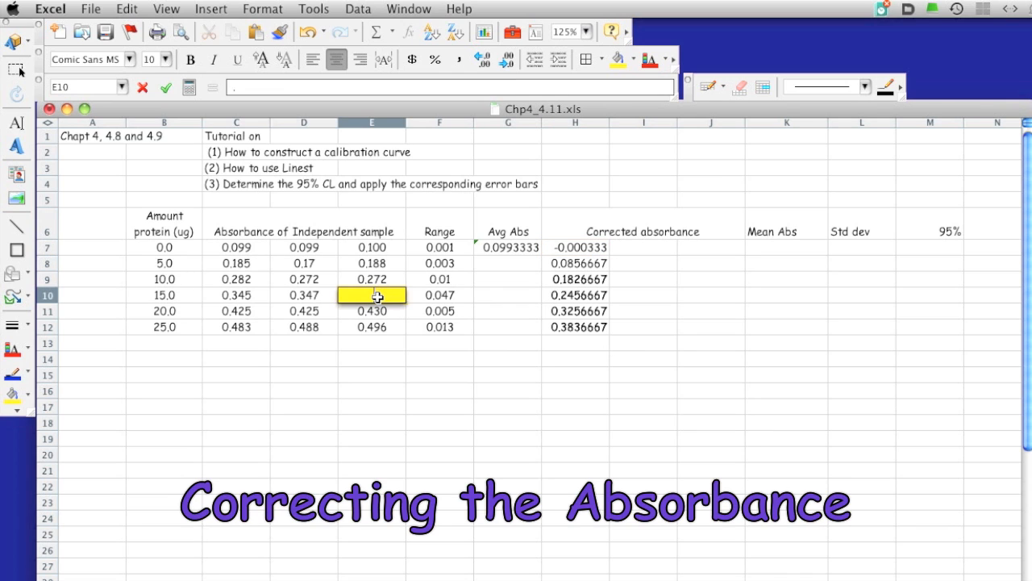
# Enter 0.392 as the missing 15 µg reading and fill corrected absorbances down columns I and J
pyautogui.write('.392')
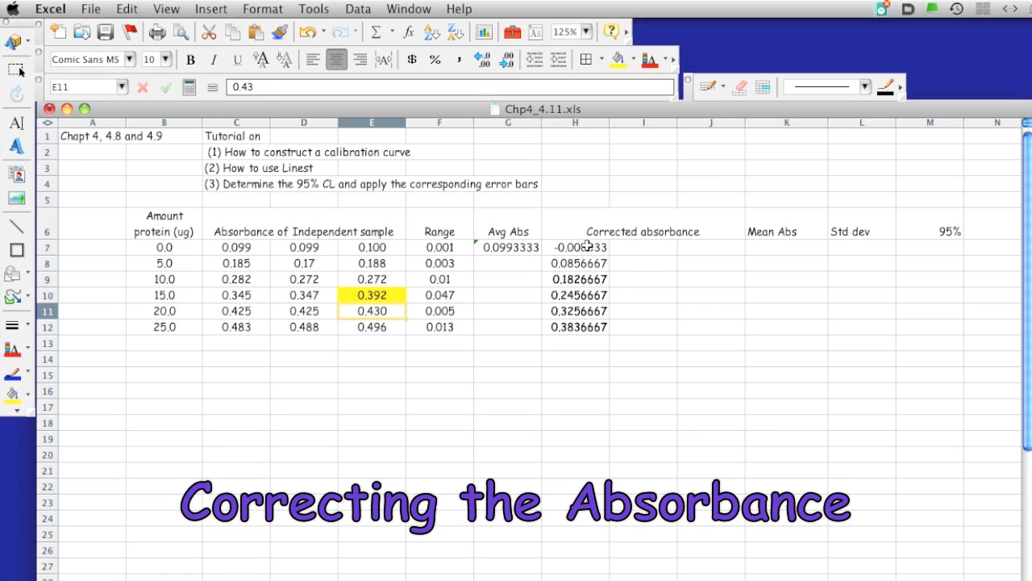
pyautogui.click(574, 246)
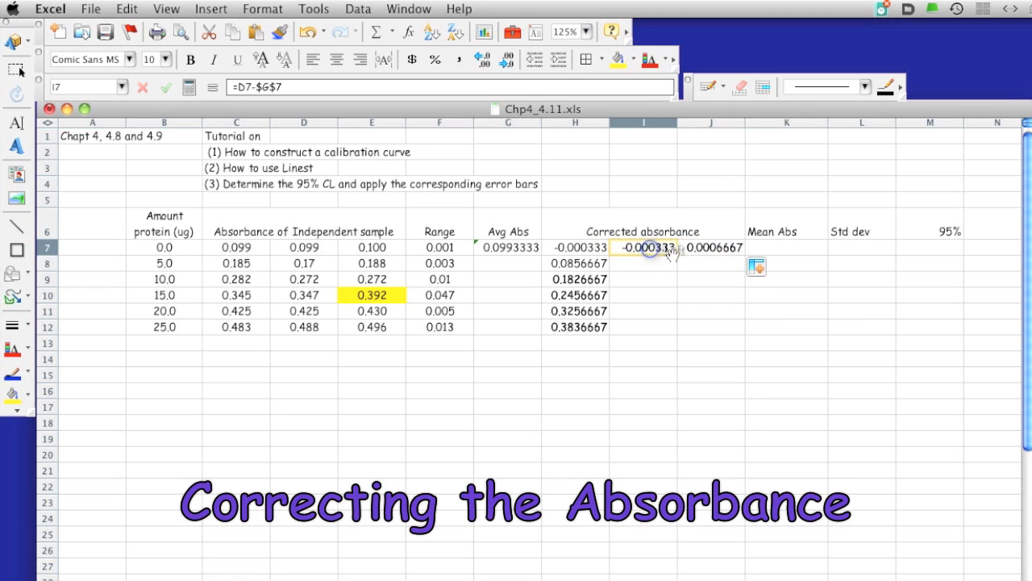
pyautogui.moveTo(643, 248); pyautogui.dragTo(644, 326)
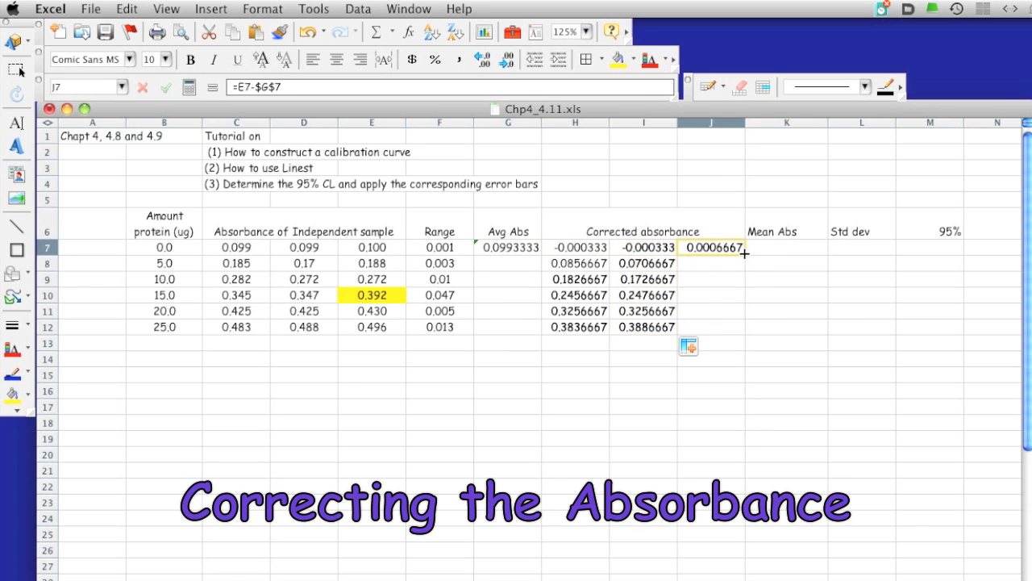
pyautogui.moveTo(744, 252); pyautogui.dragTo(744, 326)
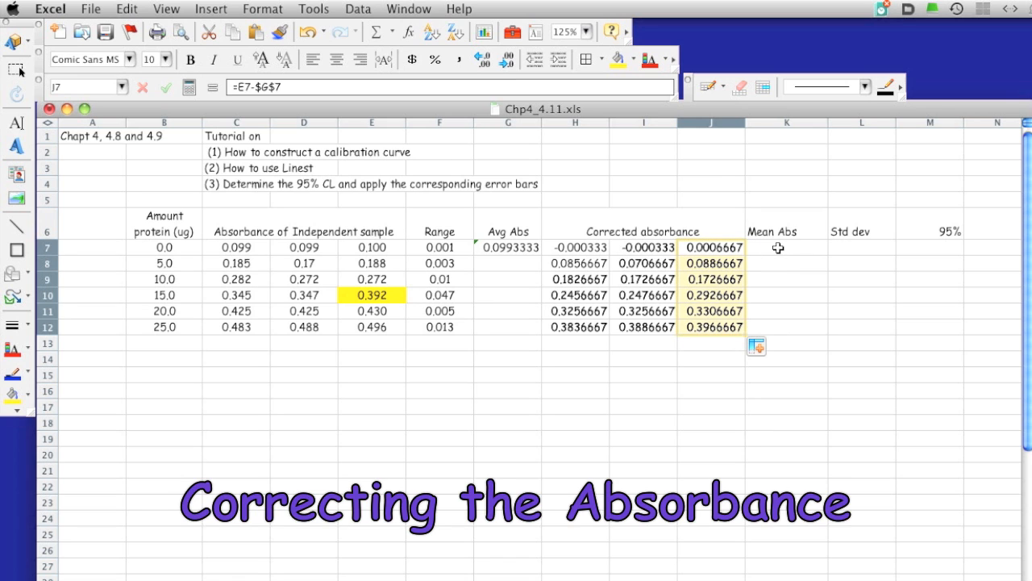
# Compute Mean Abs in K7 as AVERAGE(H7:J7) and fill it down to K12
pyautogui.click(787, 246)
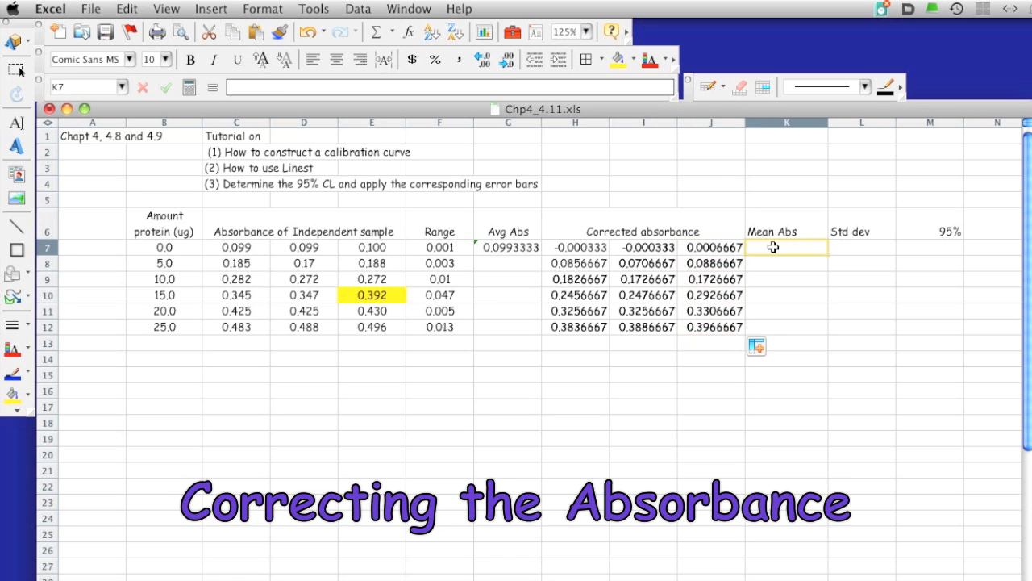
pyautogui.write('=')
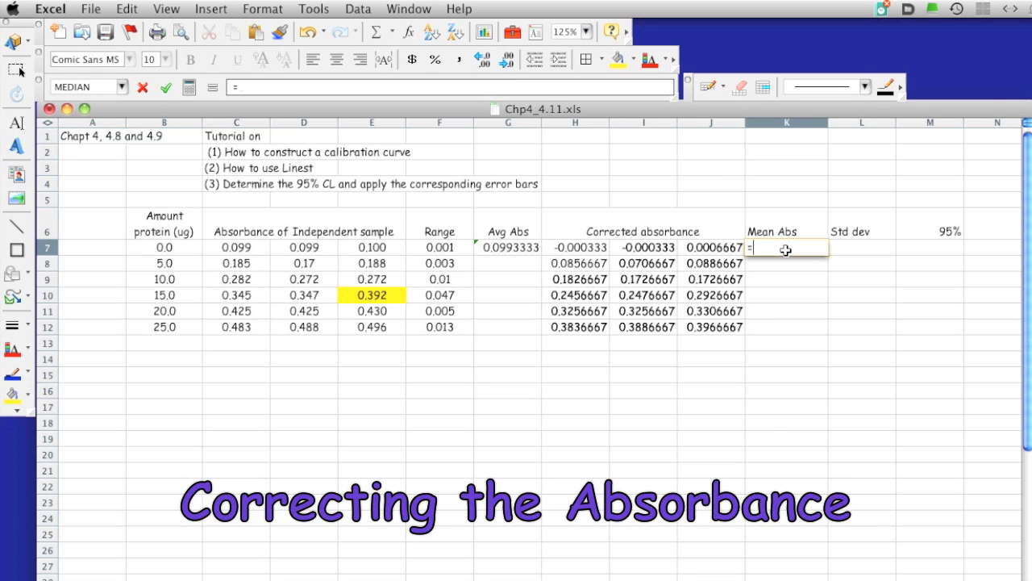
pyautogui.write('average(')
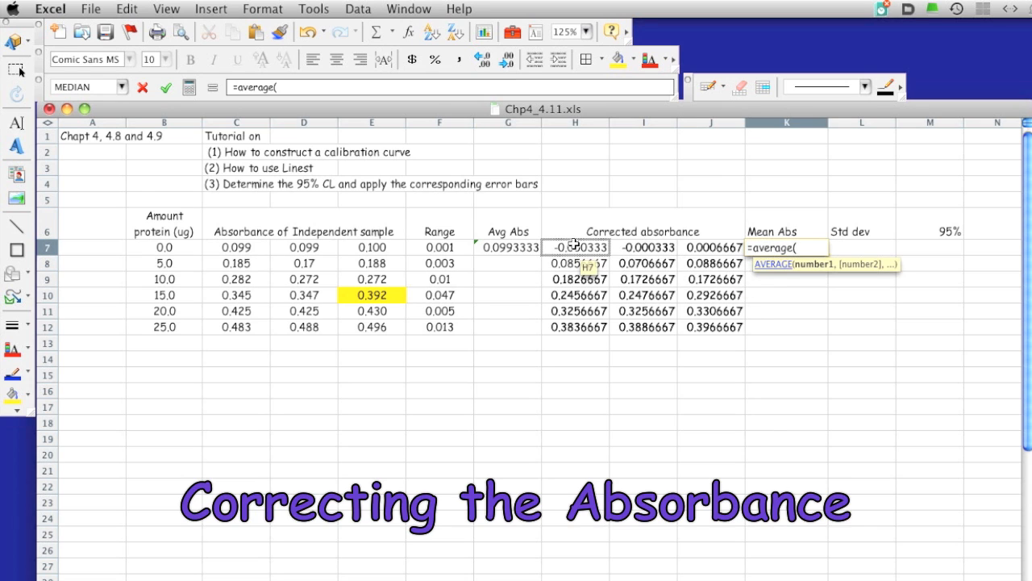
pyautogui.moveTo(575, 247); pyautogui.dragTo(713, 247)
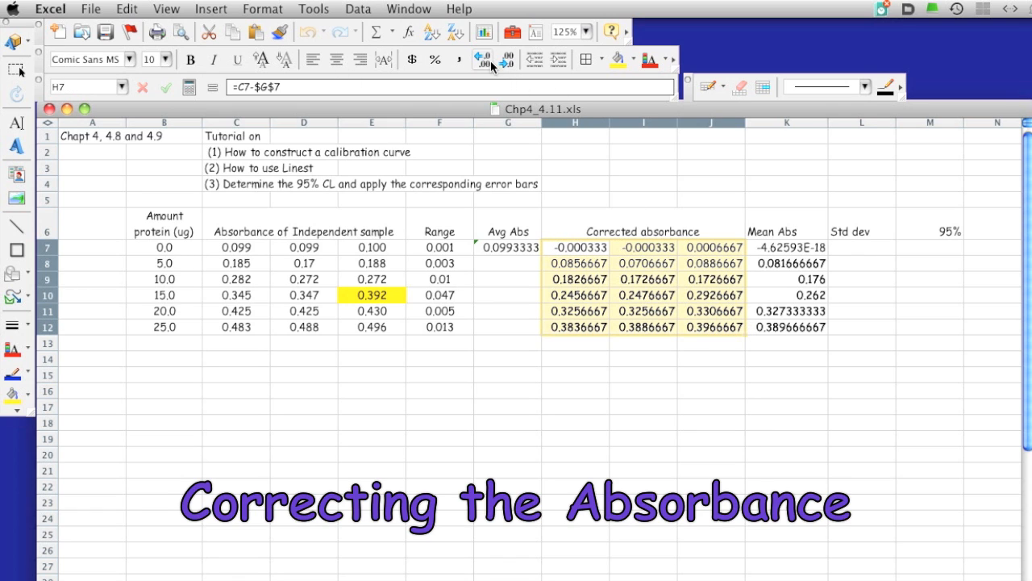
# Trim the corrected absorbances H7:J12 to four decimal places
pyautogui.click(509, 59)
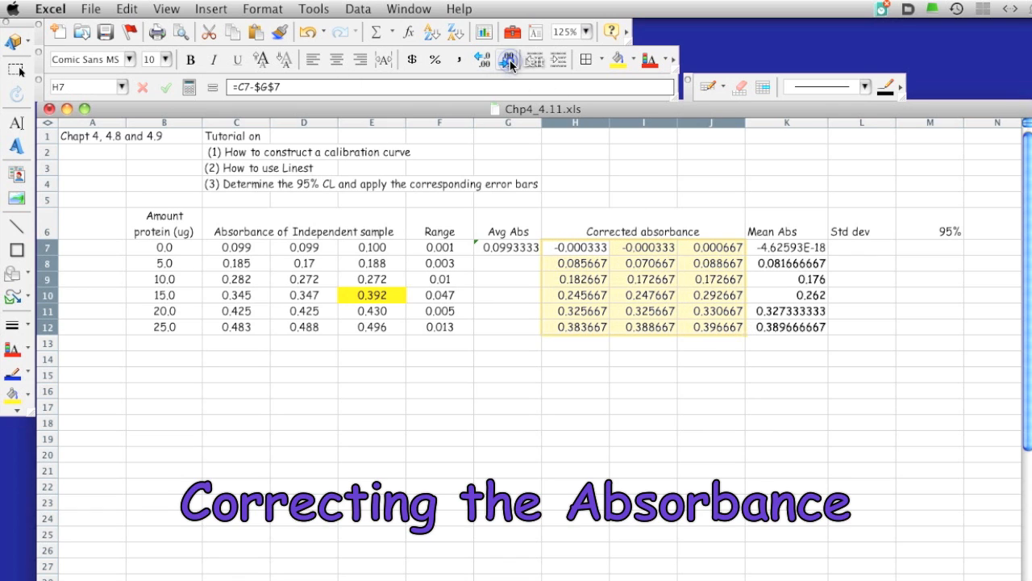
pyautogui.click(508, 59)
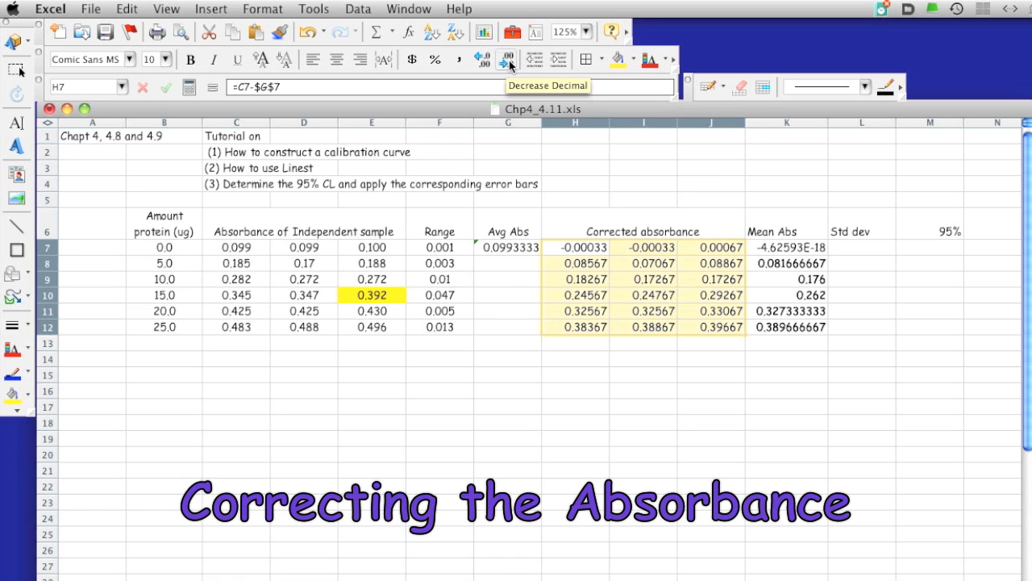
pyautogui.click(507, 58)
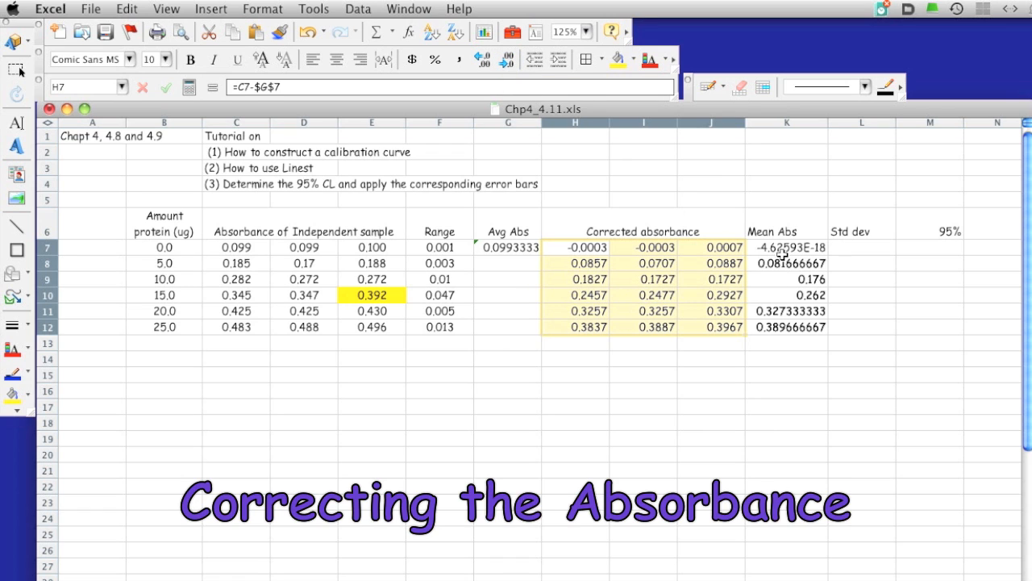
# Format Mean Abs K7:K12 as Scientific and select protein amounts with Mean Abs for charting
pyautogui.click(787, 248)
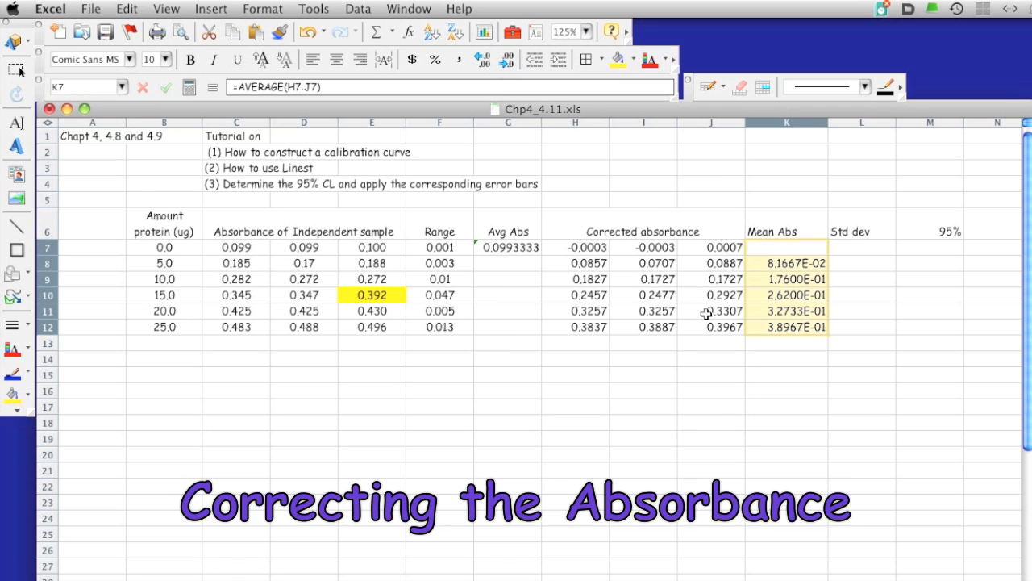
pyautogui.click(787, 263)
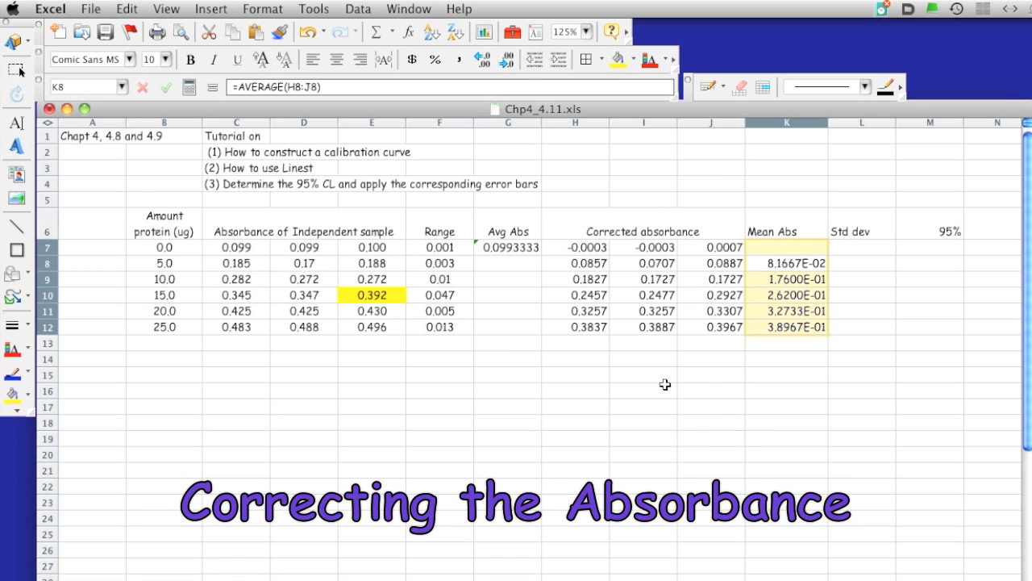
pyautogui.click(642, 374)
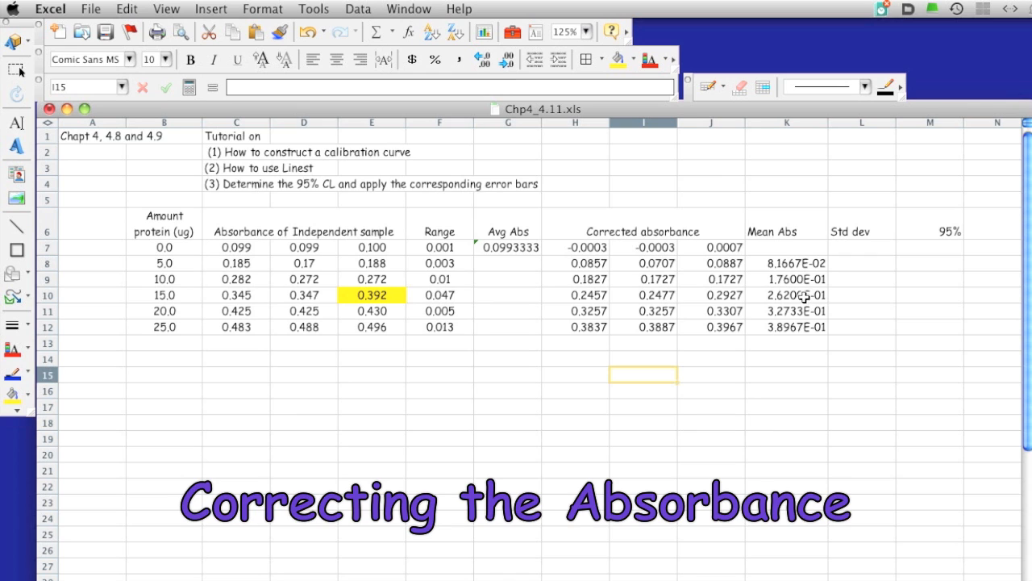
pyautogui.moveTo(178, 265)
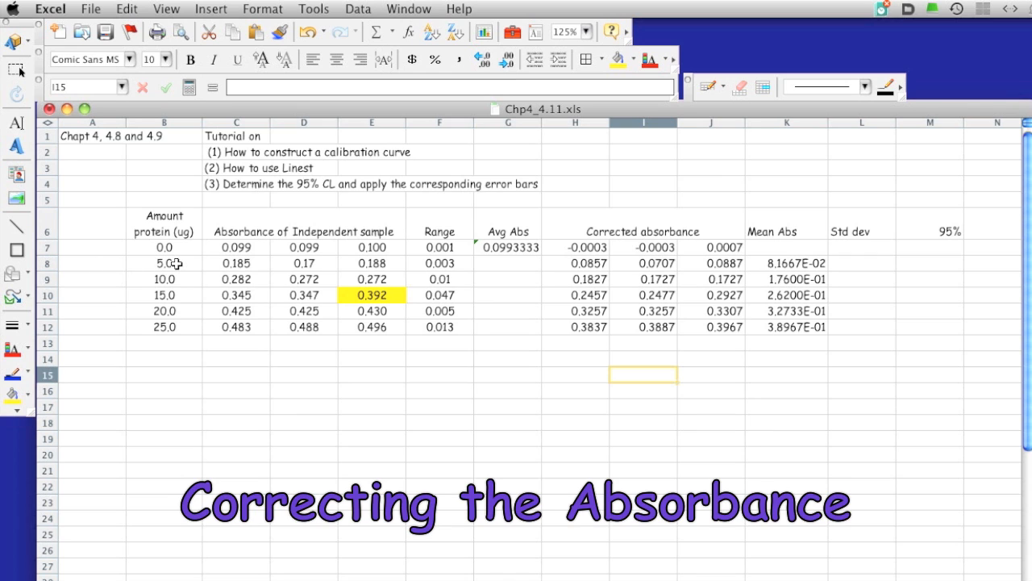
pyautogui.moveTo(164, 247); pyautogui.dragTo(165, 311)
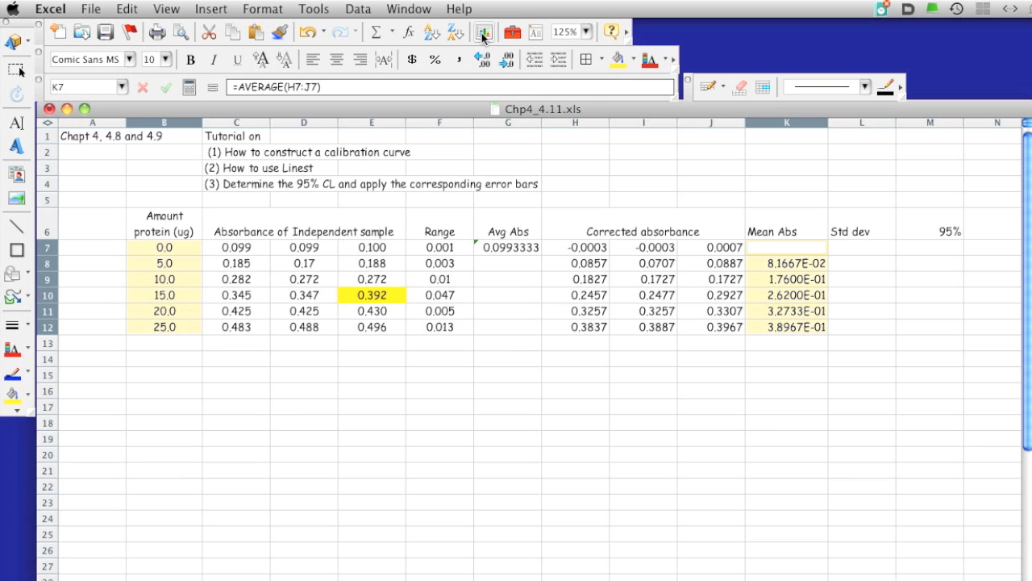
# Create an XY scatter chart with markers only, plotting Mean Abs against protein amount
pyautogui.click(484, 32)
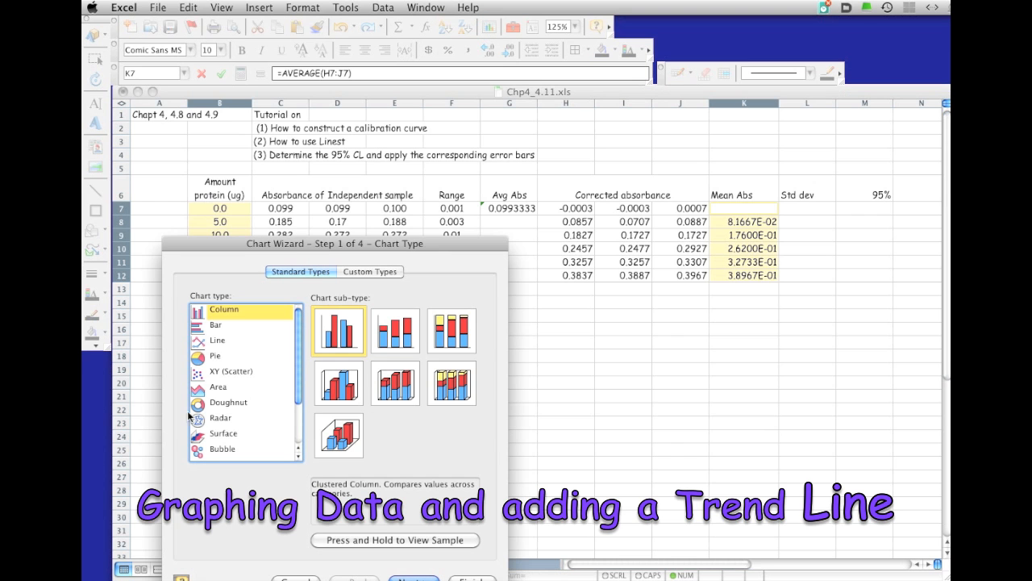
pyautogui.click(232, 371)
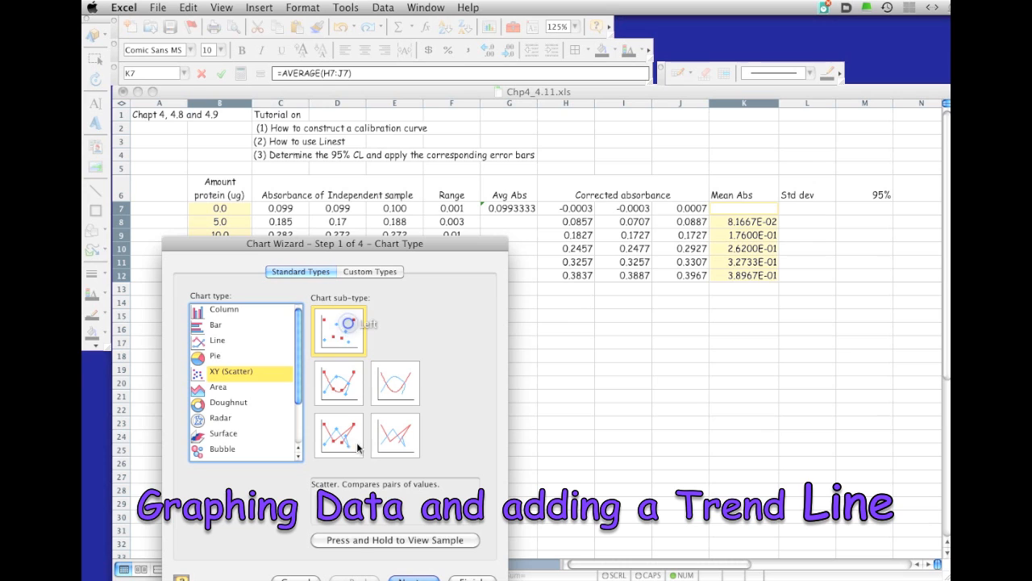
pyautogui.click(394, 539)
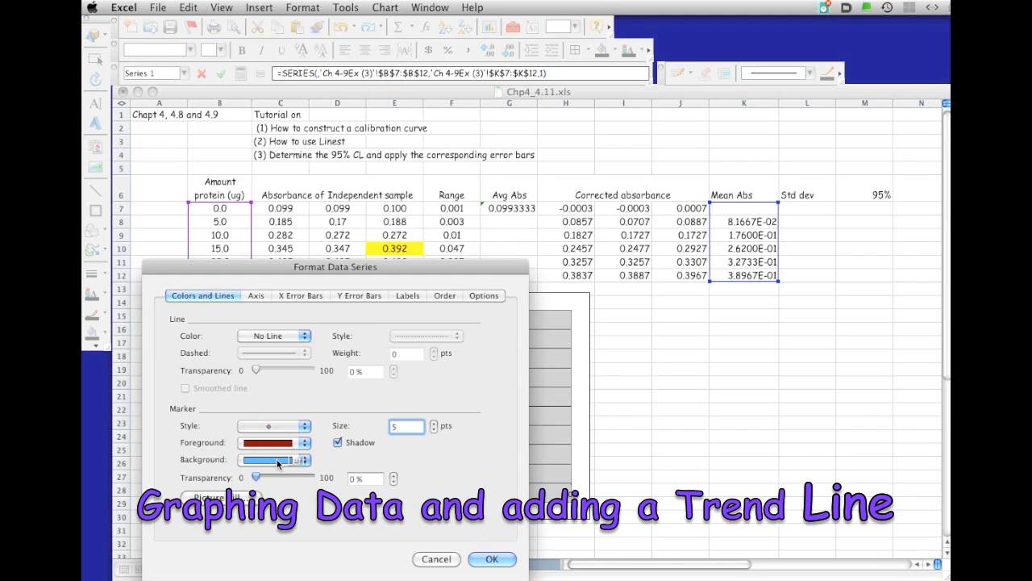
# Give the data series green marker fill and start adding a trendline to it
pyautogui.click(305, 459)
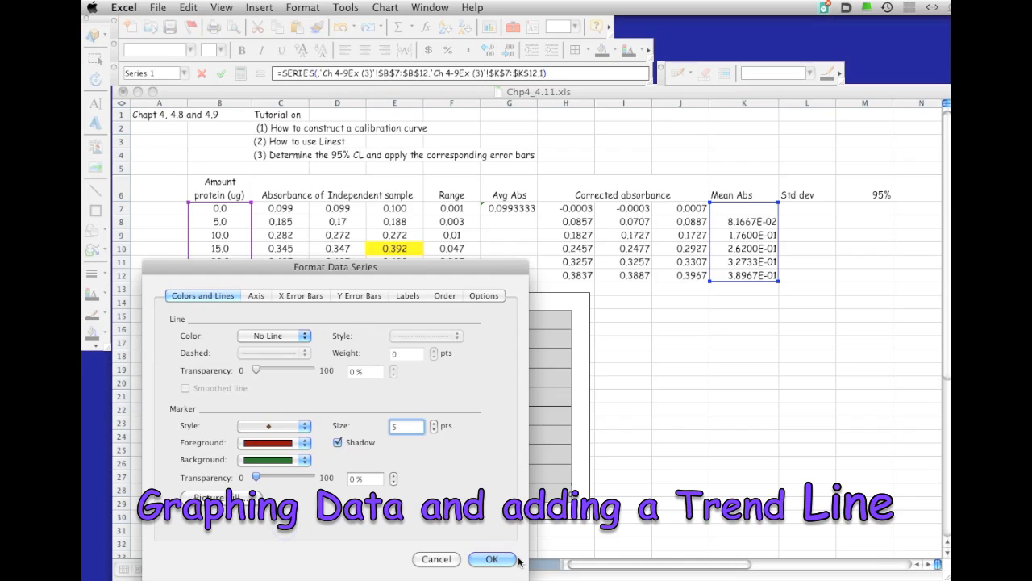
pyautogui.click(492, 558)
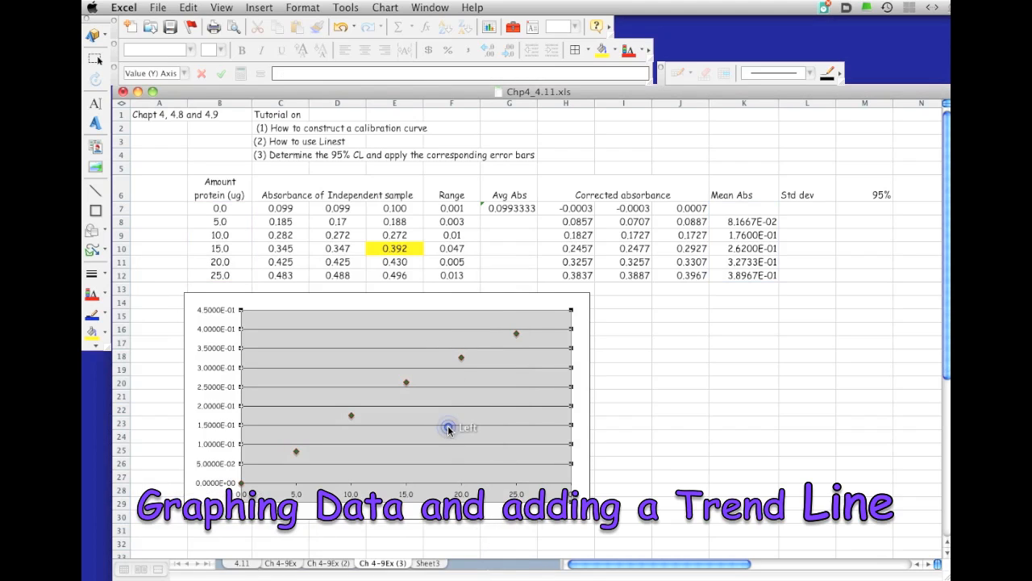
pyautogui.moveTo(461, 358)
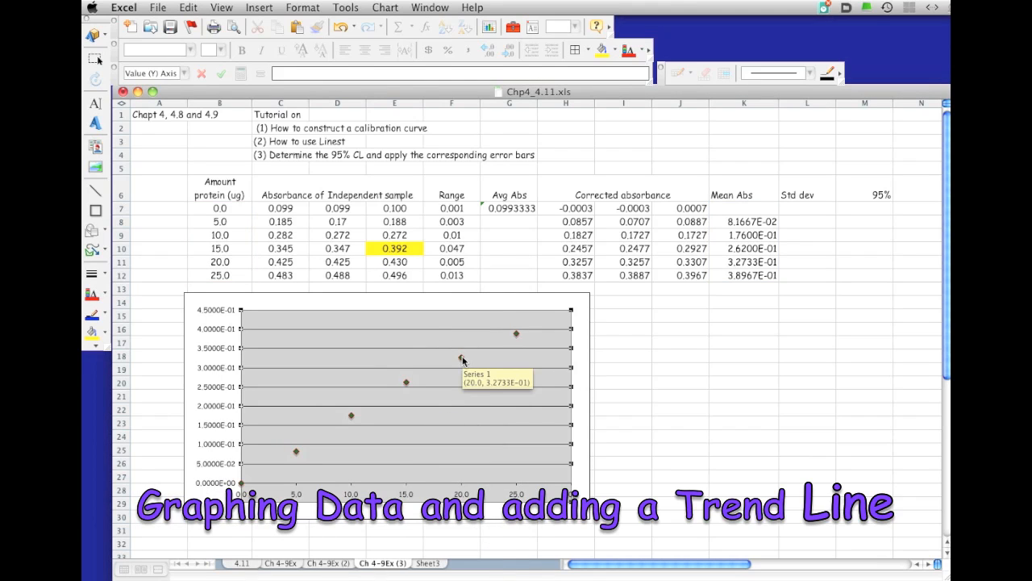
pyautogui.click(429, 7)
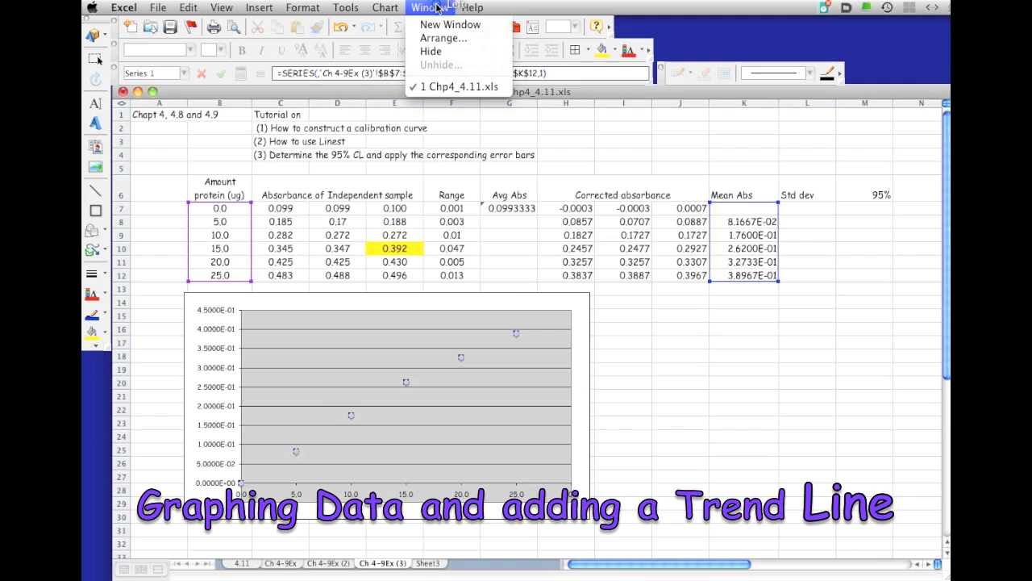
pyautogui.click(384, 6)
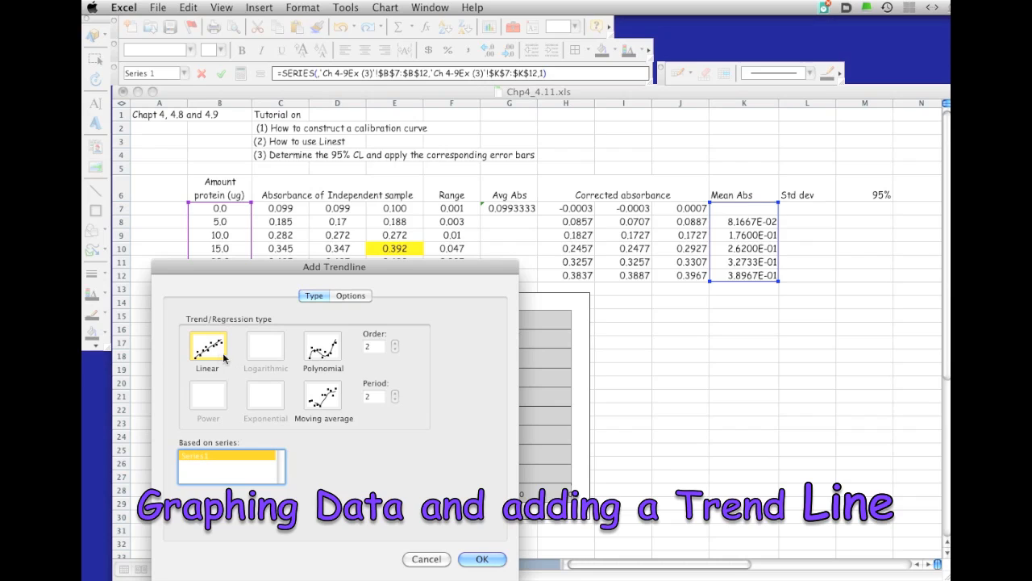
# Add a linear trendline displaying y = 0.0158x + 0.0082 and R² = 0.994, label moved to upper left
pyautogui.click(350, 295)
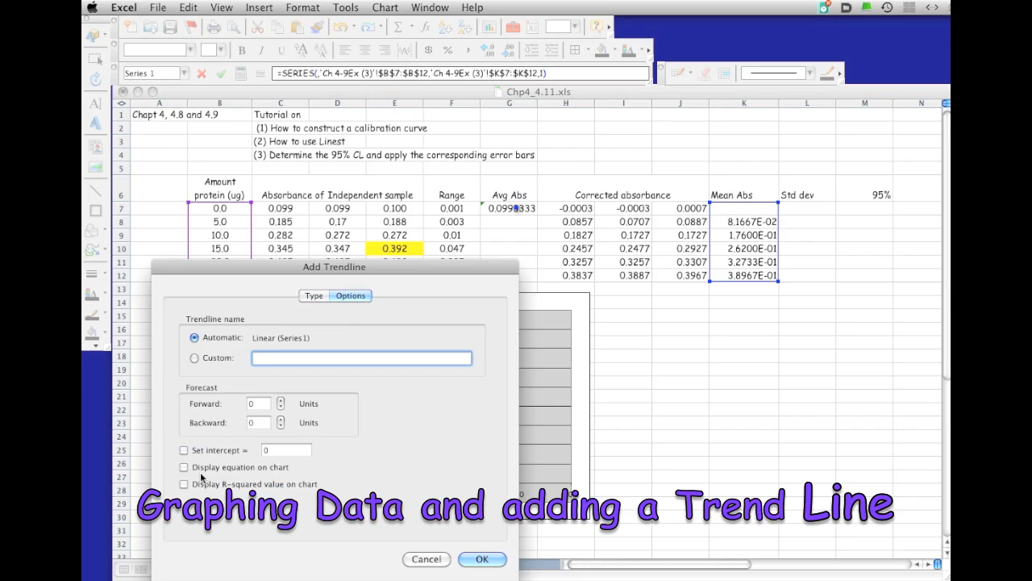
pyautogui.click(184, 468)
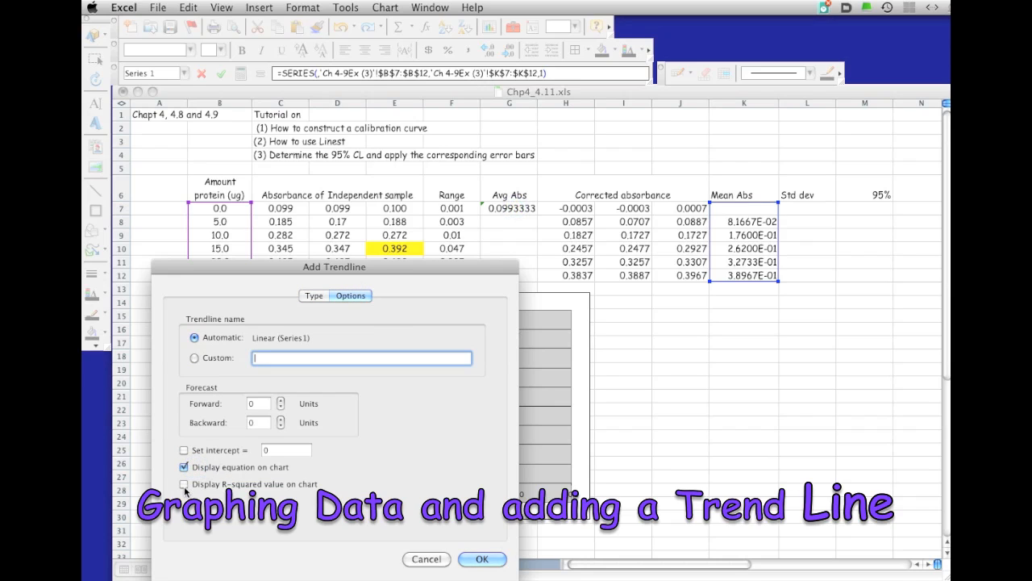
pyautogui.click(184, 484)
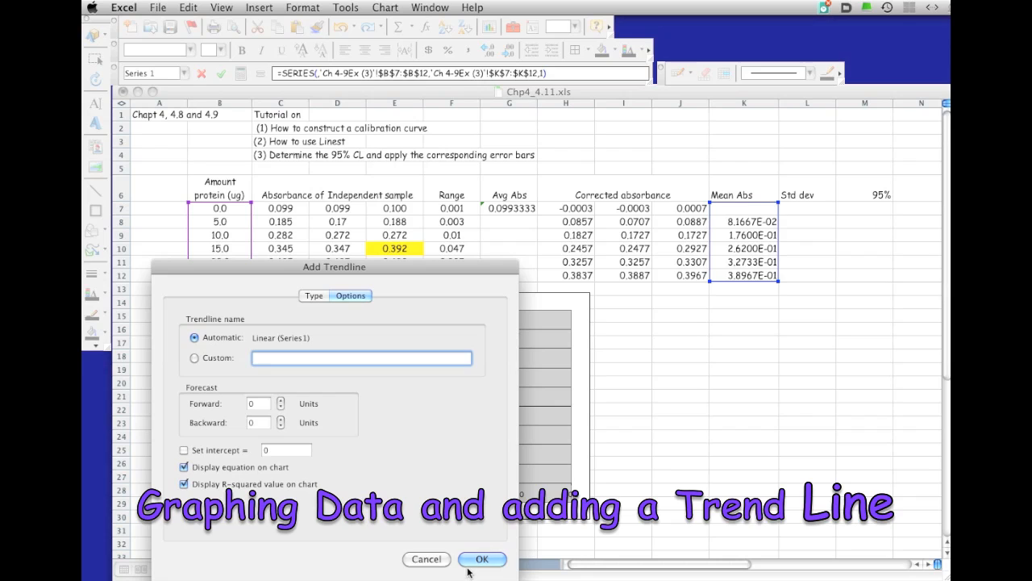
pyautogui.click(480, 558)
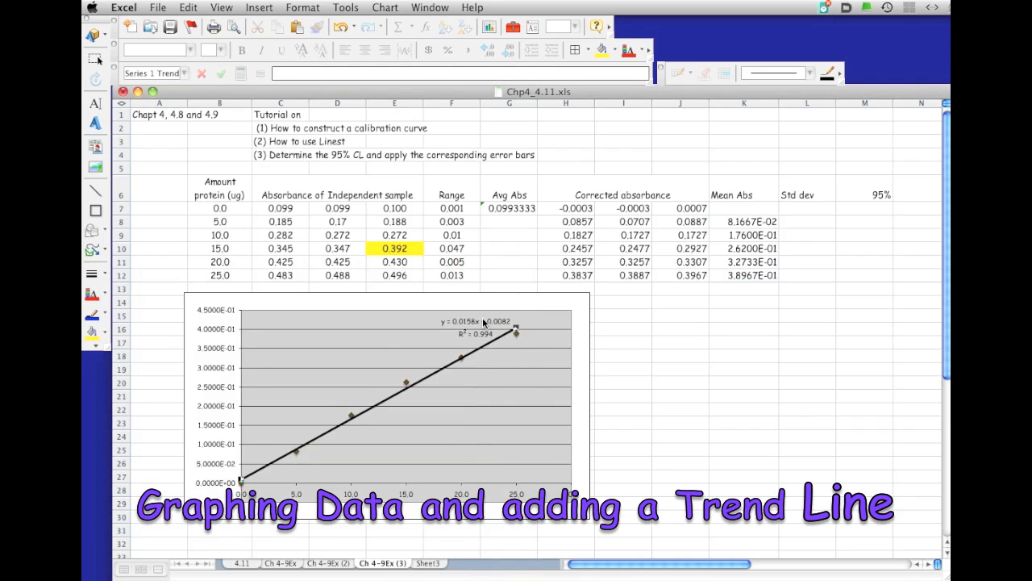
pyautogui.moveTo(476, 326); pyautogui.dragTo(331, 333)
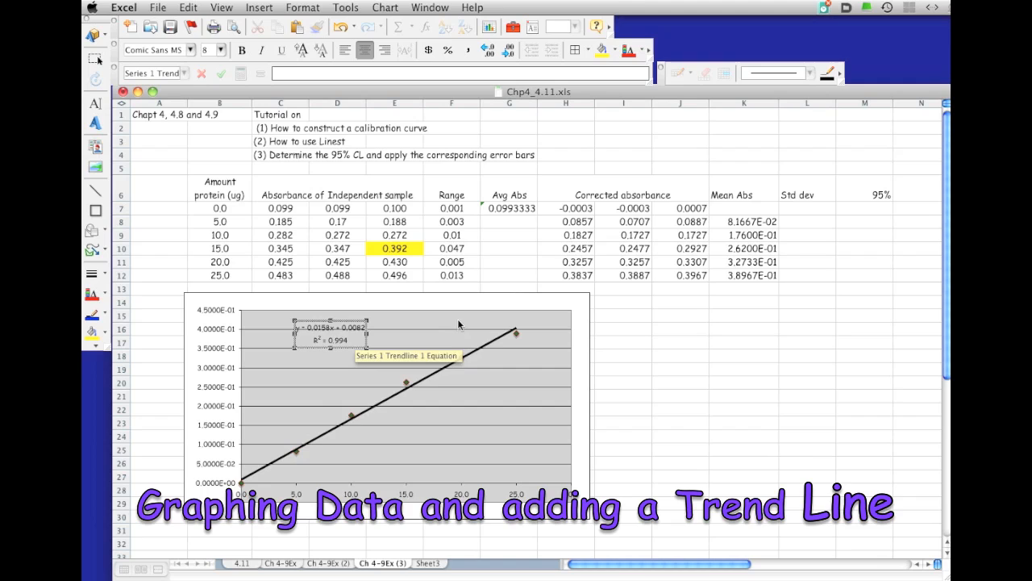
# Enlarge the font of the trendline equation and R² label
pyautogui.click(331, 326)
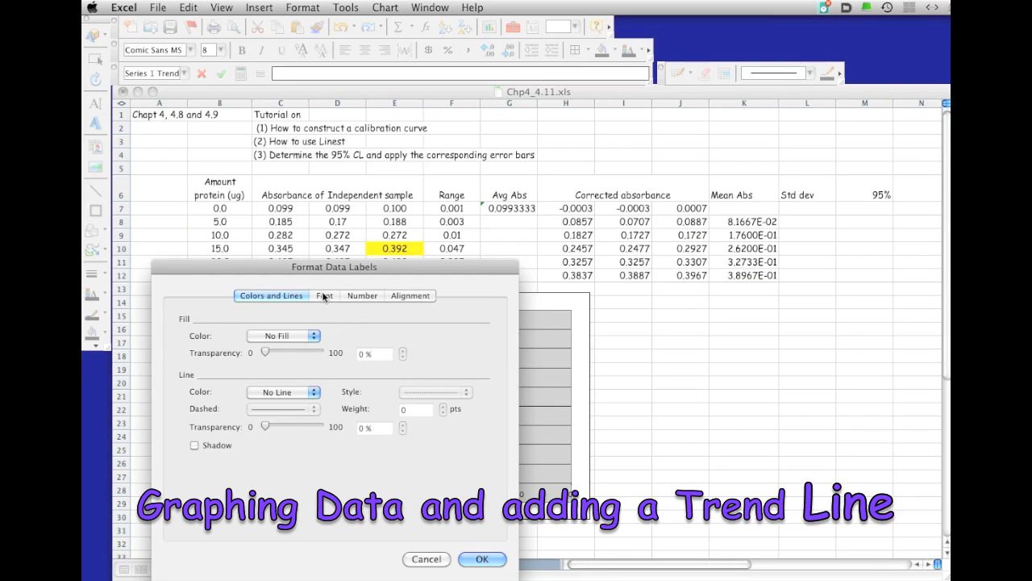
pyautogui.click(324, 295)
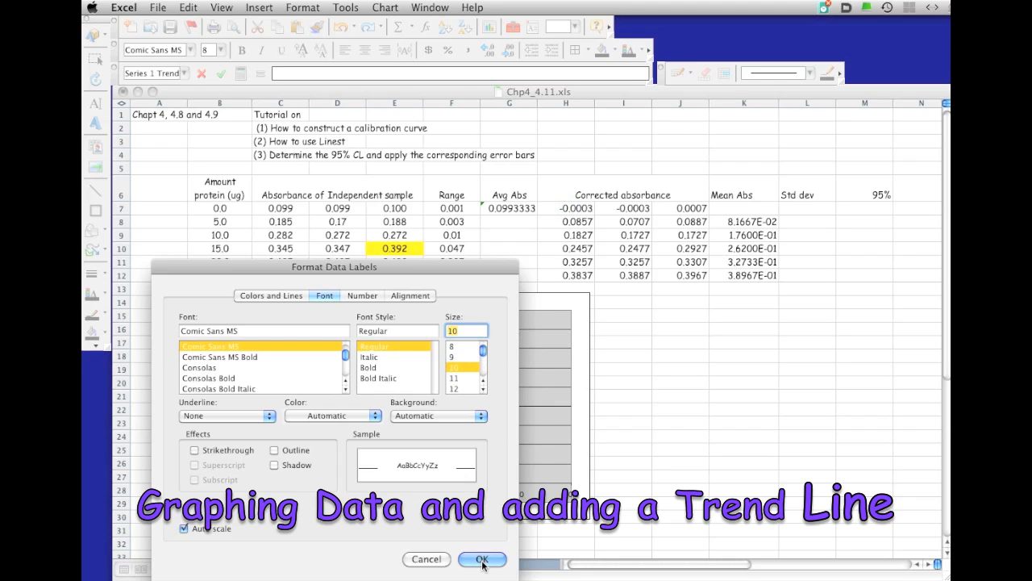
pyautogui.click(480, 558)
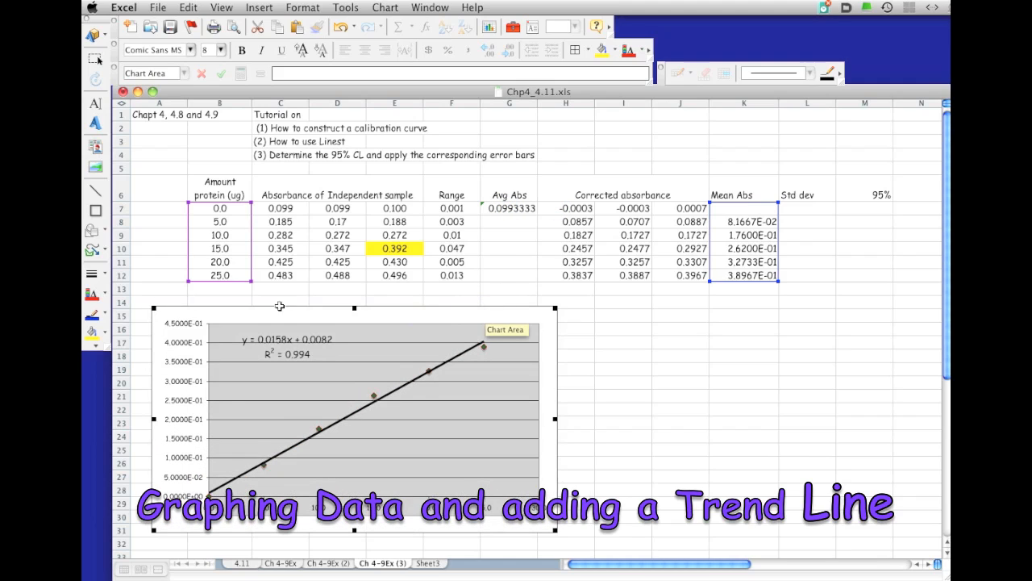
pyautogui.moveTo(545, 320)
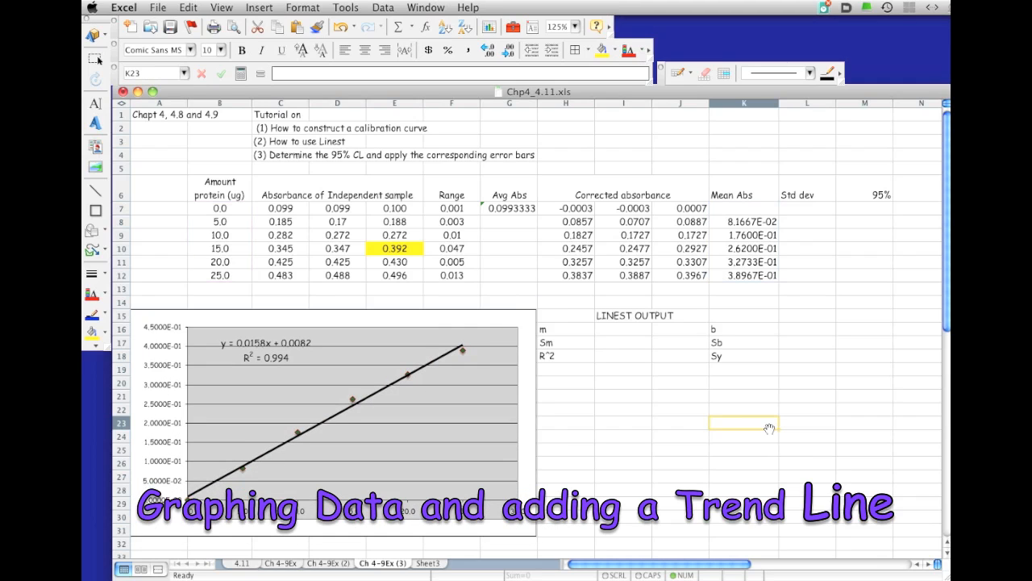
pyautogui.moveTo(249, 353)
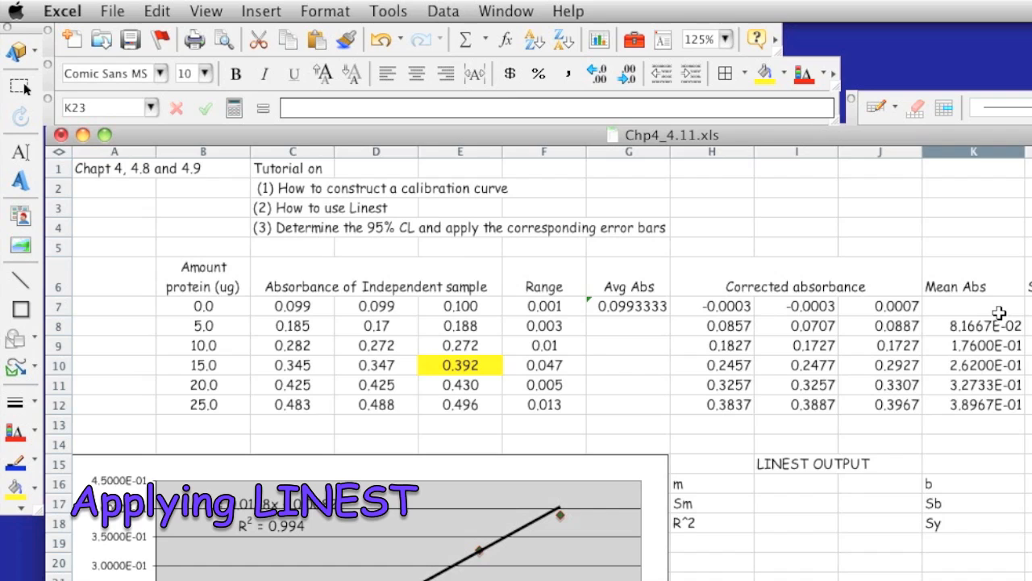
# Start =linest in cell I16 beside m and bring up its argument builder
pyautogui.click(974, 306)
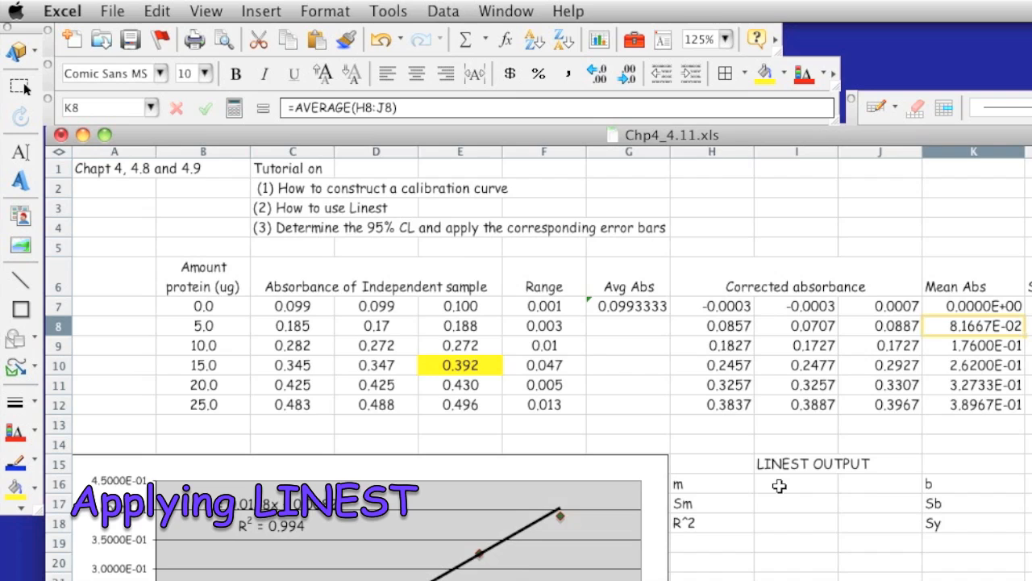
pyautogui.moveTo(807, 506)
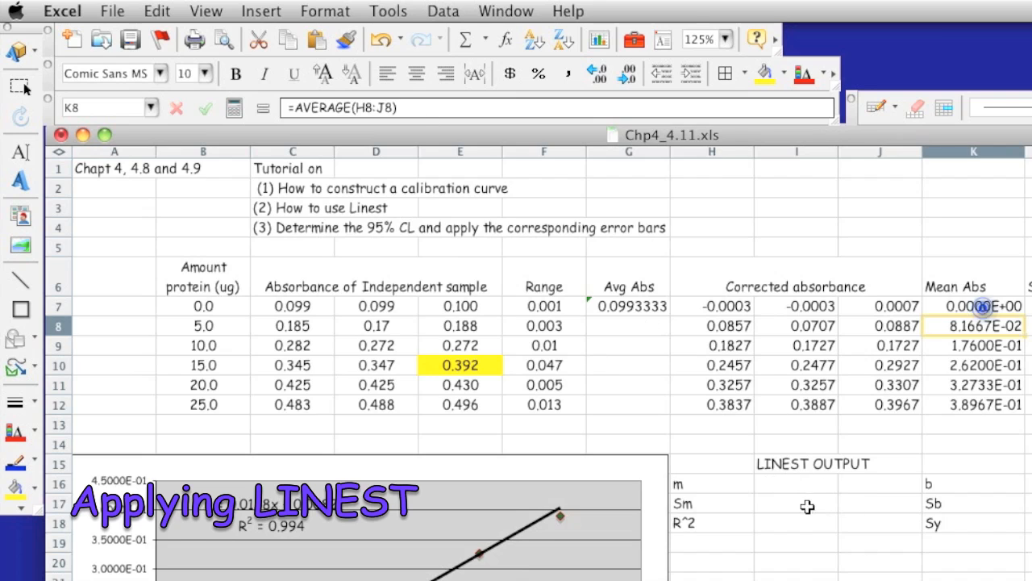
pyautogui.click(796, 484)
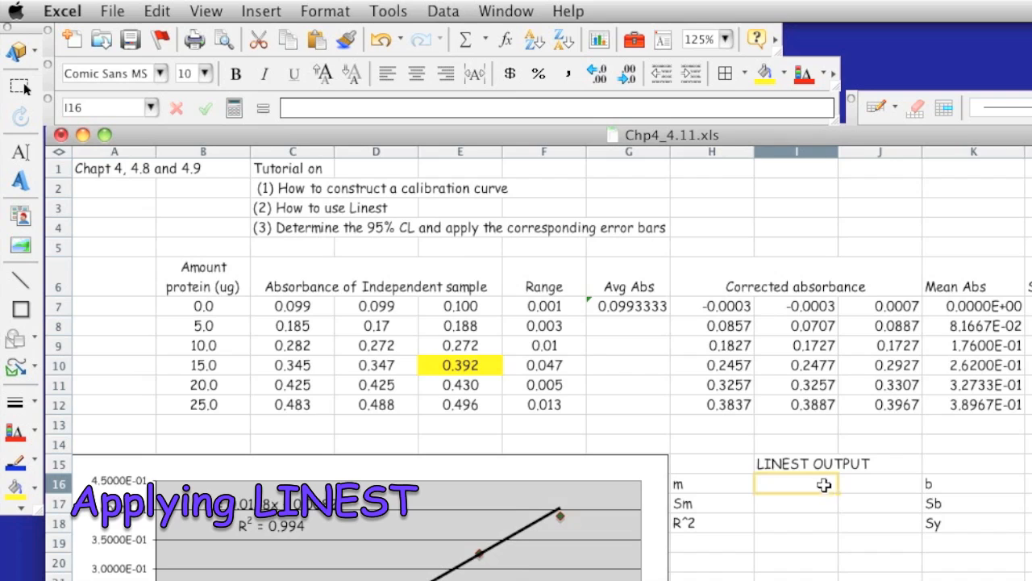
pyautogui.click(797, 484)
pyautogui.write('=')
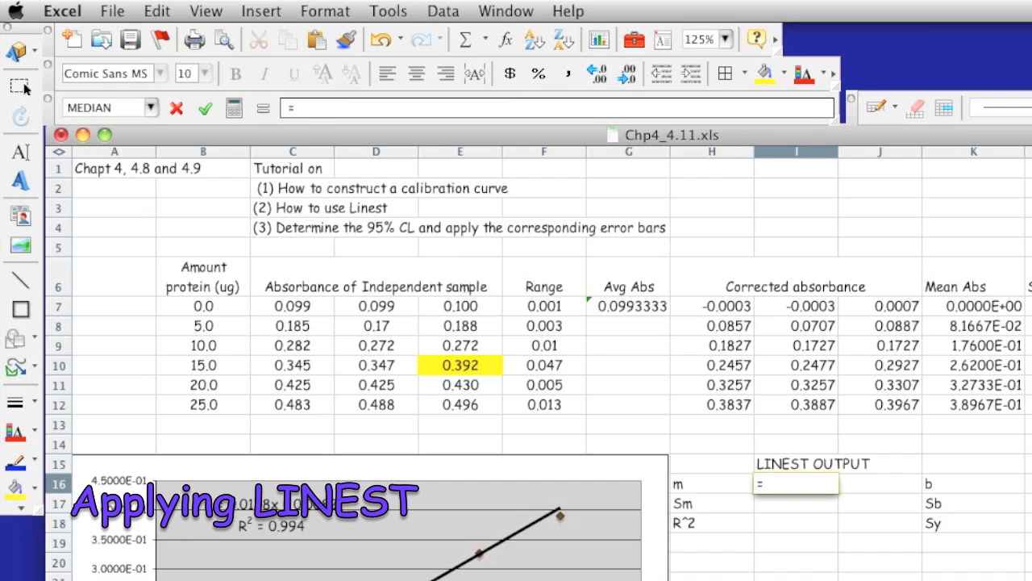
pyautogui.write('linest')
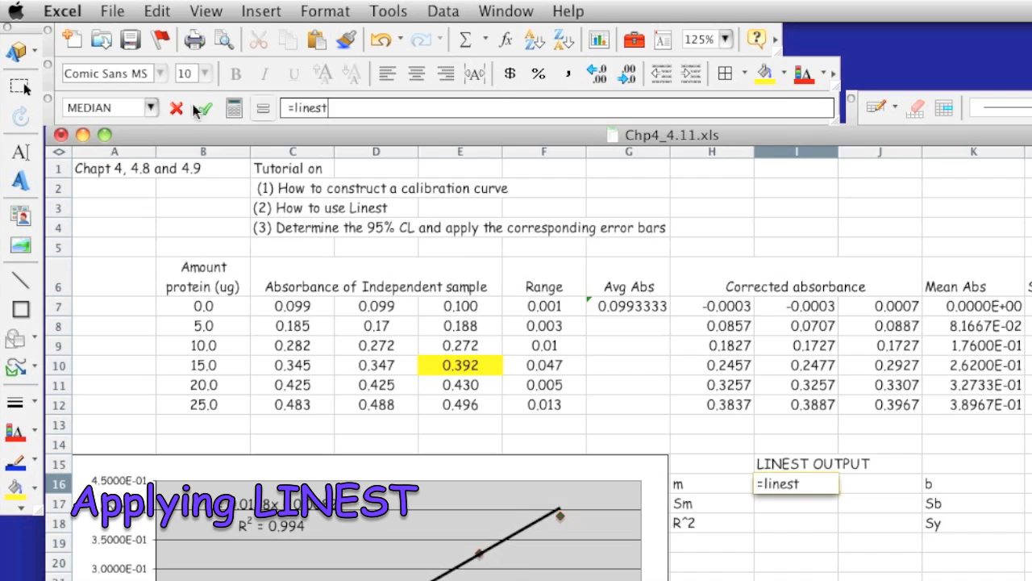
pyautogui.click(152, 106)
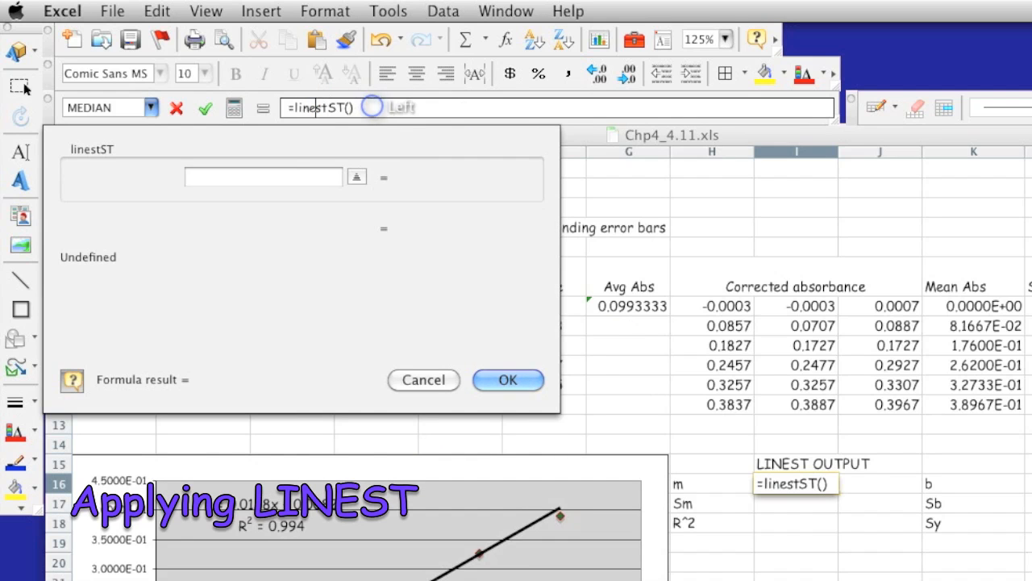
pyautogui.moveTo(637, 492)
pyautogui.write('K7:K12')
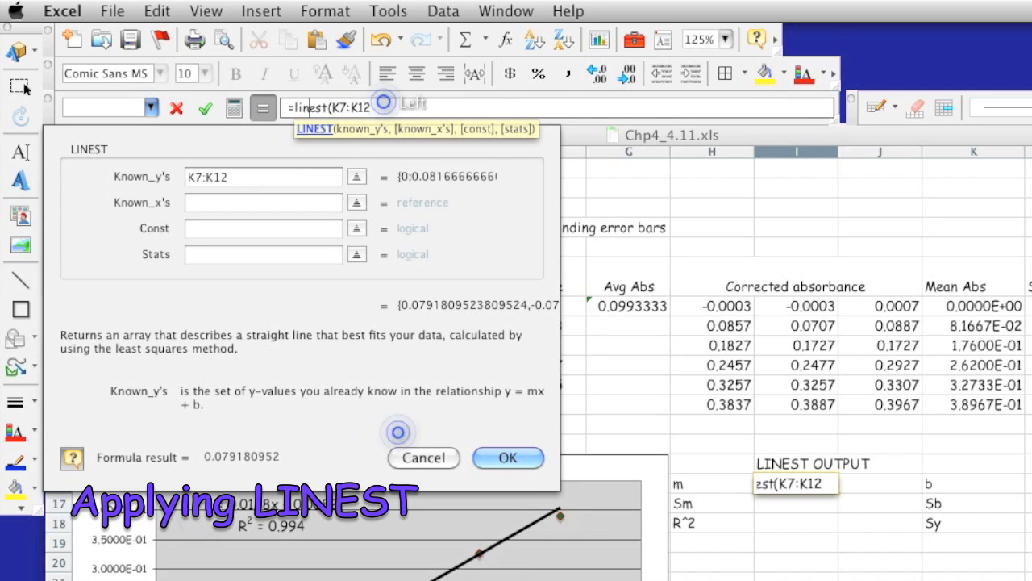
# Enter LINEST(K7:K12,B7:B12,TRUE,TRUE), giving slope 0.0158362, and extend selection over the output block
pyautogui.click(261, 203)
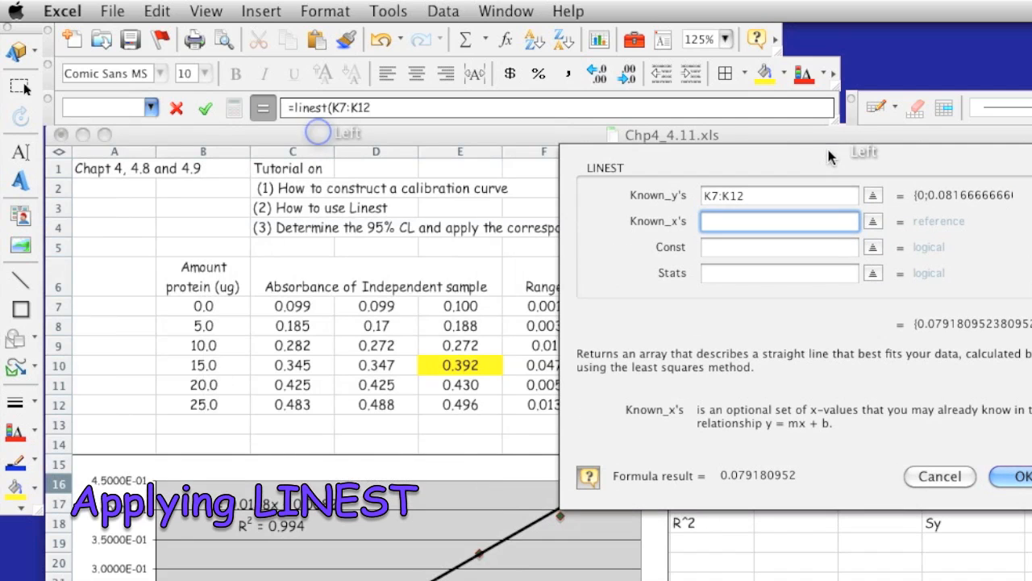
pyautogui.moveTo(204, 307); pyautogui.dragTo(203, 405)
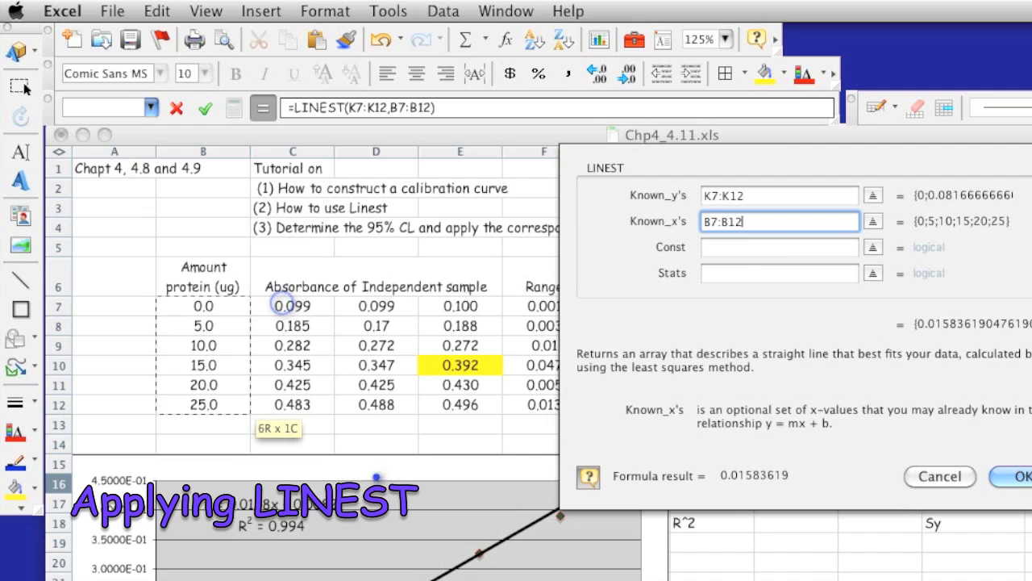
pyautogui.write('True')
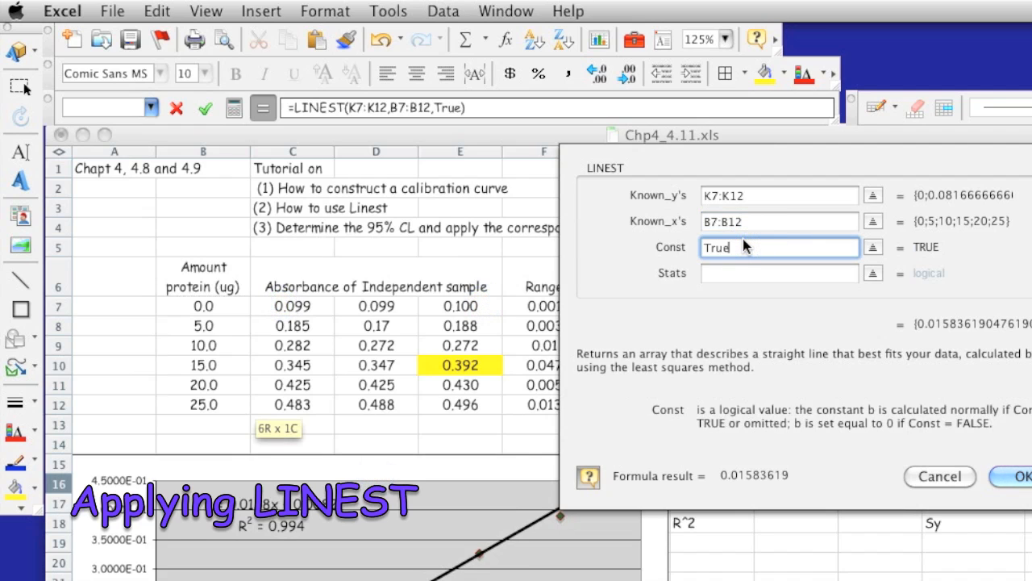
pyautogui.click(778, 273)
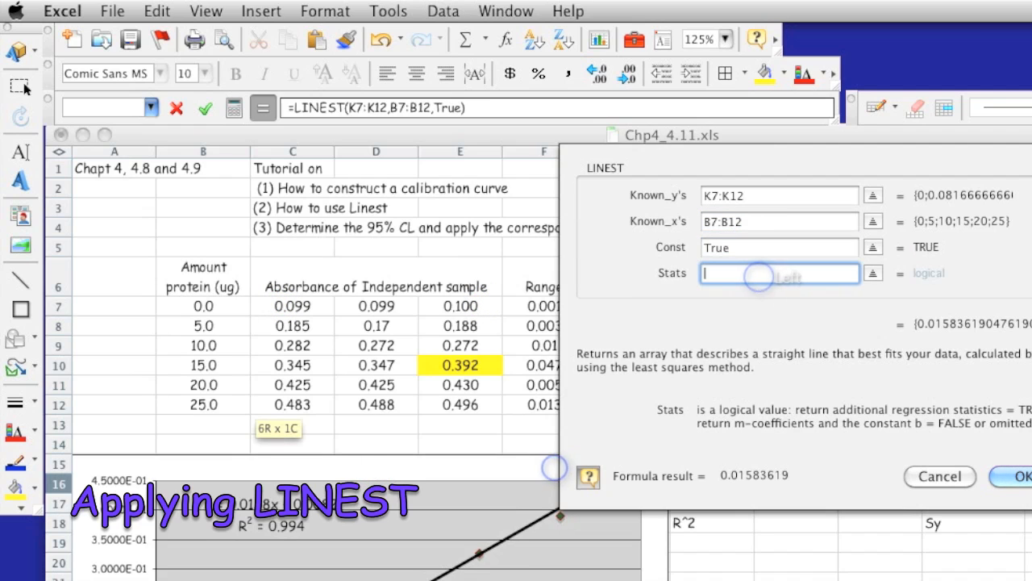
pyautogui.write('True')
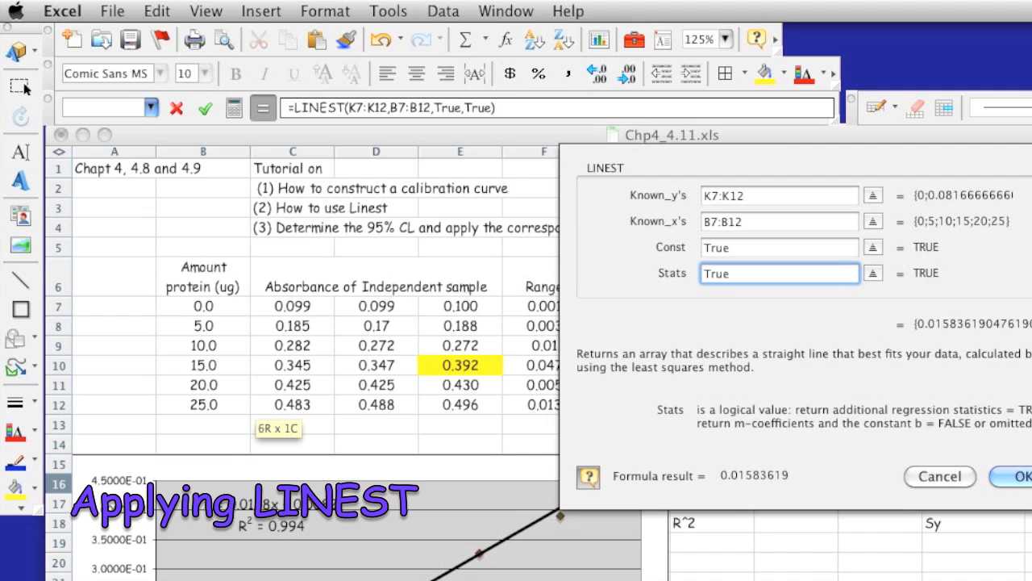
pyautogui.click(1020, 476)
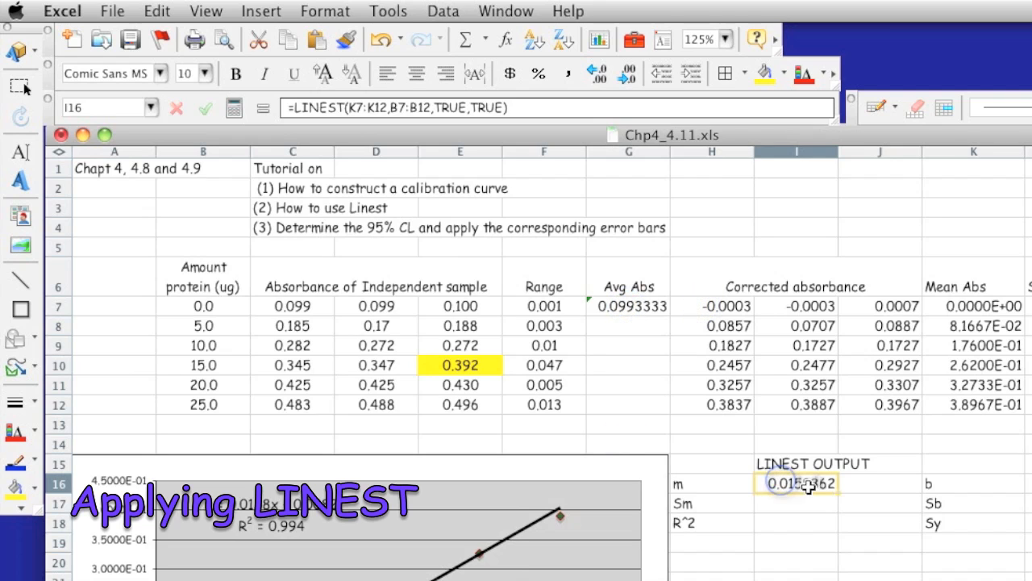
pyautogui.click(797, 484)
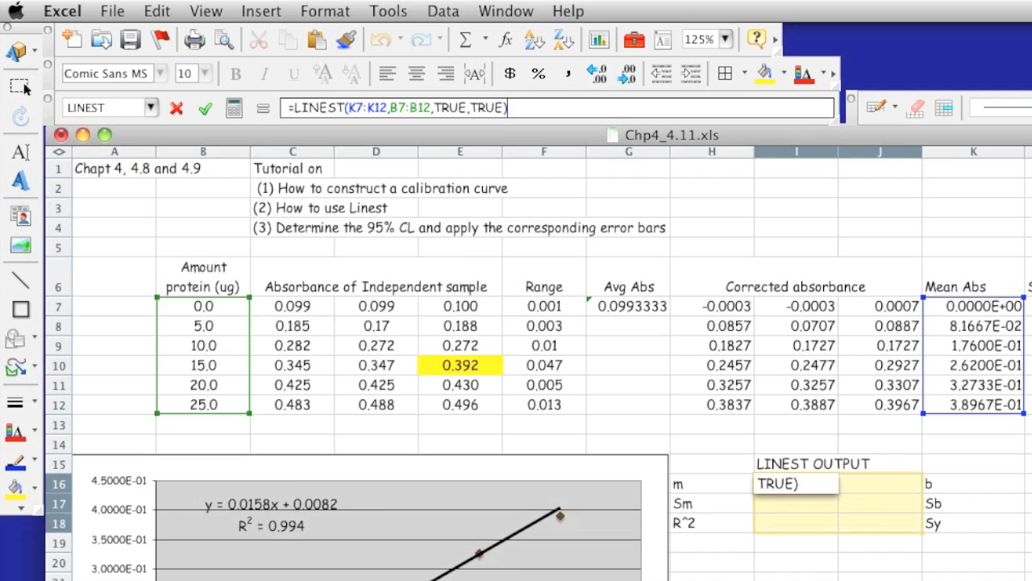
# Array-enter LINEST over I16:J18 to show slope, intercept, errors, R² 0.9939529 and Sy 0.0129182
pyautogui.press('cmd+Return')
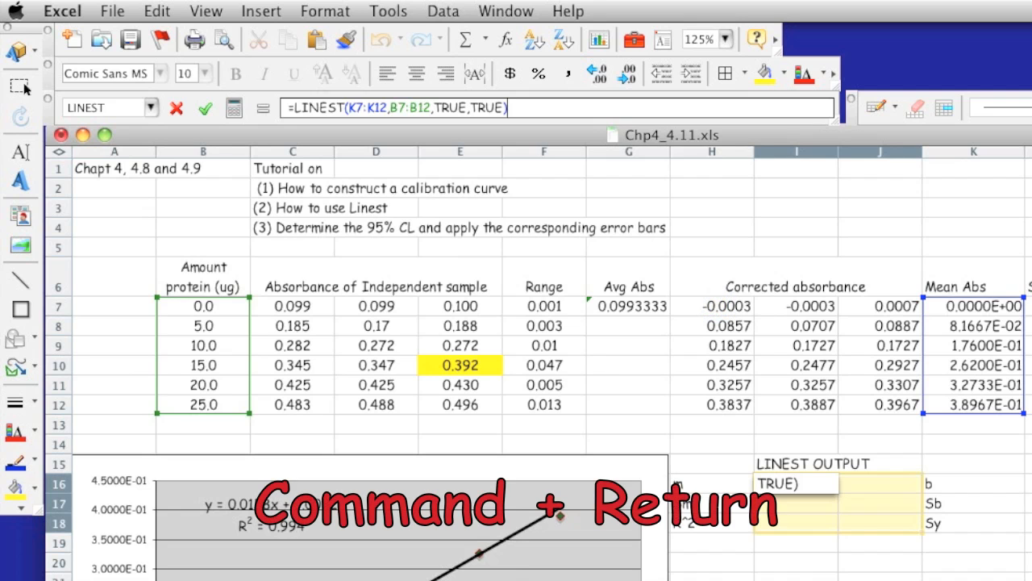
pyautogui.press('cmd+Return')
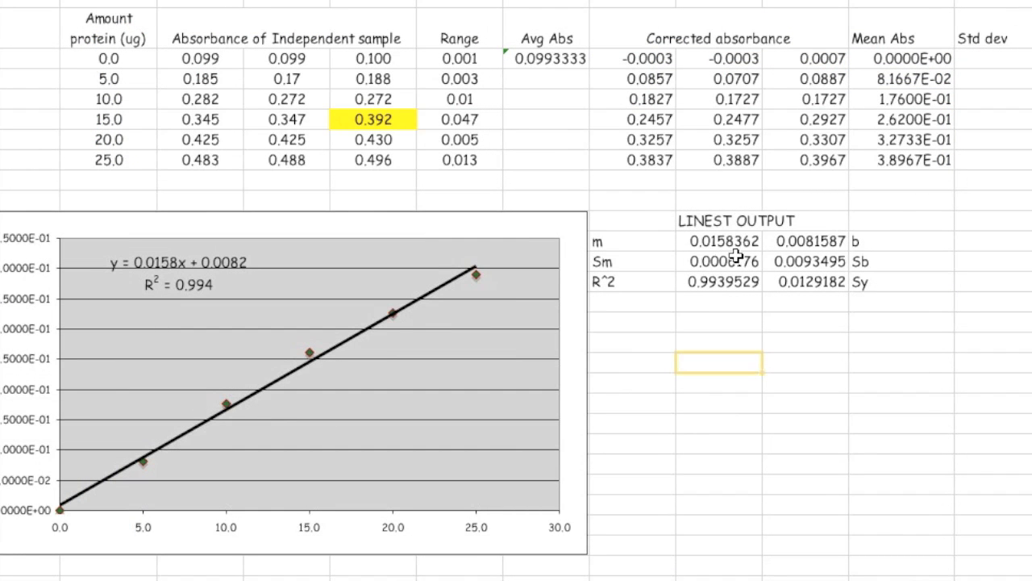
pyautogui.moveTo(149, 266)
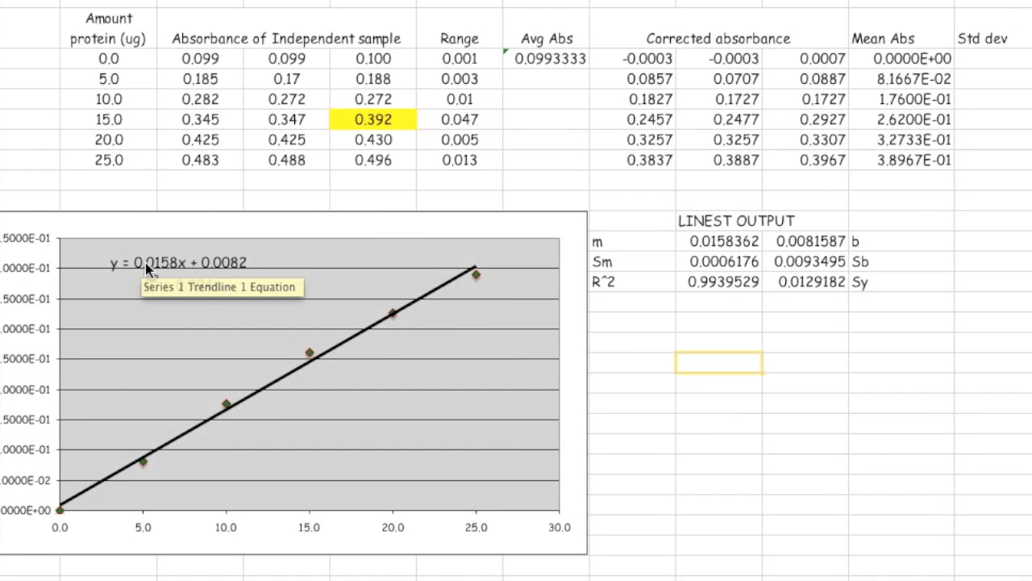
pyautogui.moveTo(165, 271)
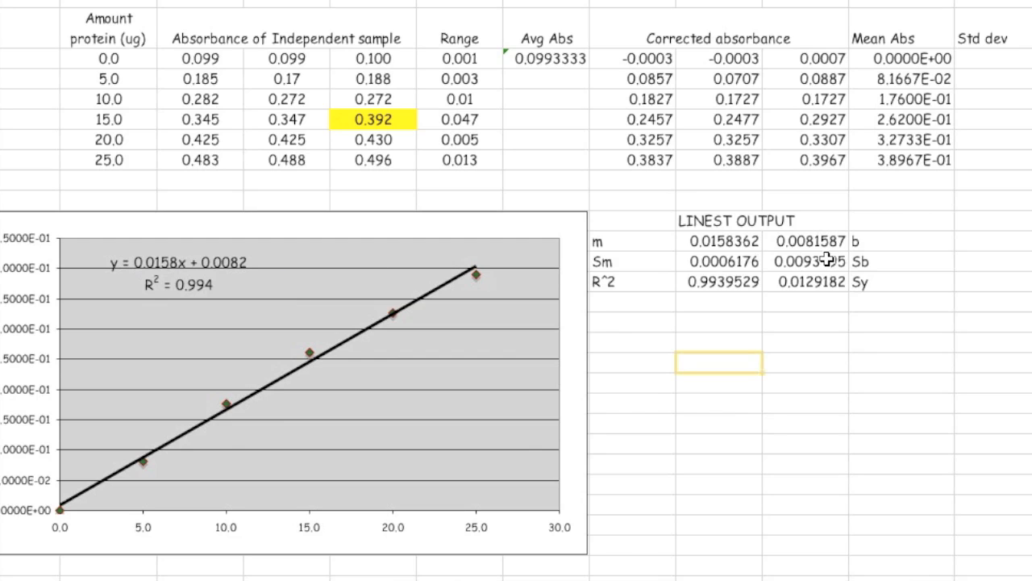
pyautogui.moveTo(645, 260)
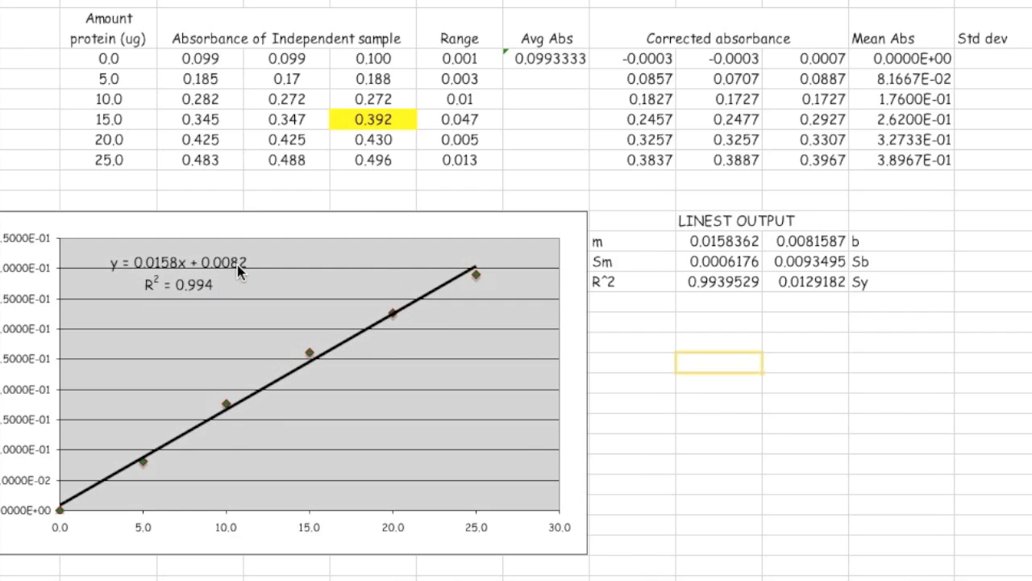
pyautogui.moveTo(208, 277)
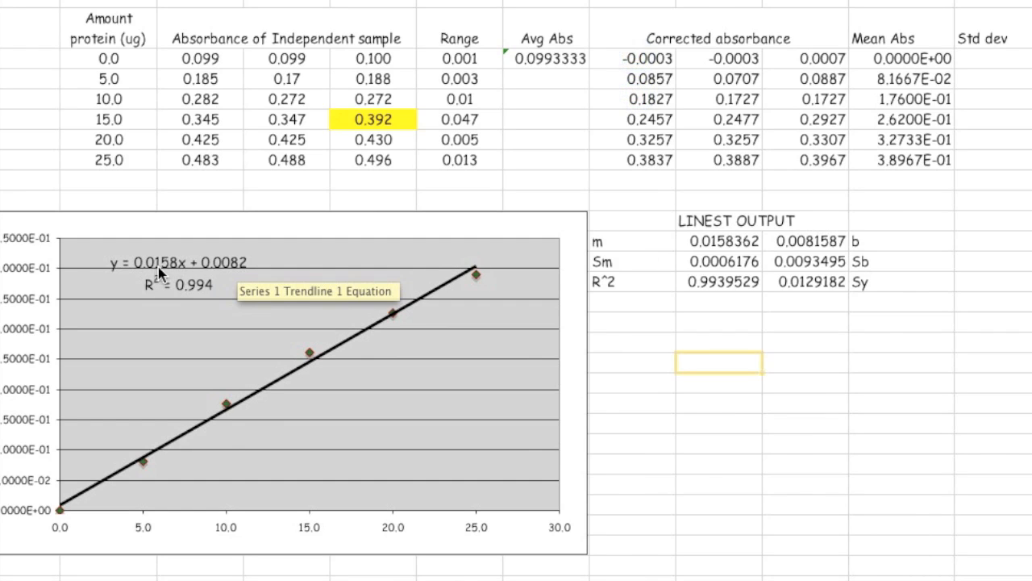
pyautogui.moveTo(289, 353)
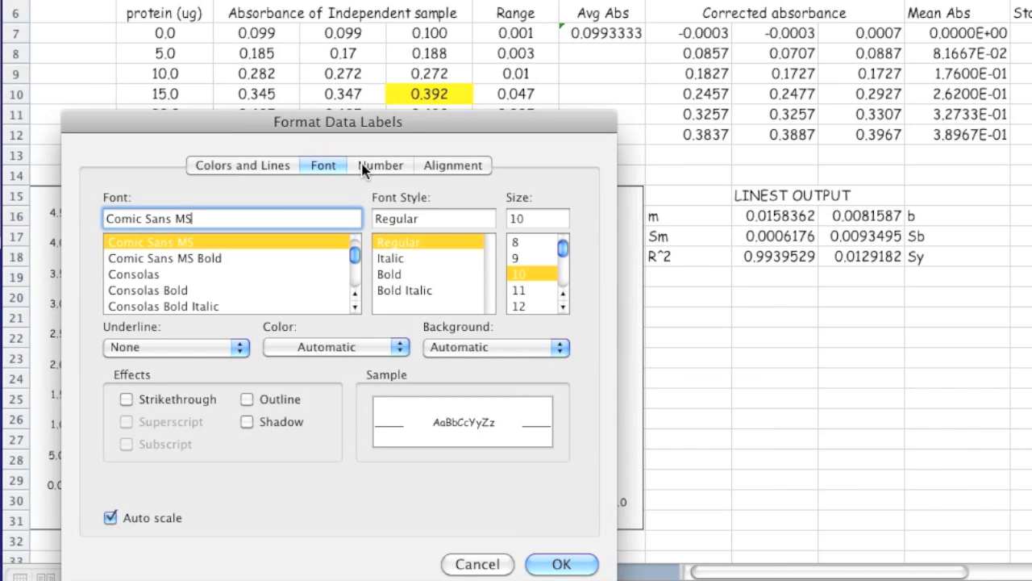
# Format the trendline equation label numbers as Scientific with 4 decimal places
pyautogui.click(381, 164)
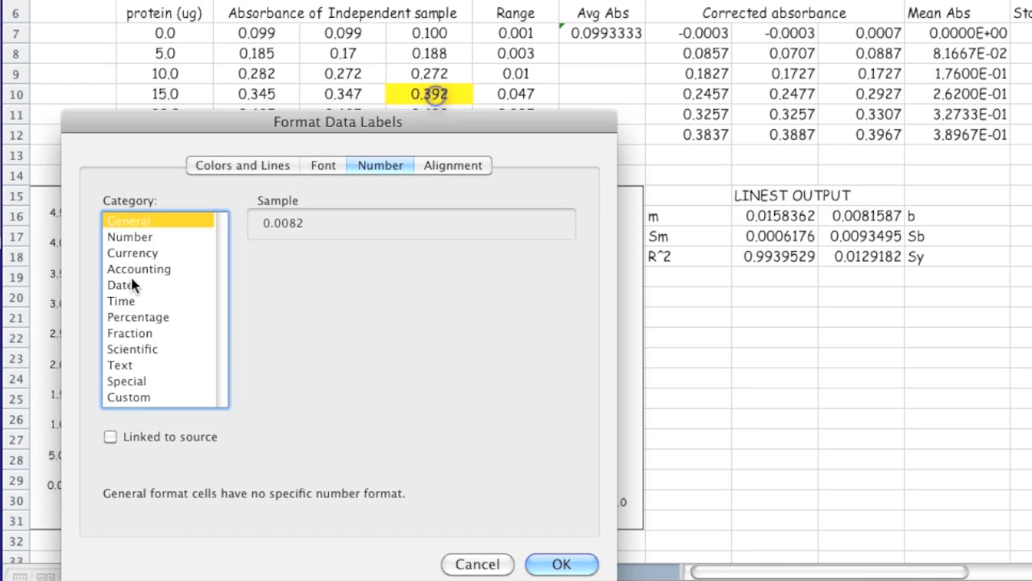
pyautogui.click(132, 349)
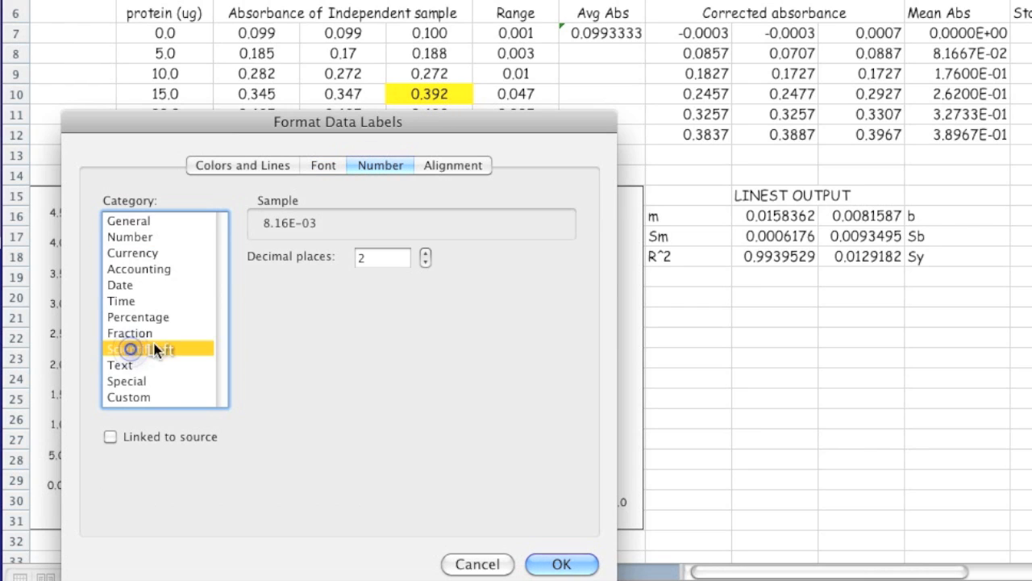
pyautogui.click(426, 252)
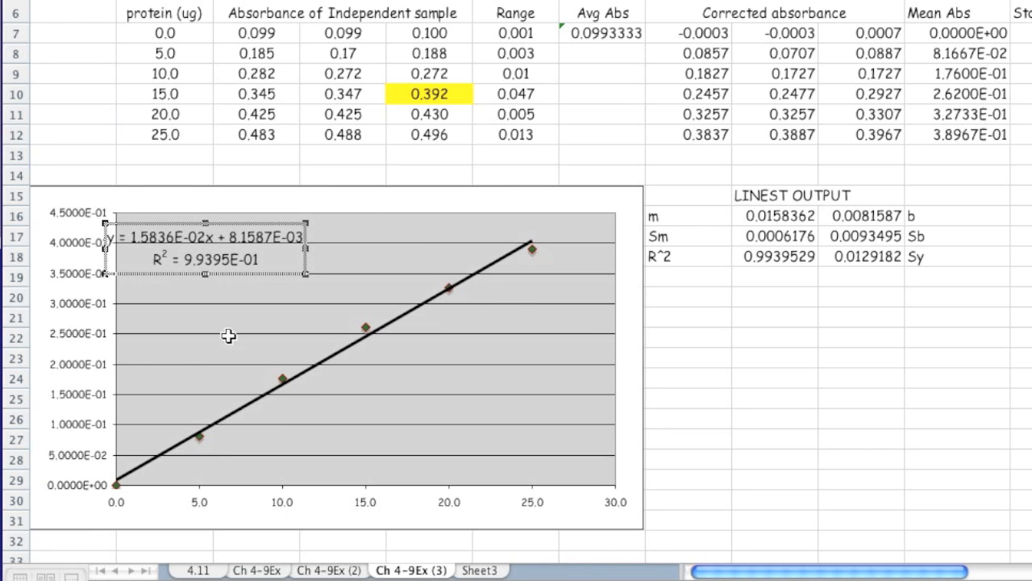
# Give the trendline equation label a yellow fill colour
pyautogui.click(309, 273)
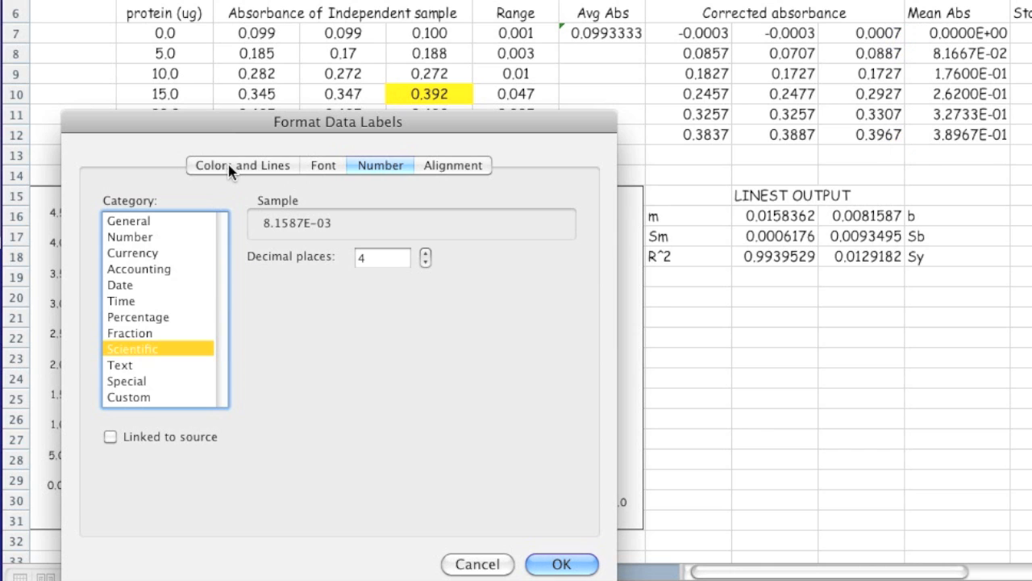
pyautogui.click(242, 165)
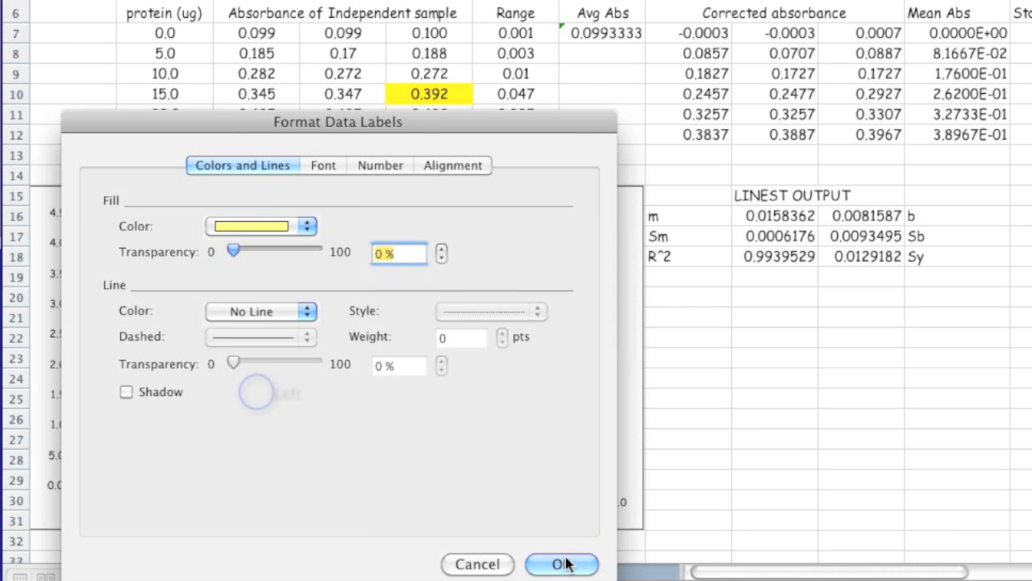
pyautogui.click(562, 564)
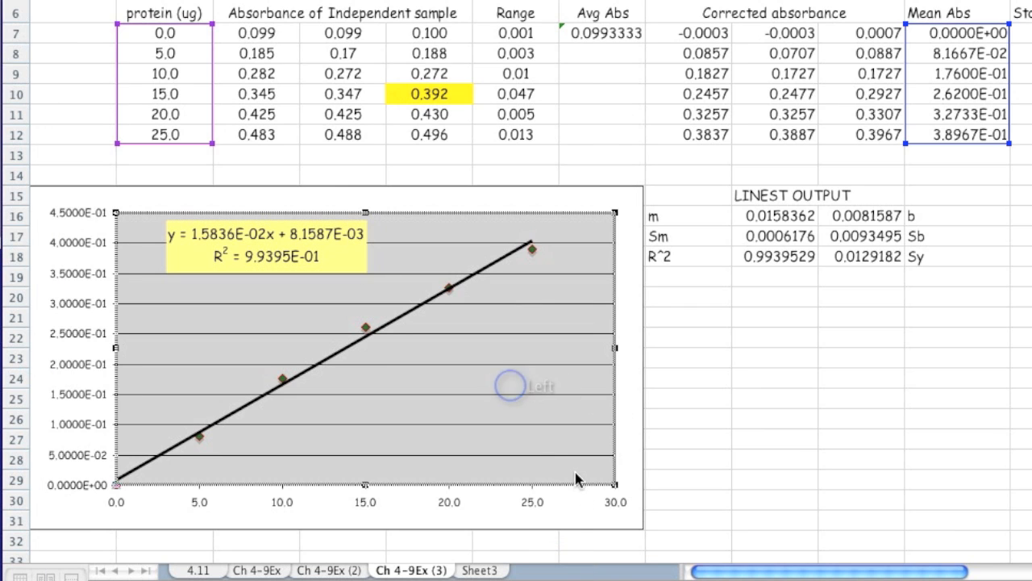
pyautogui.moveTo(578, 472)
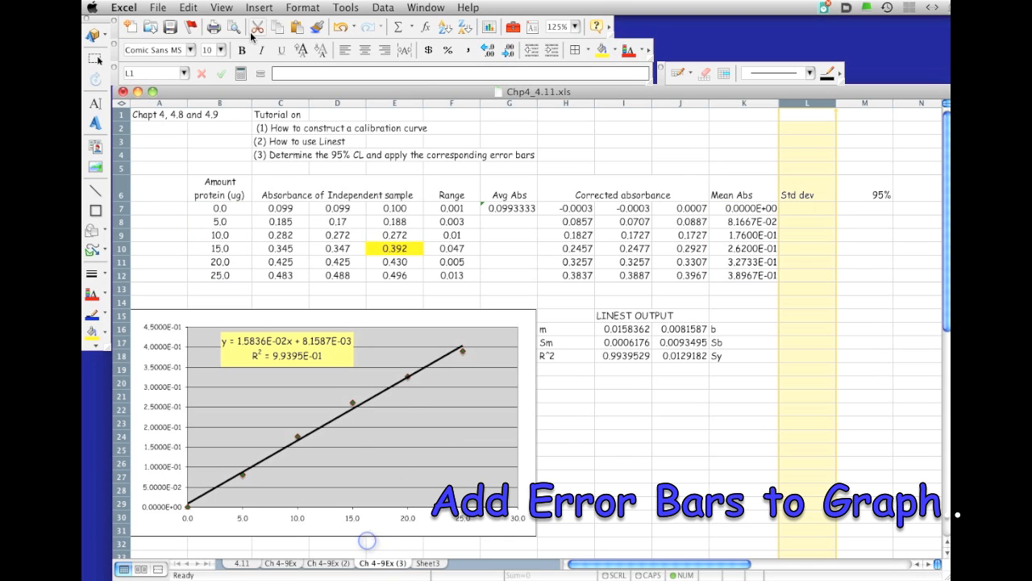
# Enter =AVERAGE(C7:E7) in L7 to average the row's three absorbance readings
pyautogui.click(258, 6)
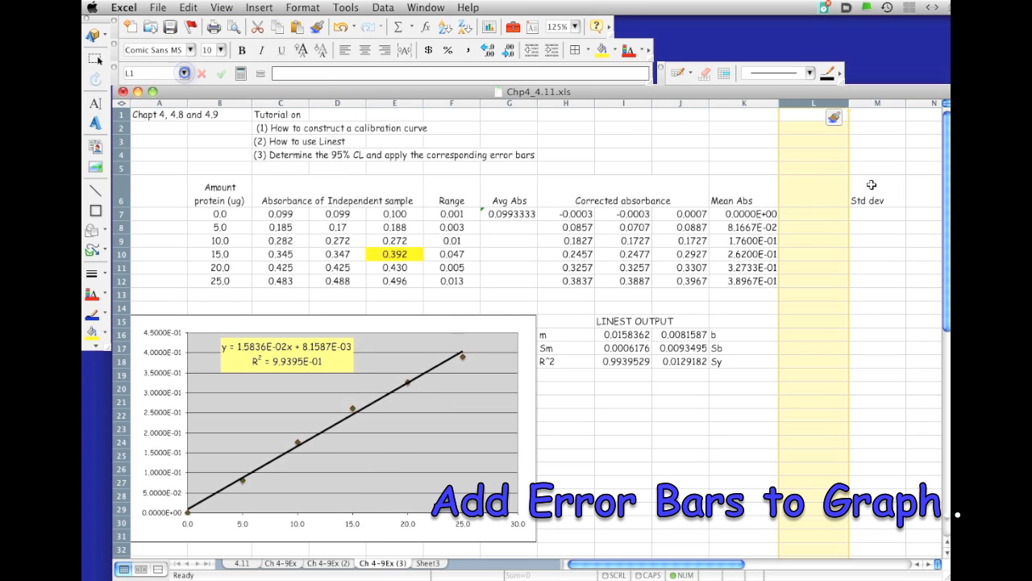
pyautogui.click(813, 213)
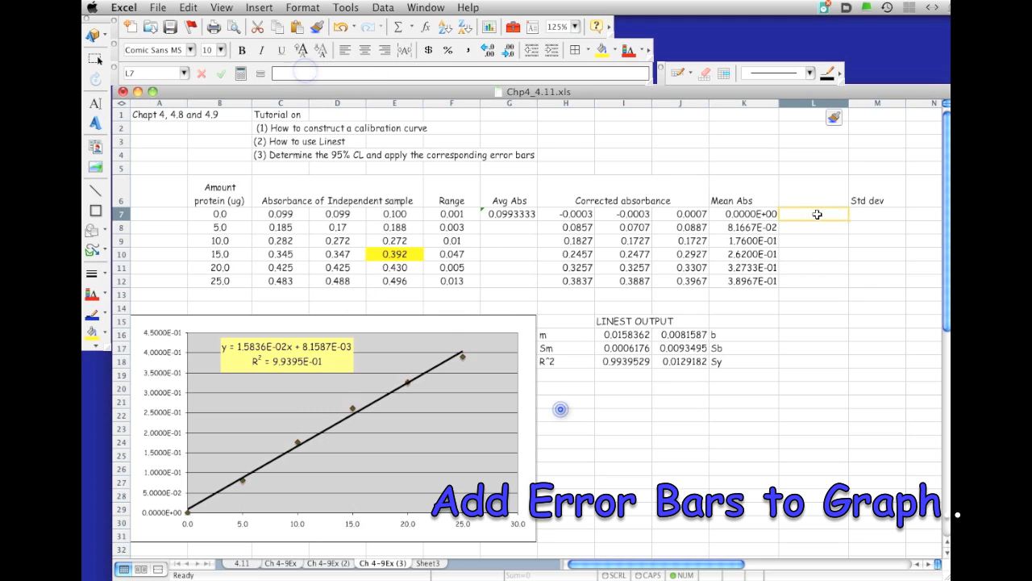
pyautogui.write('=average(')
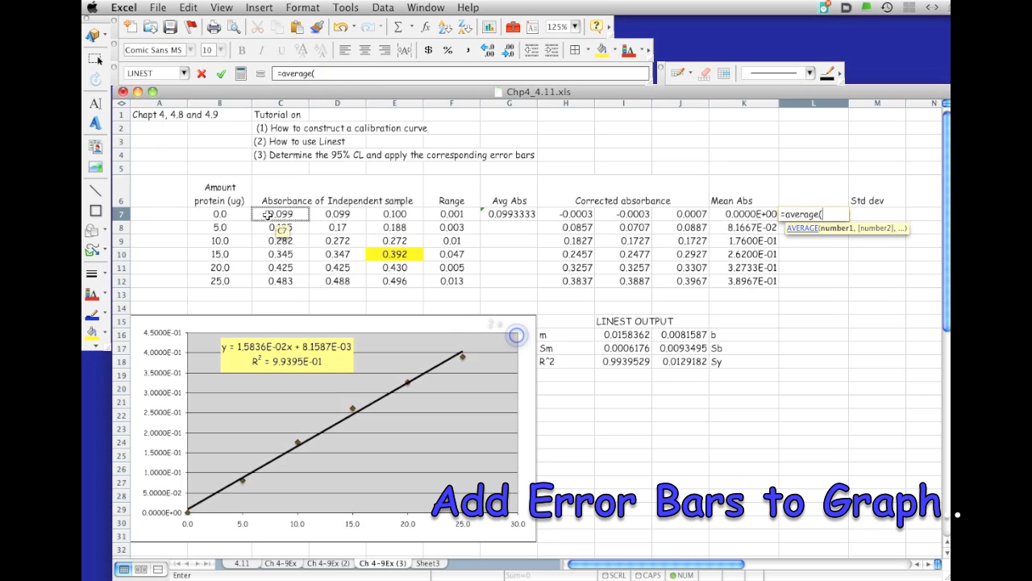
pyautogui.click(281, 213)
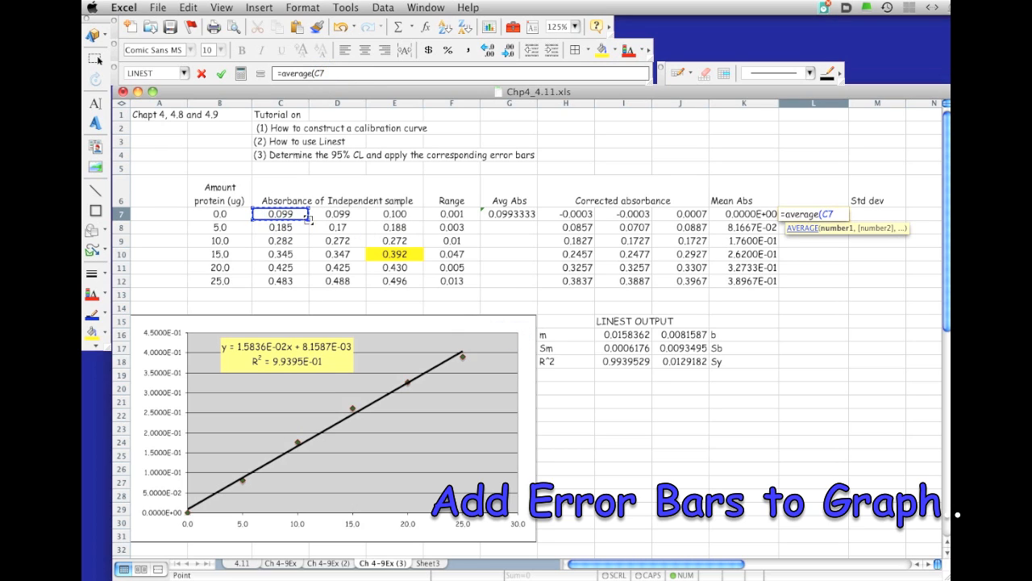
pyautogui.moveTo(280, 213); pyautogui.dragTo(393, 213)
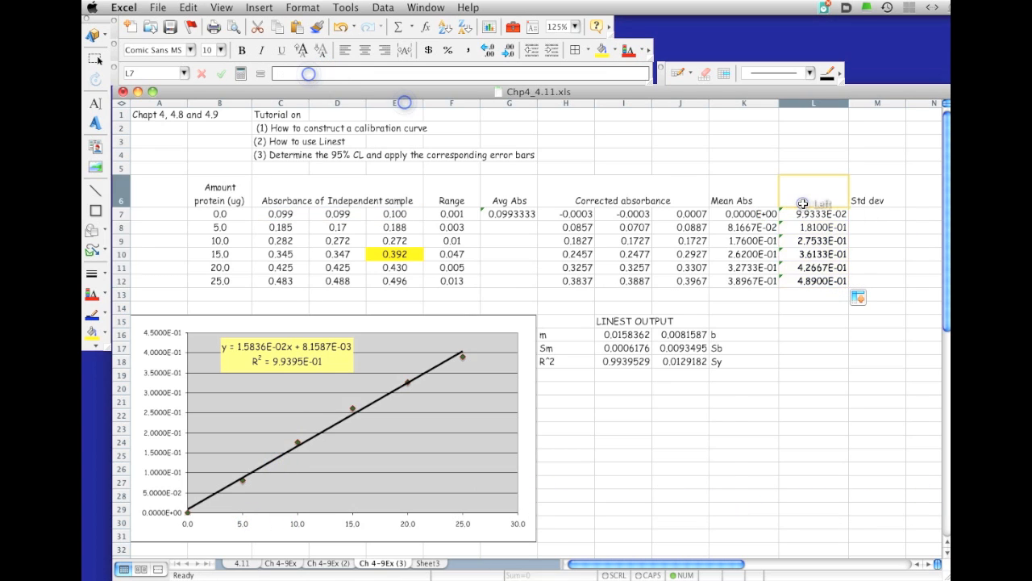
# Head the new column Mean 2 in L6 and move to cell L15 for the t-value label
pyautogui.write('M')
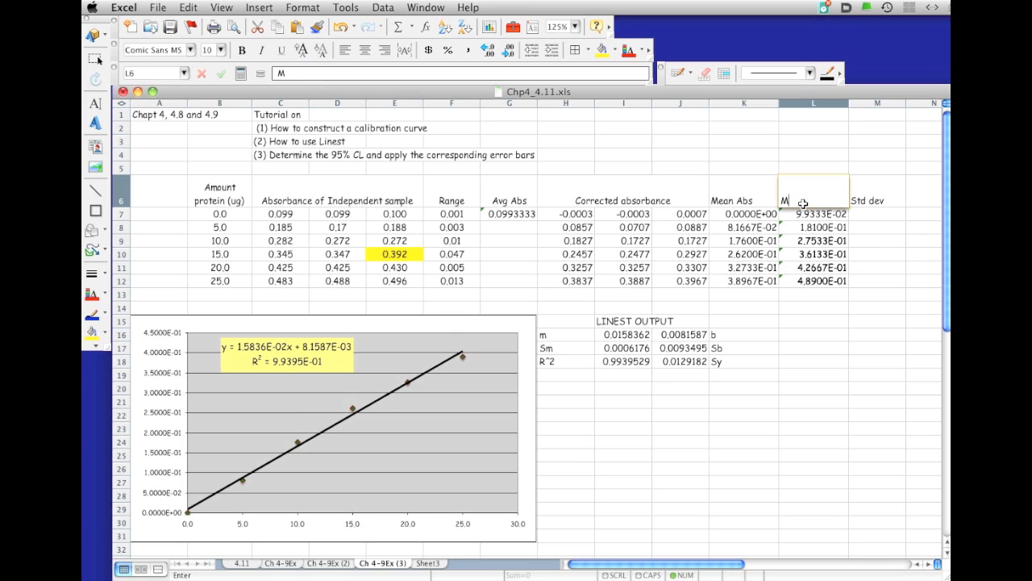
pyautogui.write('eab')
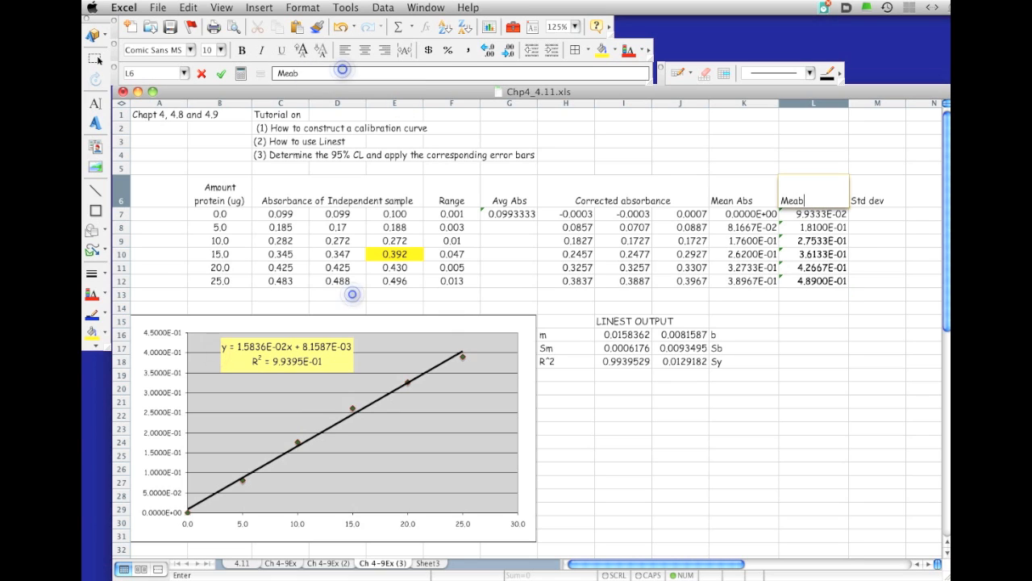
pyautogui.write('Mean 2')
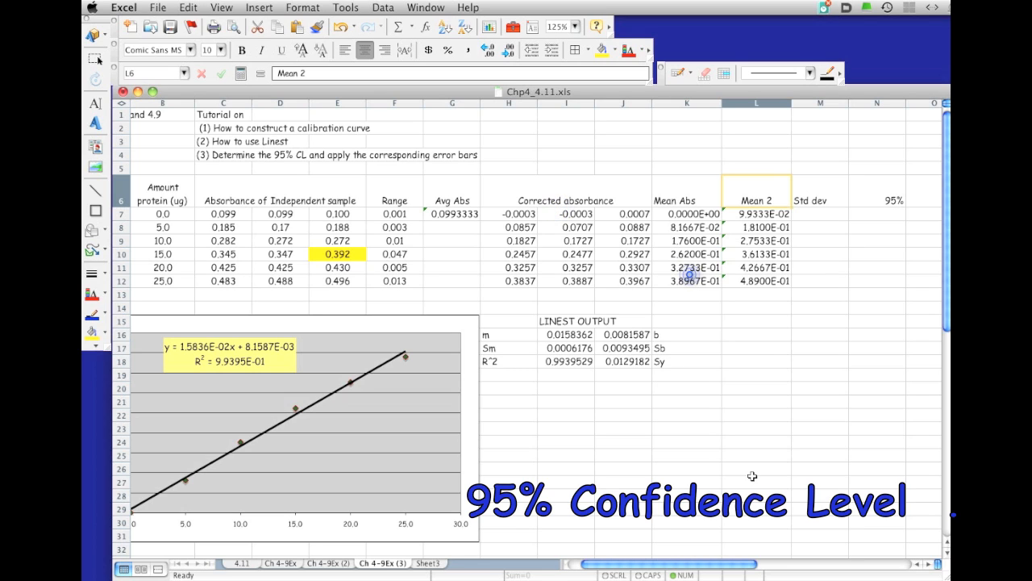
pyautogui.click(756, 321)
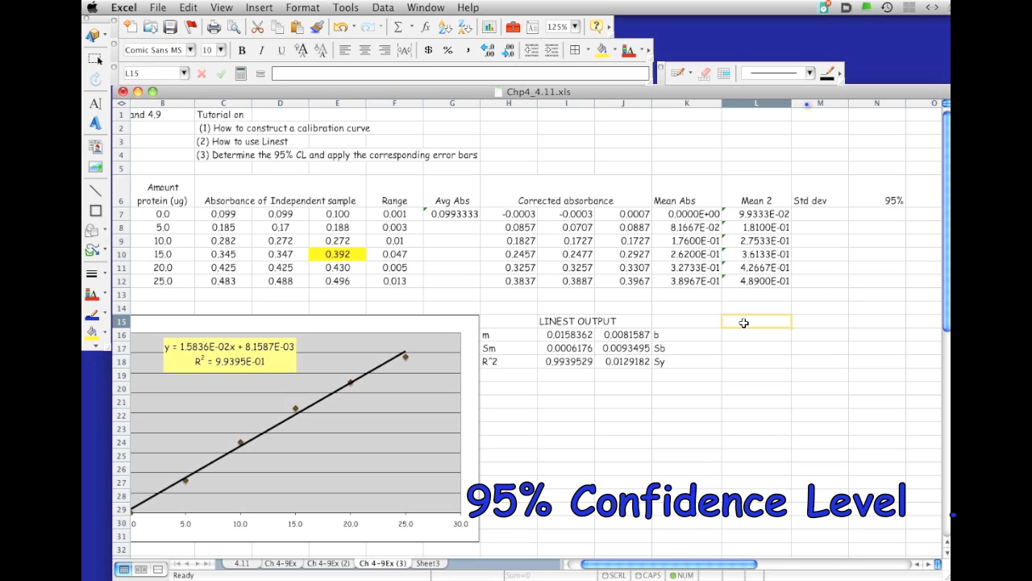
# Label cell L15 as Tinv(95%, 2)
pyautogui.write('T')
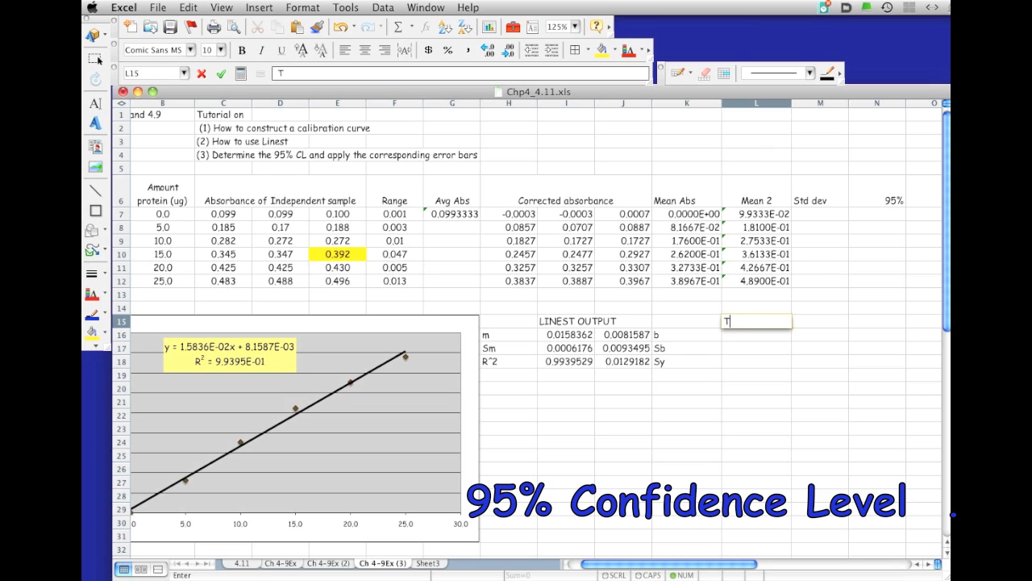
pyautogui.write('inv')
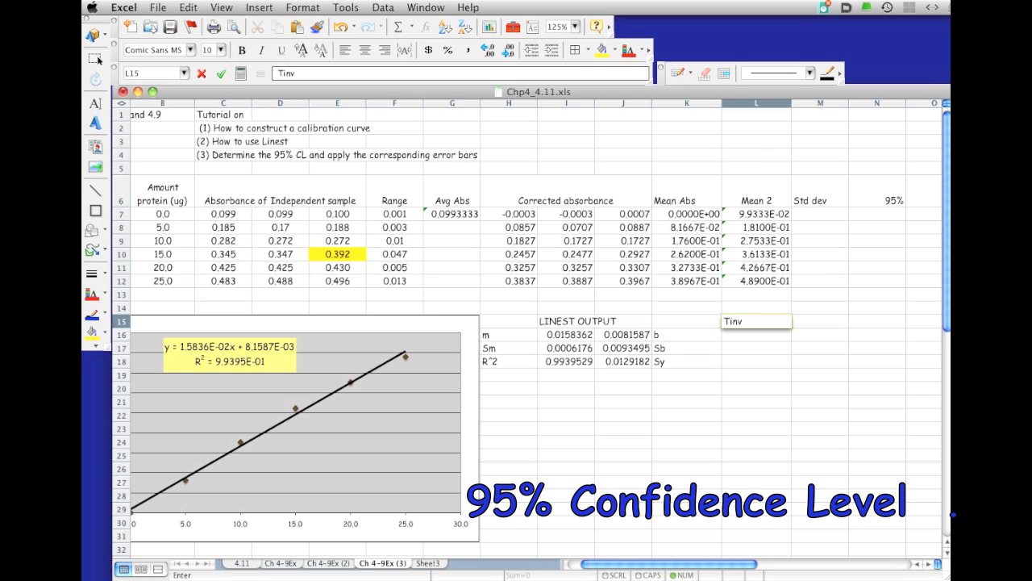
pyautogui.write('(')
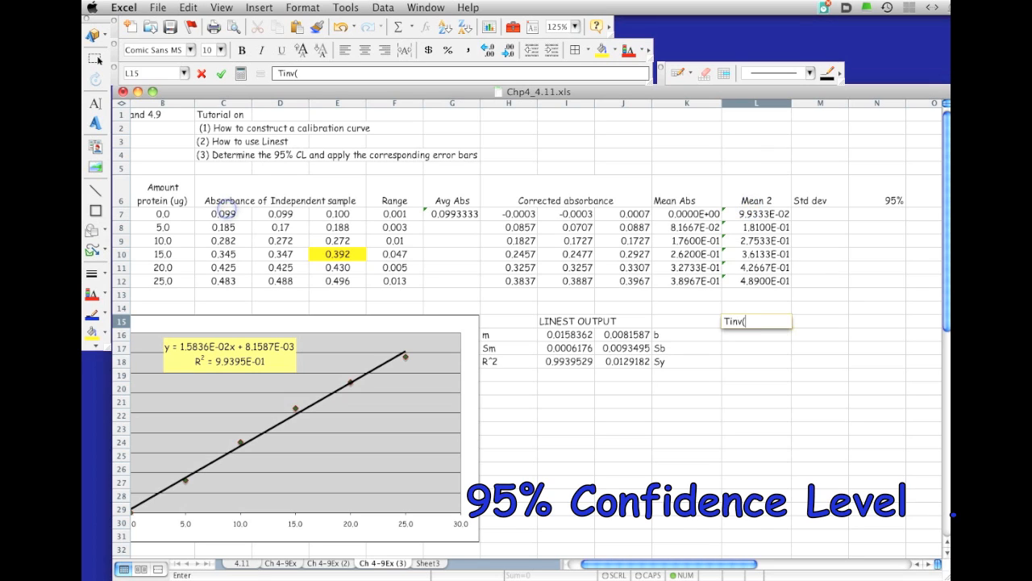
pyautogui.write('95%')
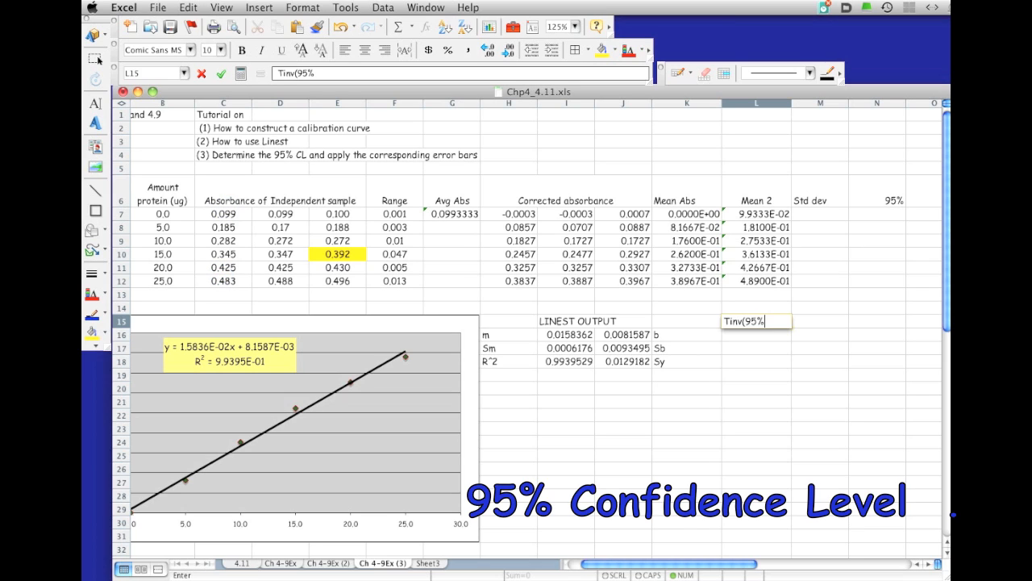
pyautogui.write(',')
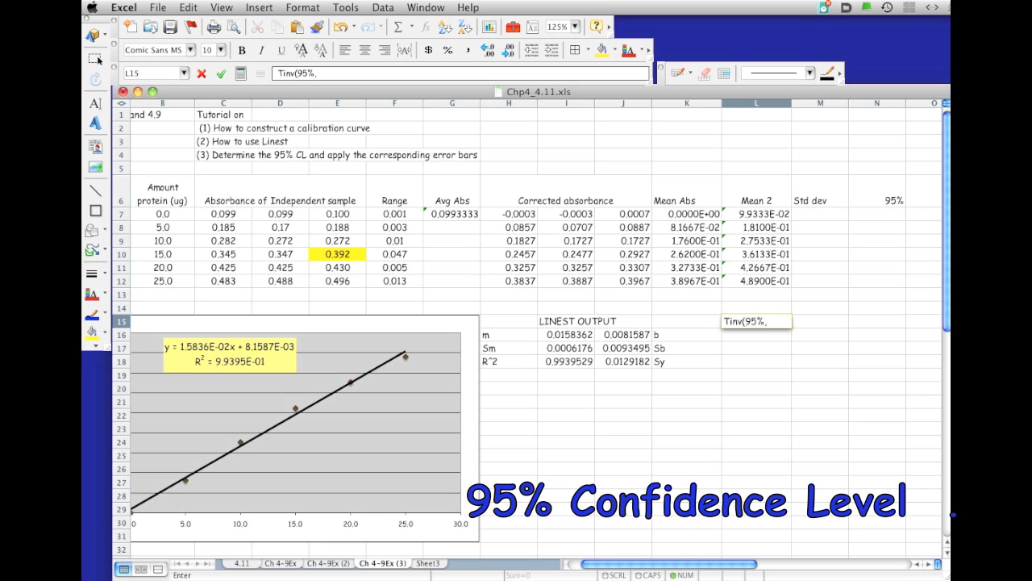
pyautogui.write('2)')
pyautogui.click(820, 321)
pyautogui.write('=')
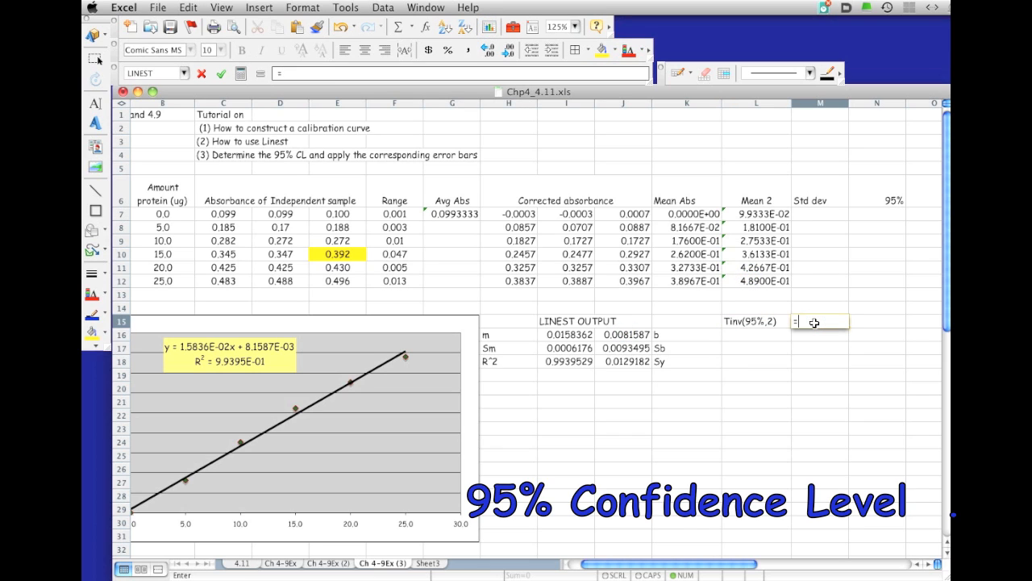
# Enter =TINV(.95,2) in M15 for the two-degrees-of-freedom t-value
pyautogui.write('TINV')
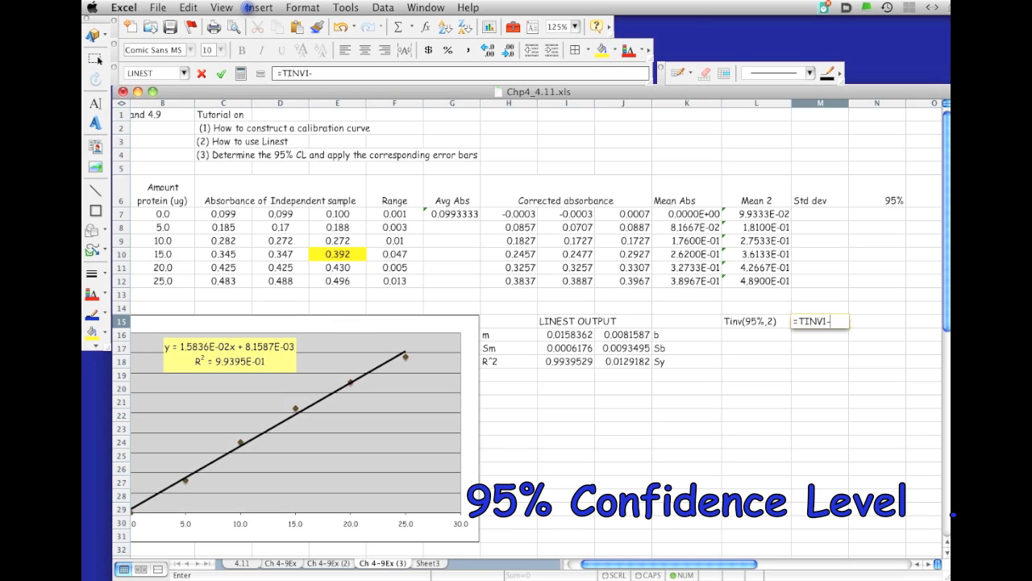
pyautogui.write('.95,')
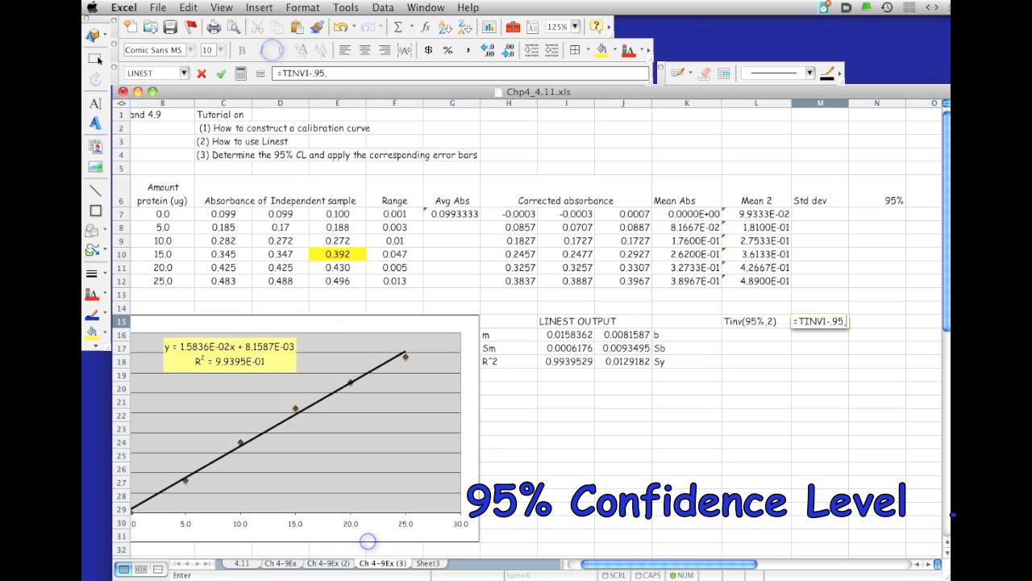
pyautogui.write('2)')
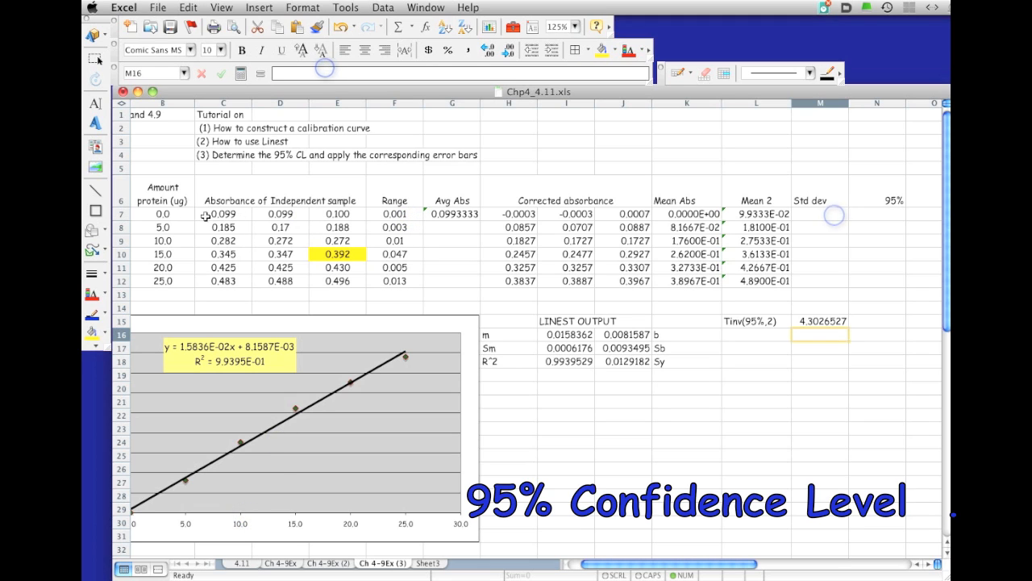
pyautogui.moveTo(732, 227)
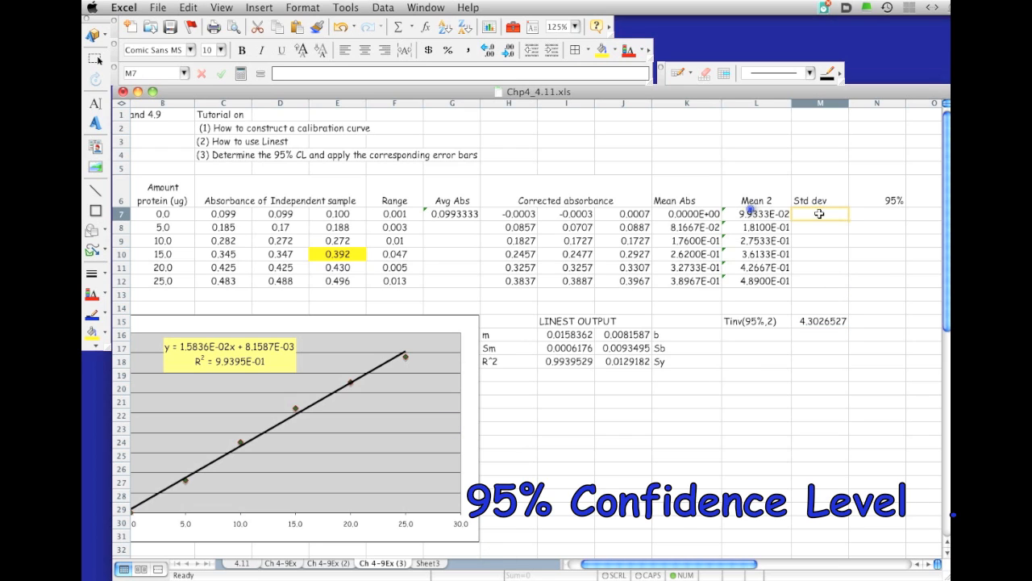
# Enter =STDEV(C7:E7) in M7 and fill the standard deviations down to M12
pyautogui.write('=stdev(')
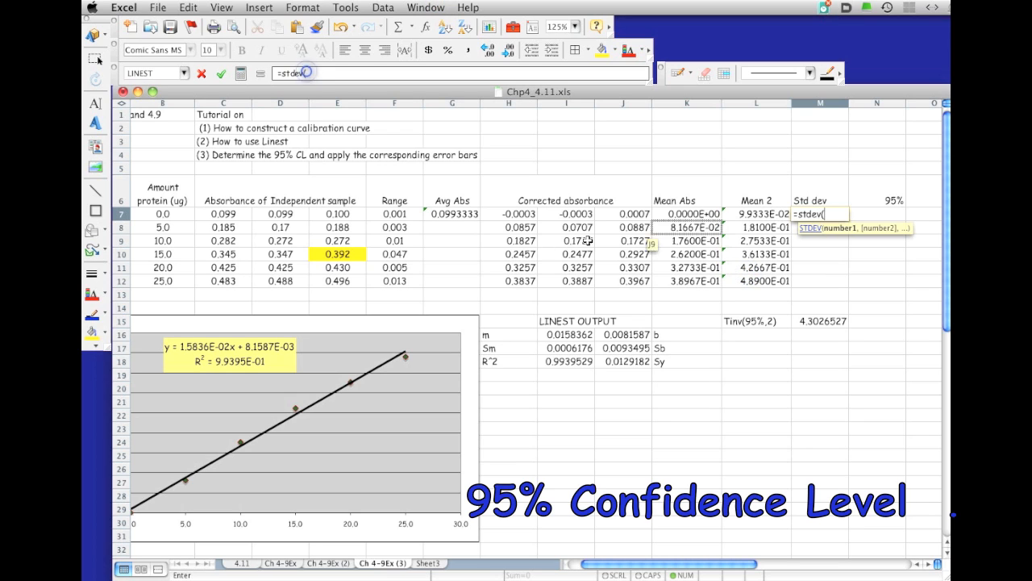
pyautogui.click(223, 213)
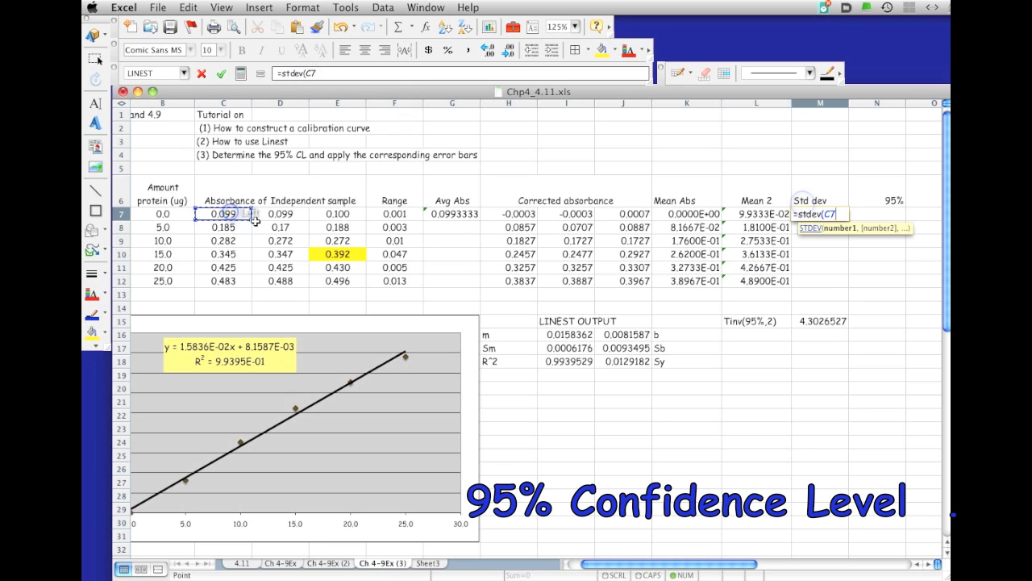
pyautogui.moveTo(223, 213); pyautogui.dragTo(337, 213)
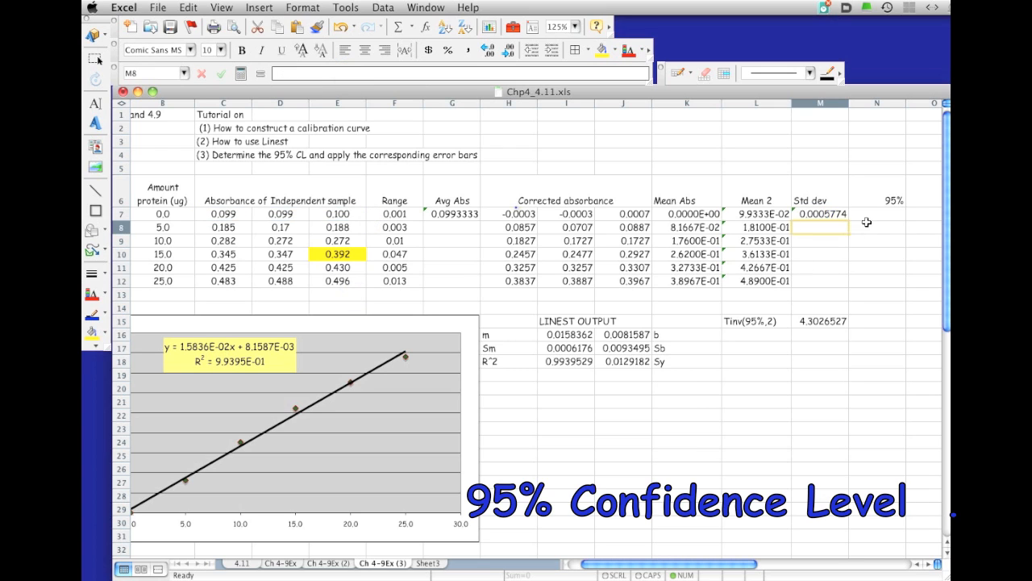
pyautogui.click(820, 213)
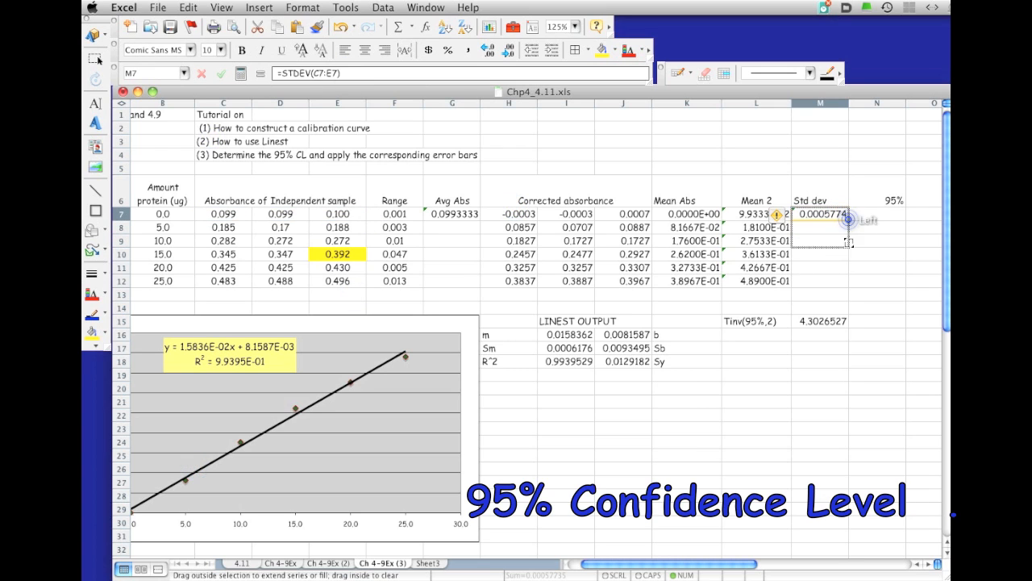
pyautogui.moveTo(820, 213); pyautogui.dragTo(819, 281)
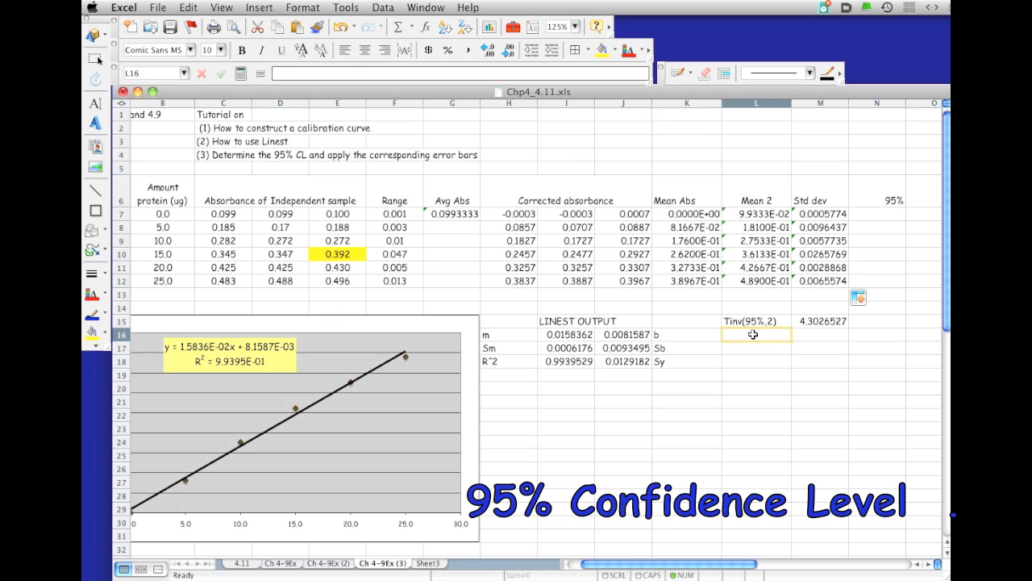
# Add the 95% CL heading and begin the note t * s / beneath it
pyautogui.write('95% CL')
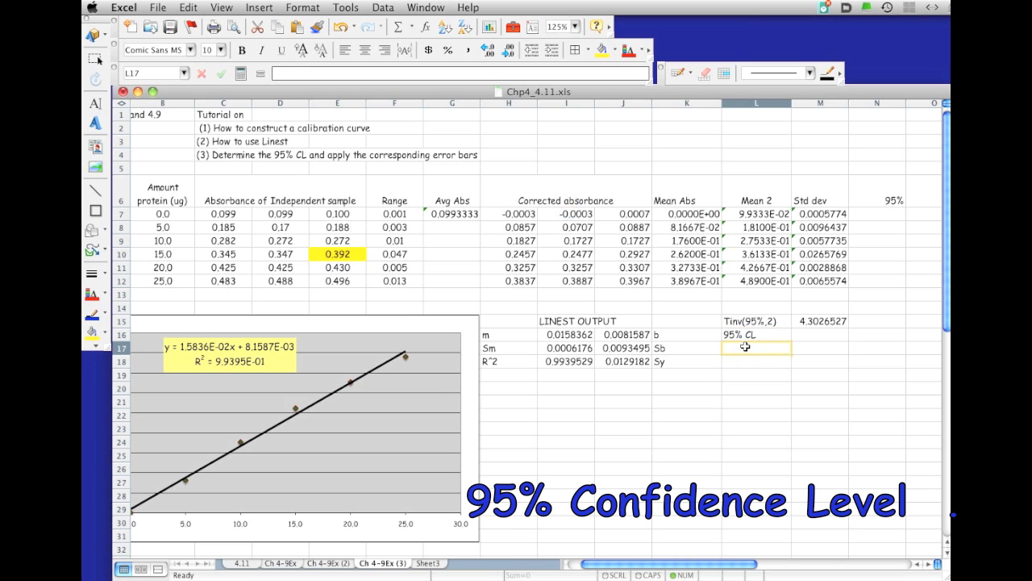
pyautogui.write('t')
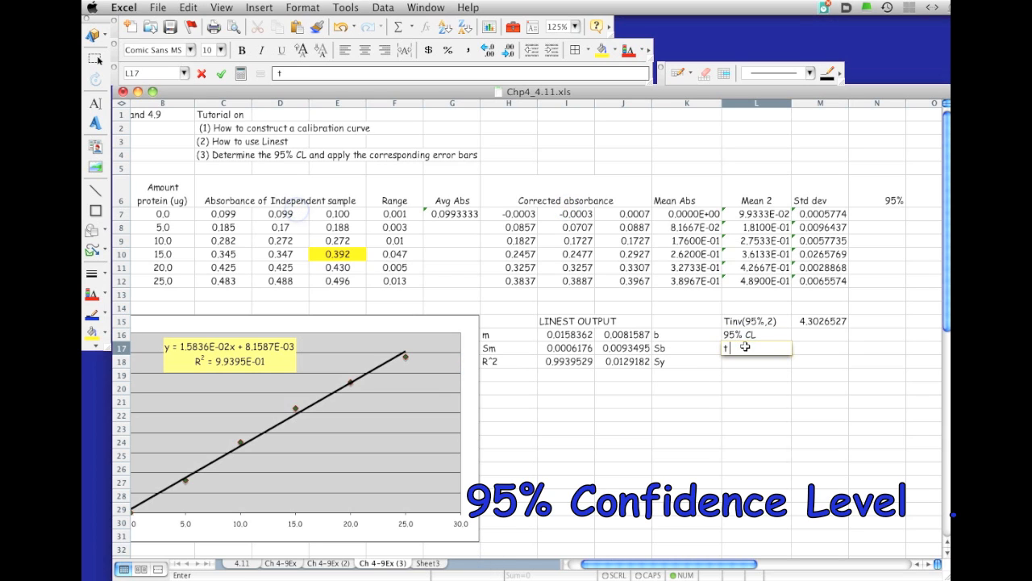
pyautogui.write('*')
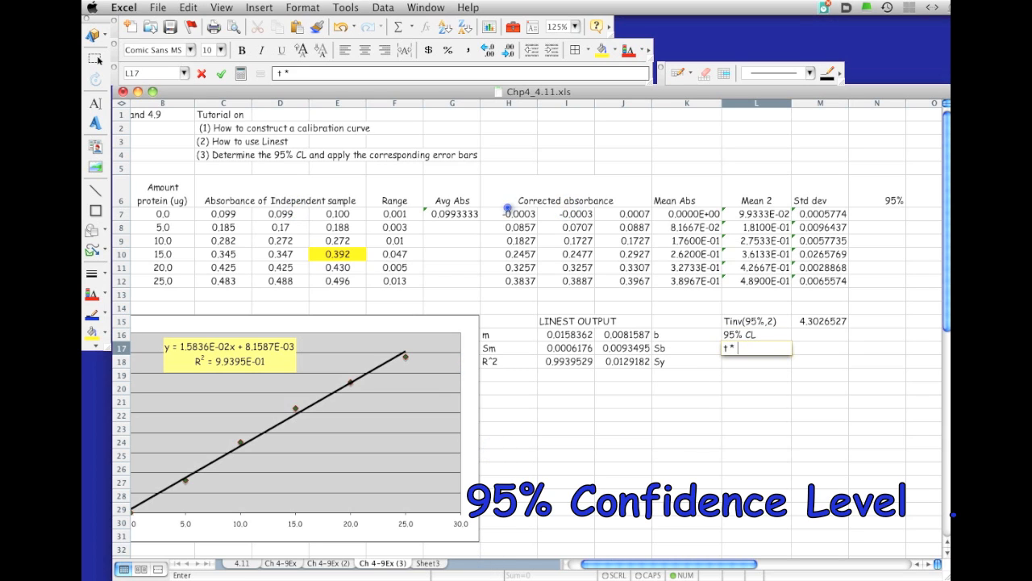
pyautogui.write('s')
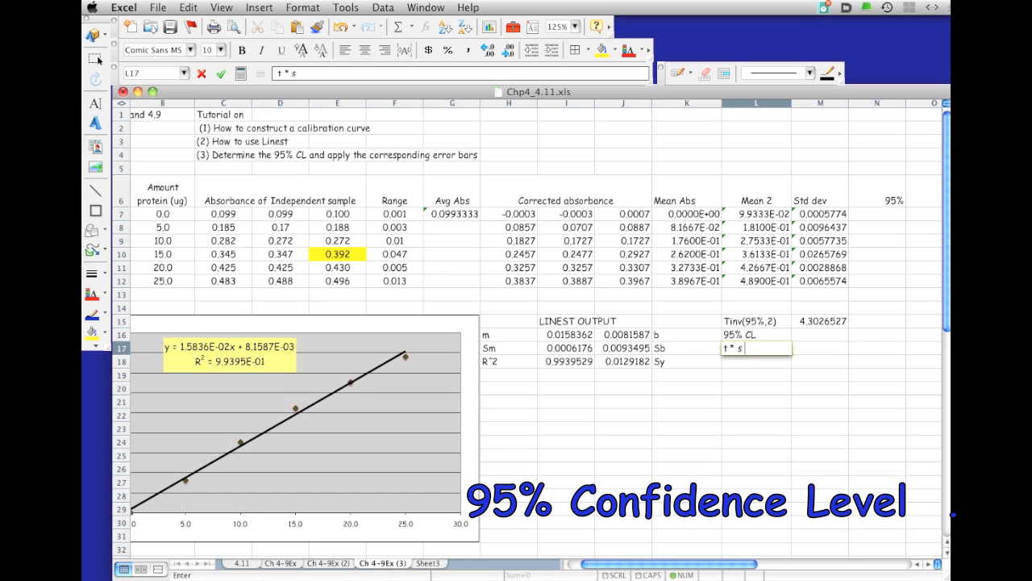
pyautogui.write('/')
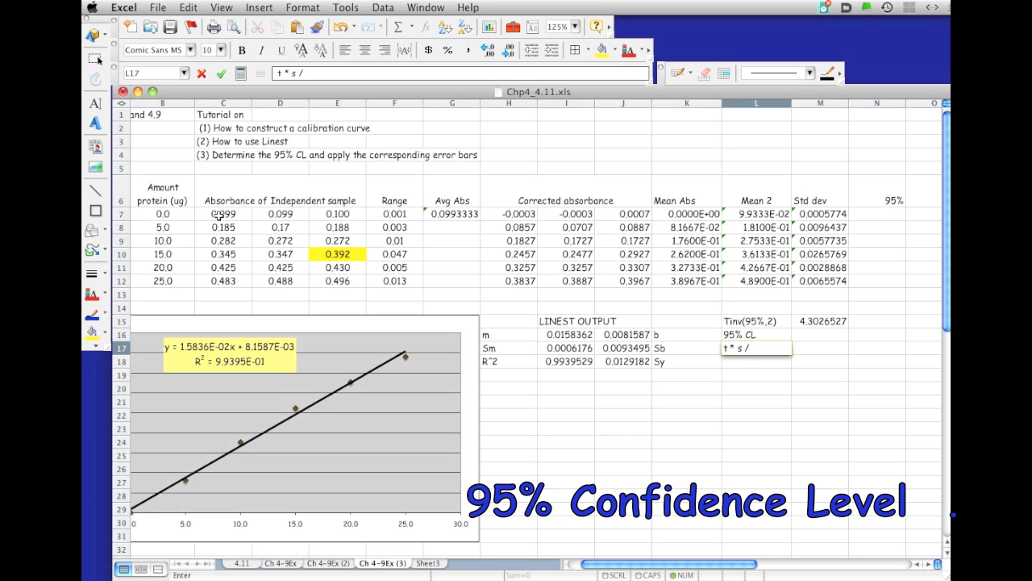
# Complete the label under 95% CL to read t * s / sqrt(3)
pyautogui.click(337, 213)
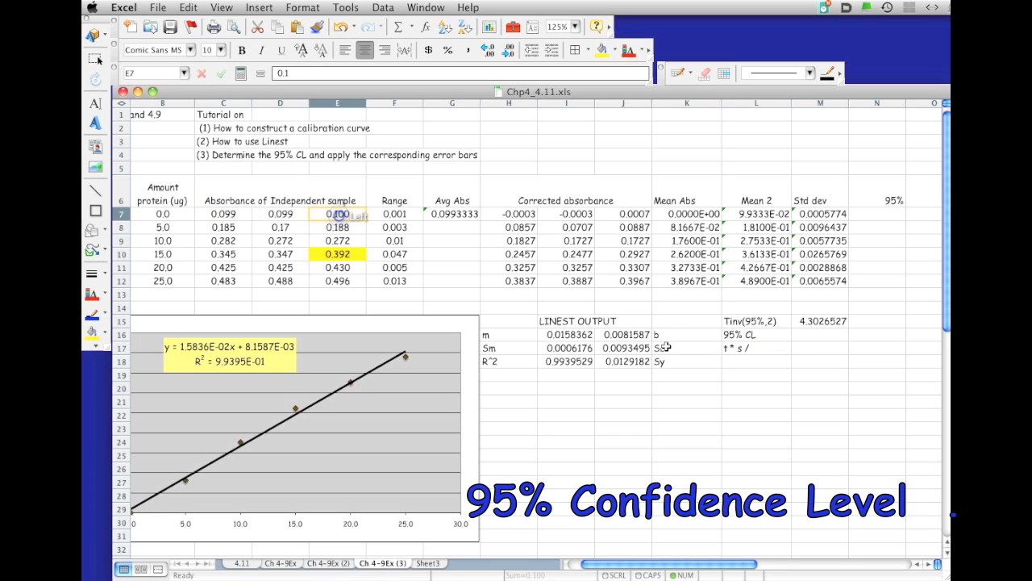
pyautogui.click(755, 348)
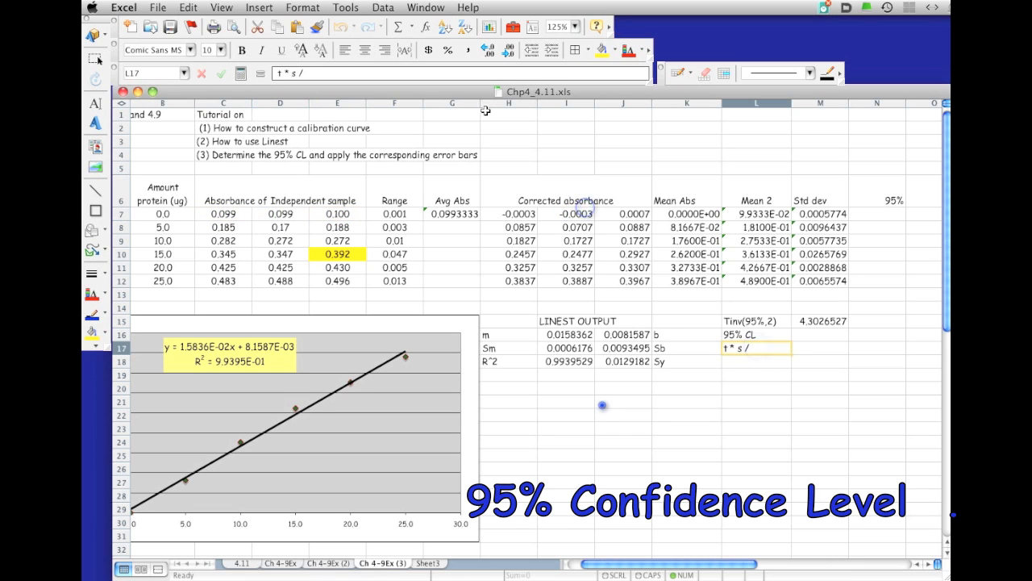
pyautogui.write('s')
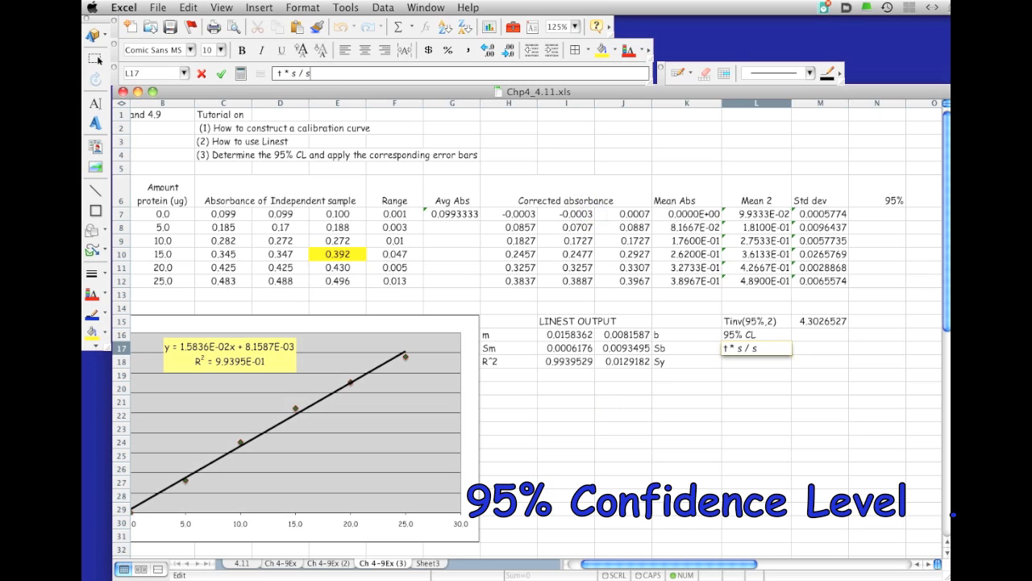
pyautogui.write('qr')
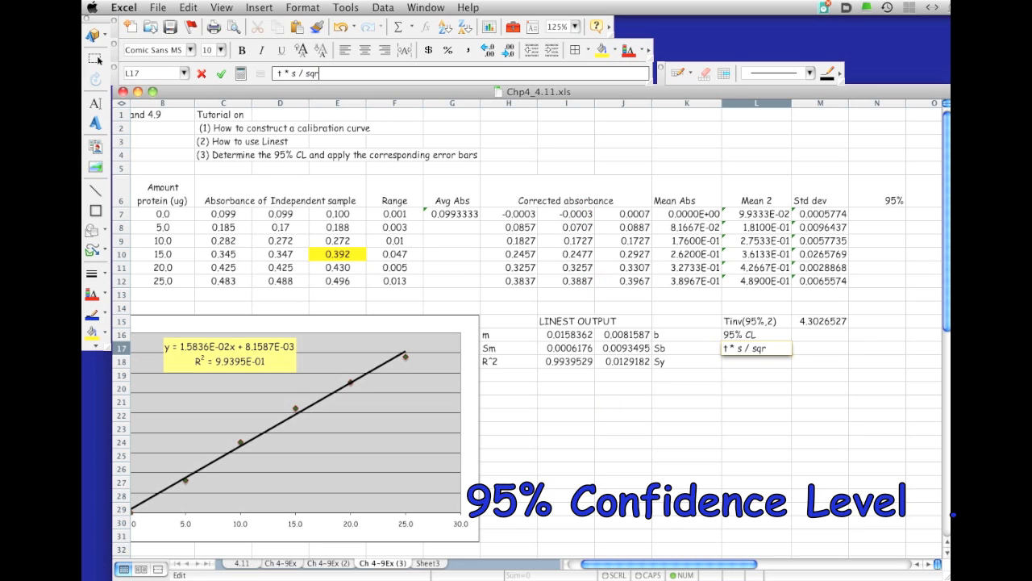
pyautogui.write('t(3')
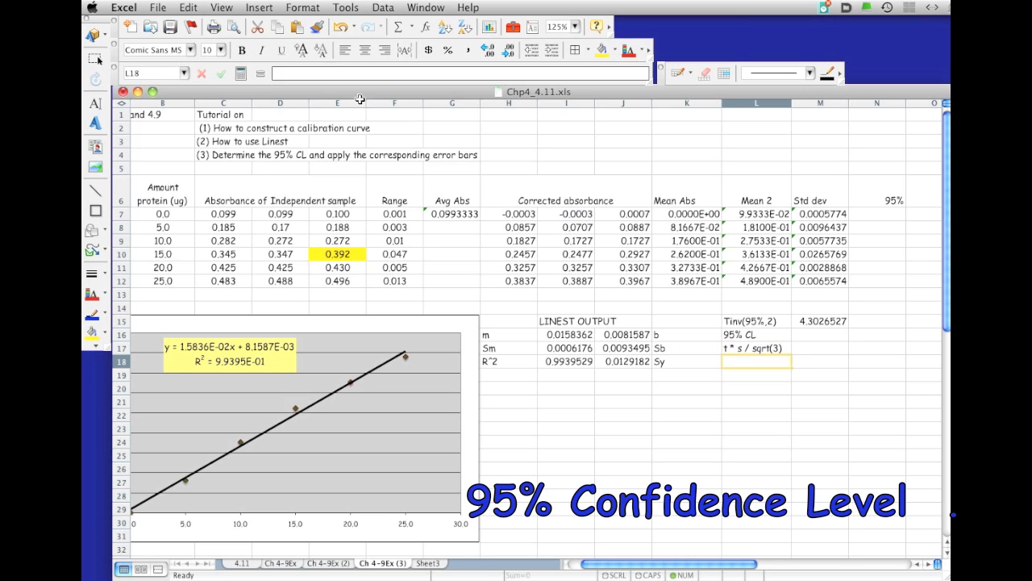
pyautogui.moveTo(884, 198)
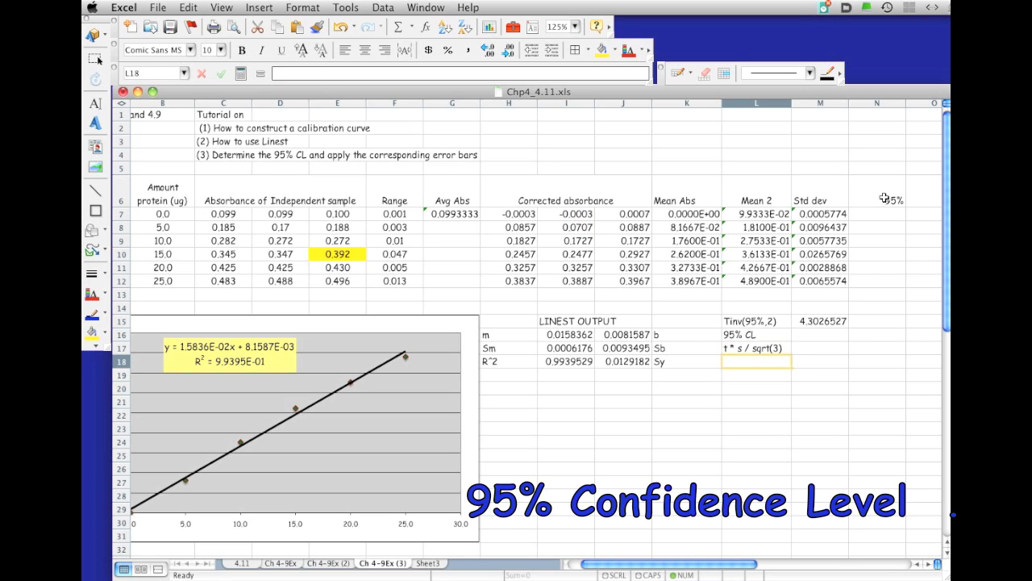
pyautogui.moveTo(887, 213)
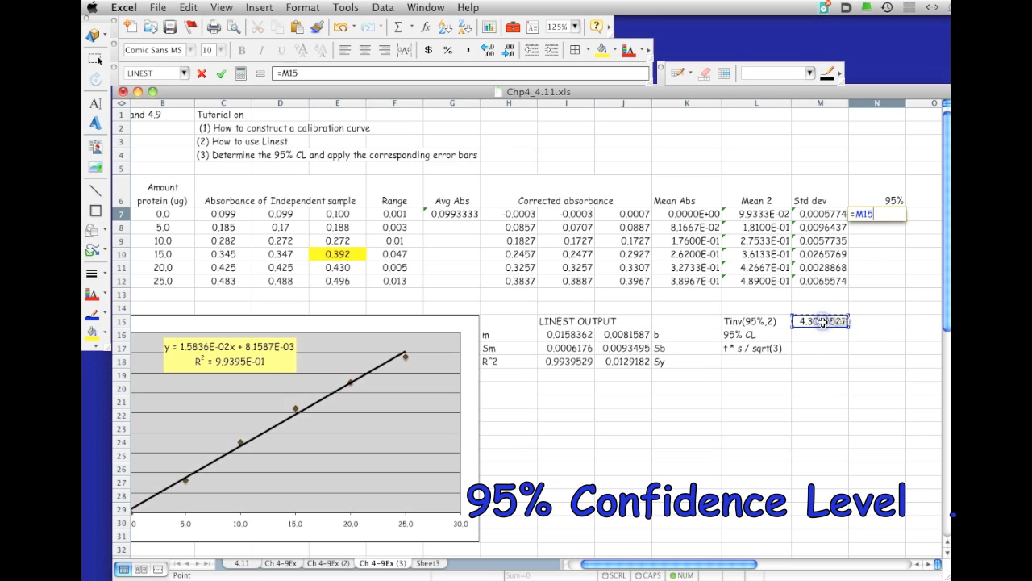
# Enter =$M$15*M7/SQRT(3) in N7 and fill the 95% confidence values down to N12
pyautogui.write('*')
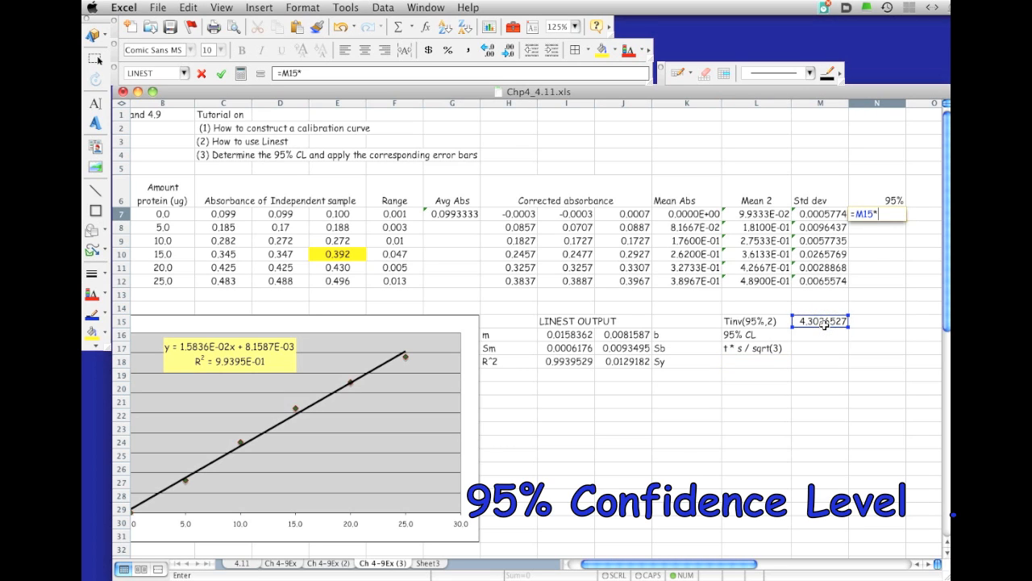
pyautogui.click(820, 213)
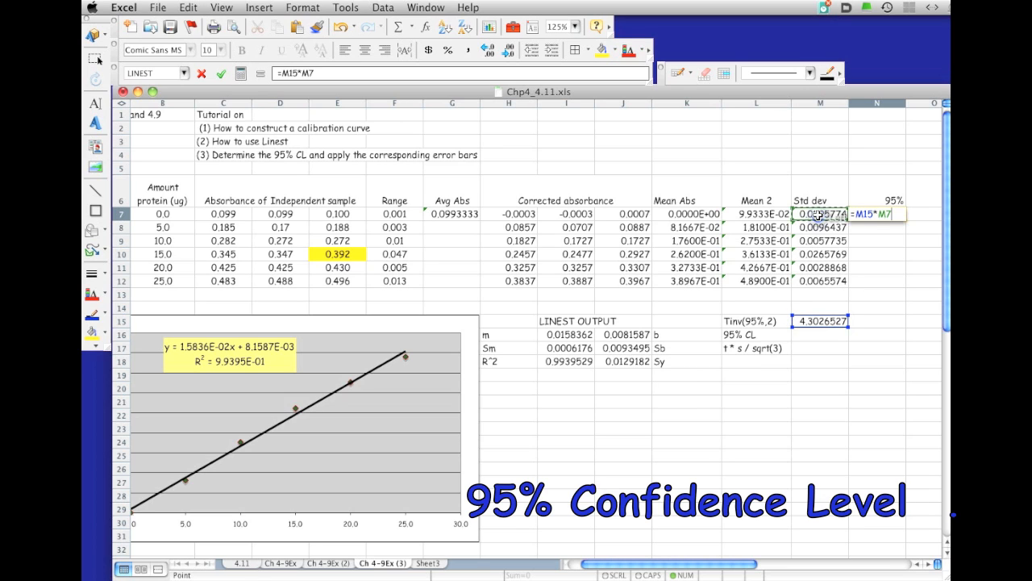
pyautogui.write('/s')
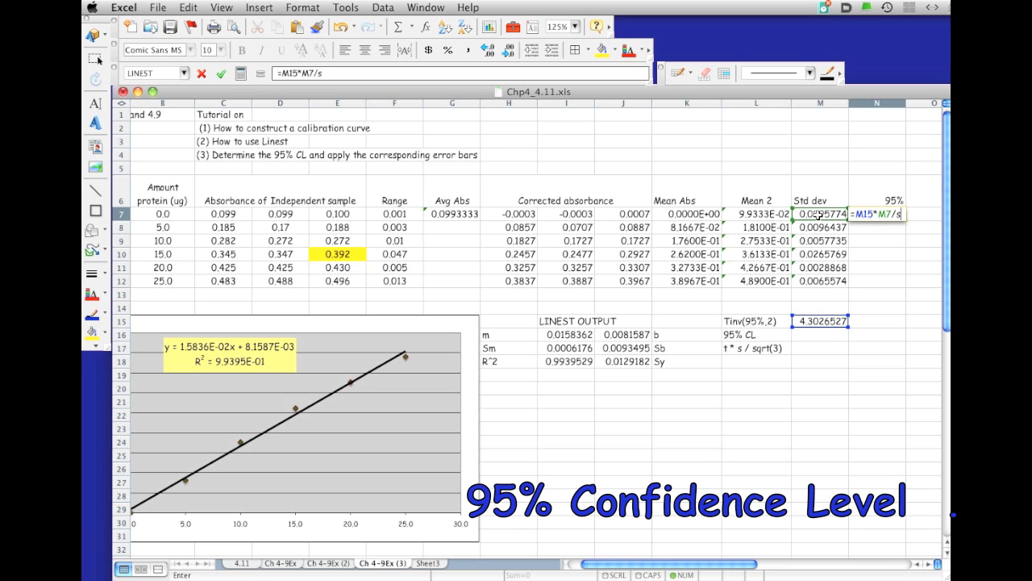
pyautogui.write('qrt(3')
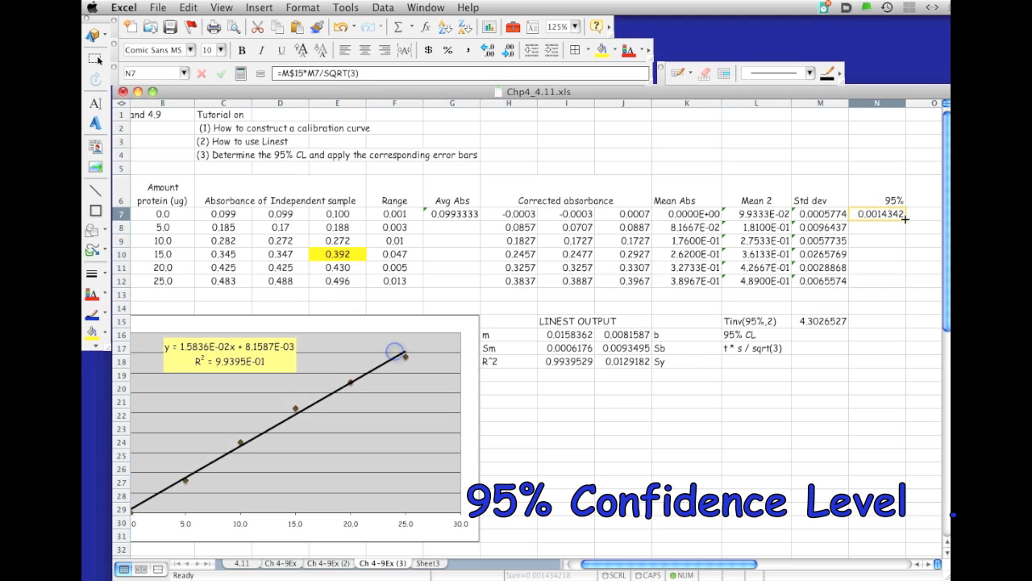
pyautogui.moveTo(907, 219); pyautogui.dragTo(906, 281)
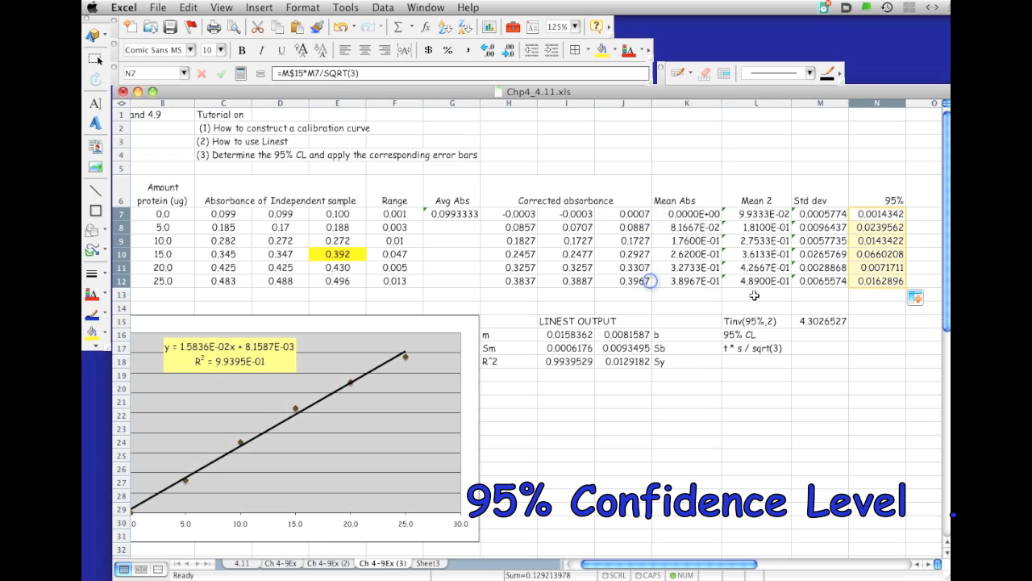
pyautogui.moveTo(411, 326)
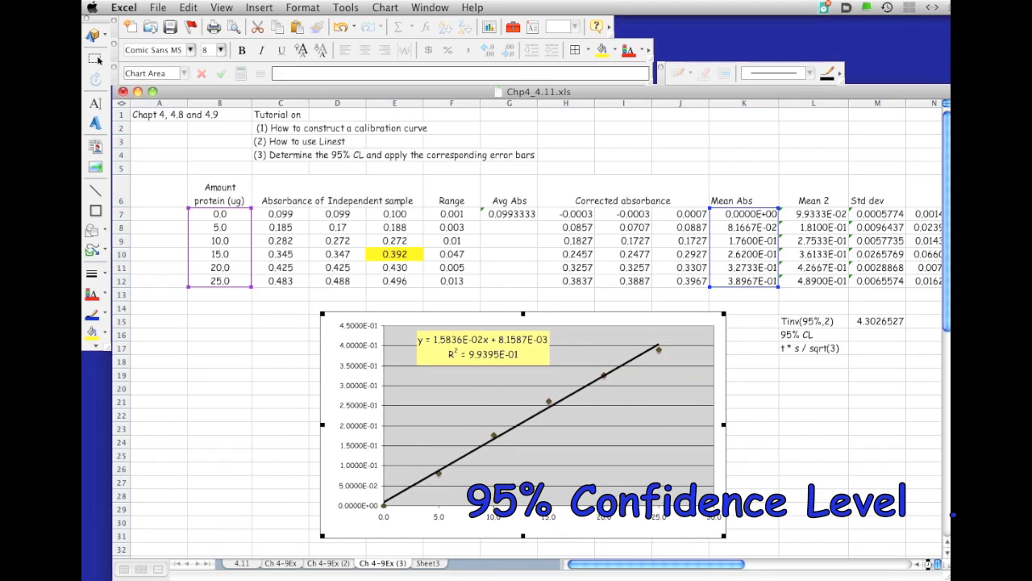
# Give the data series custom Y error bars in both directions from N7:N12
pyautogui.hscroll(3)
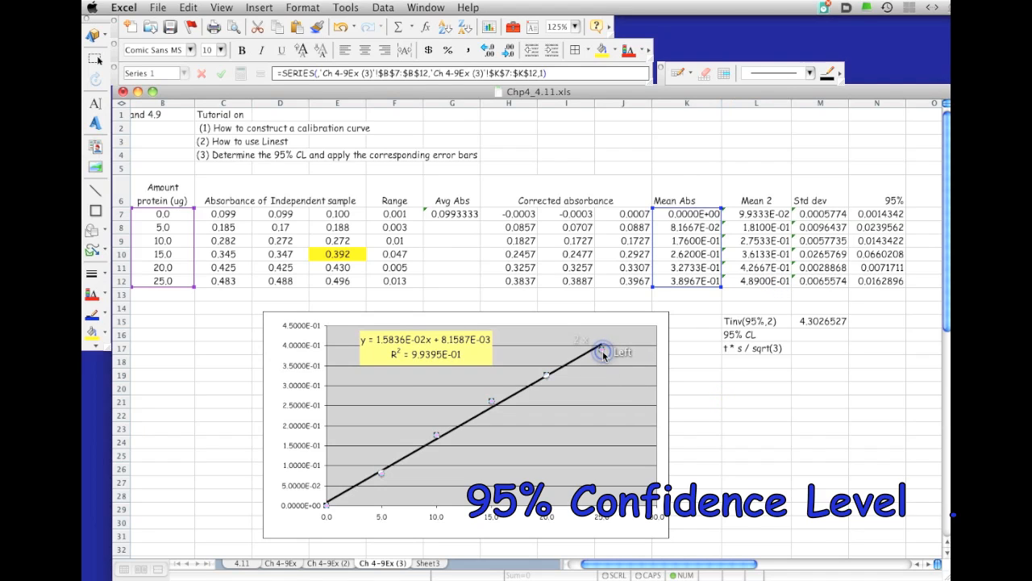
pyautogui.doubleClick(600, 349)
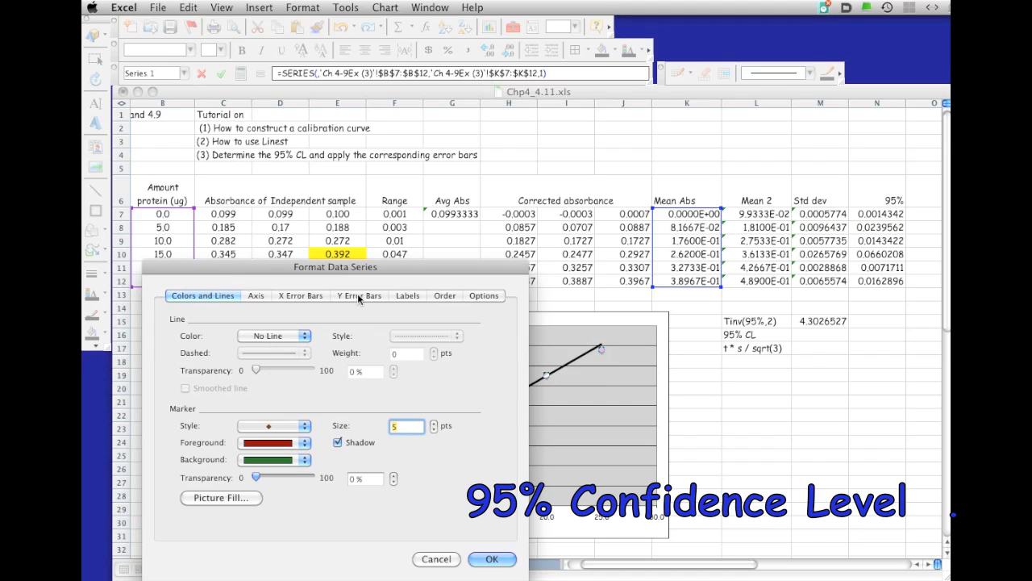
pyautogui.click(358, 296)
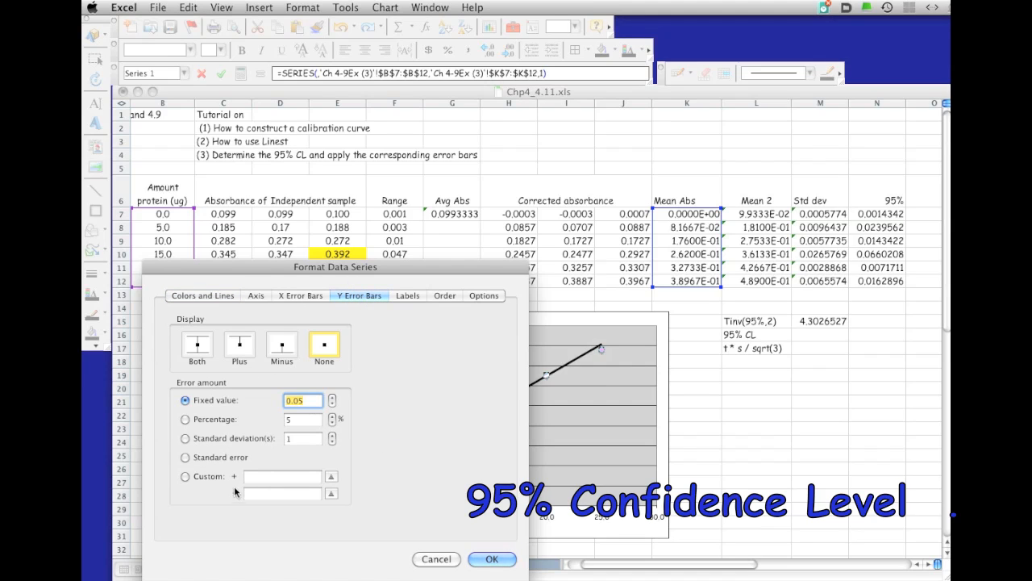
pyautogui.click(184, 476)
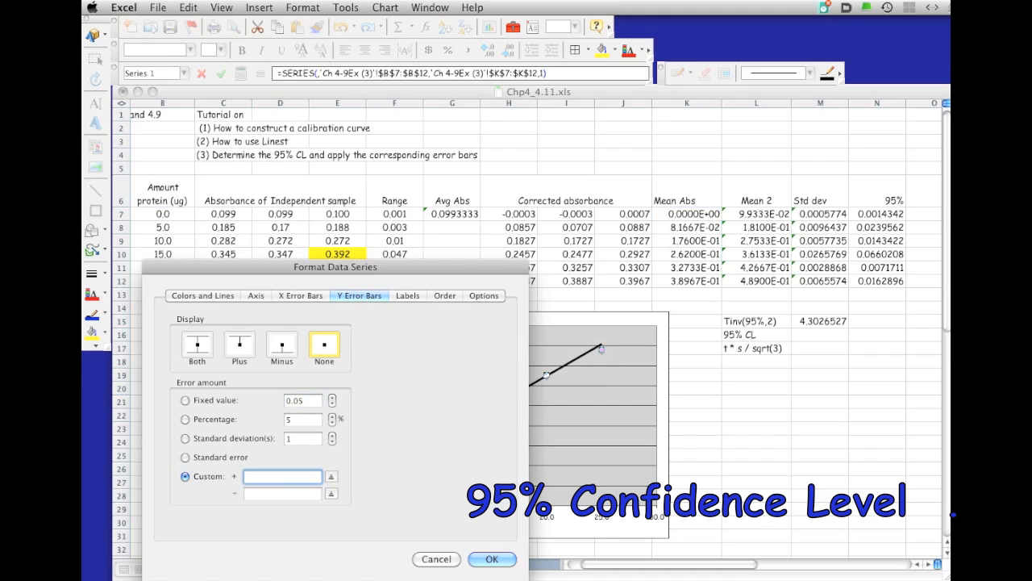
pyautogui.click(491, 558)
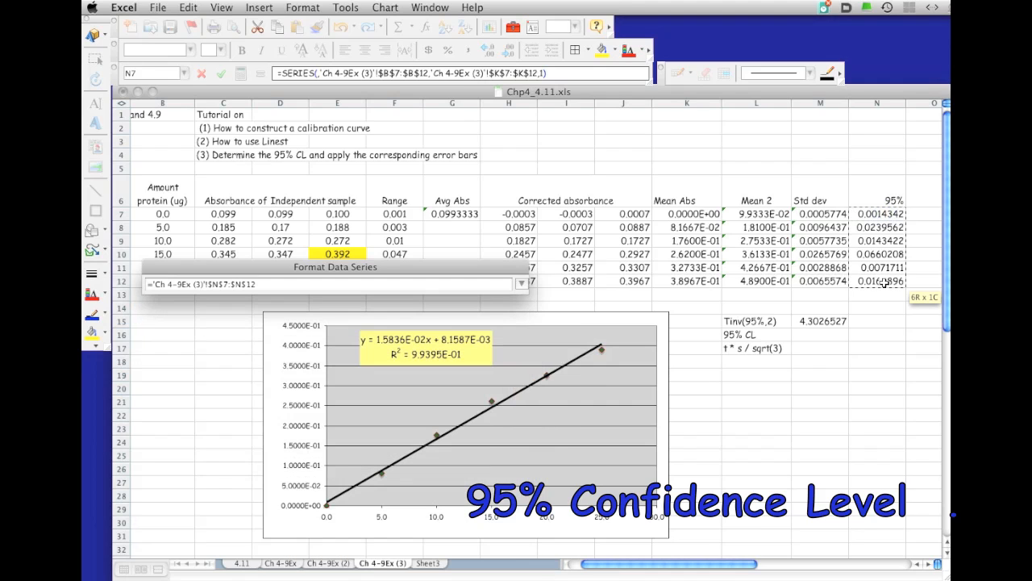
pyautogui.click(359, 295)
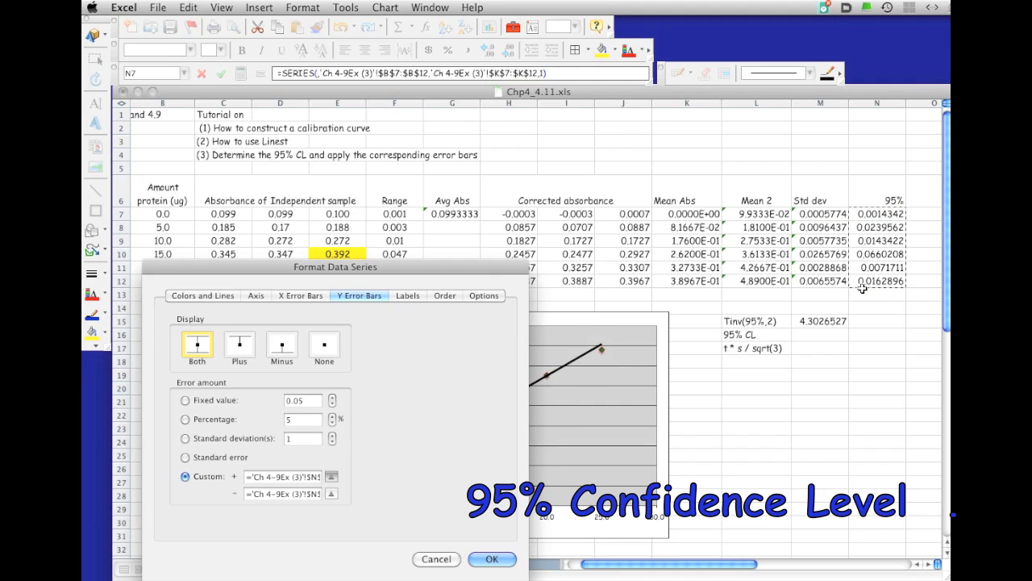
pyautogui.click(492, 559)
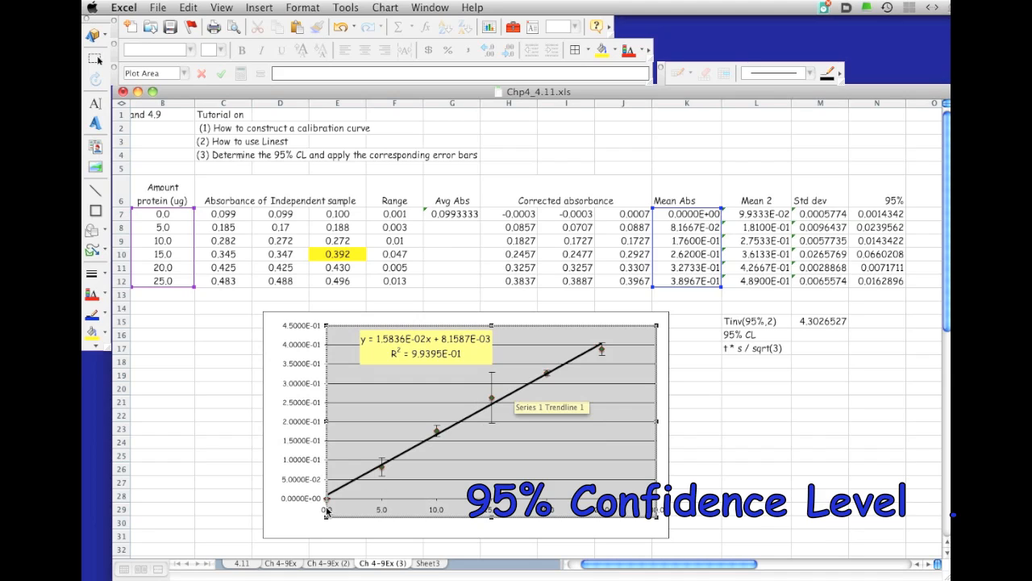
pyautogui.moveTo(666, 461)
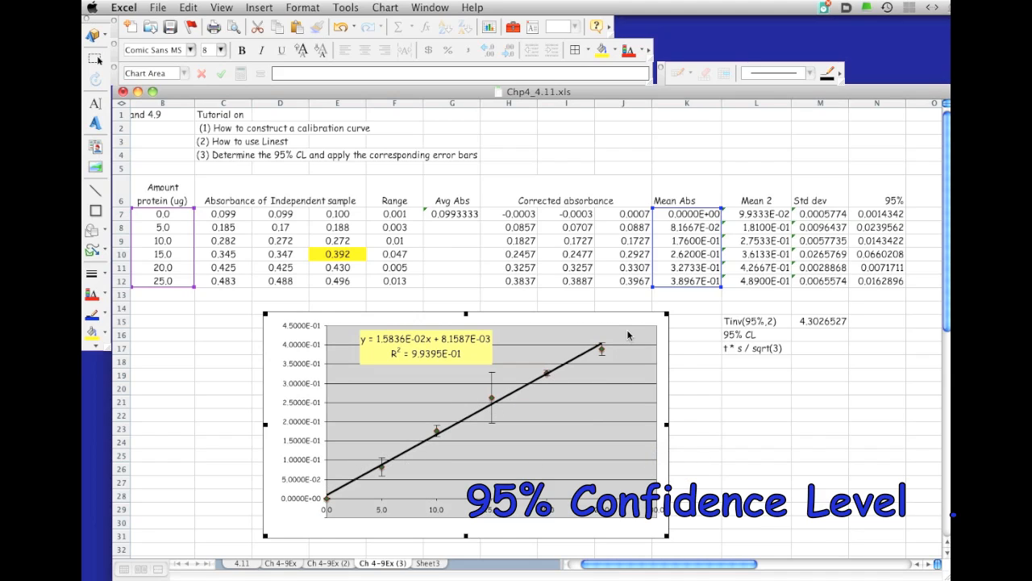
pyautogui.moveTo(629, 232)
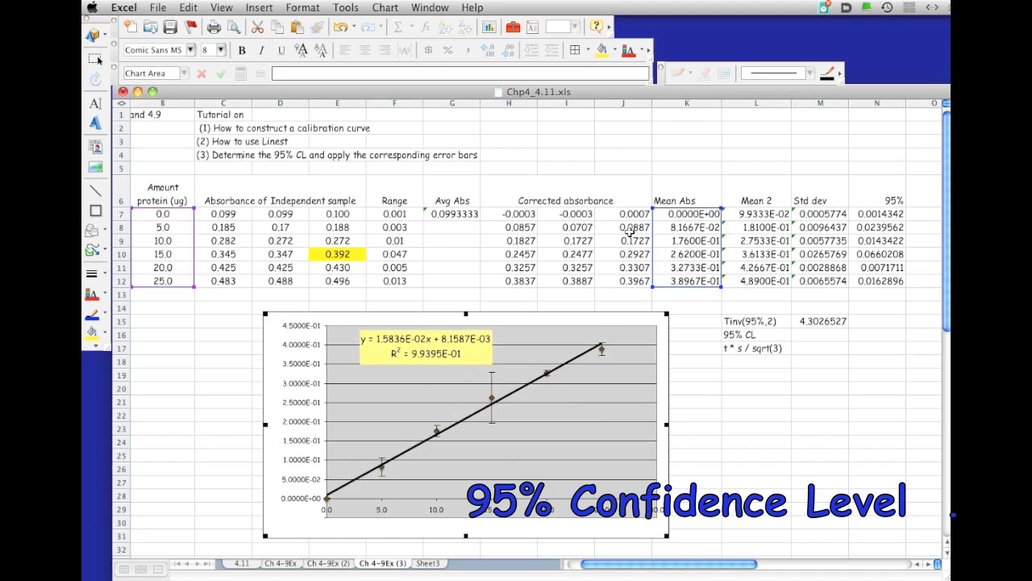
pyautogui.moveTo(432, 346)
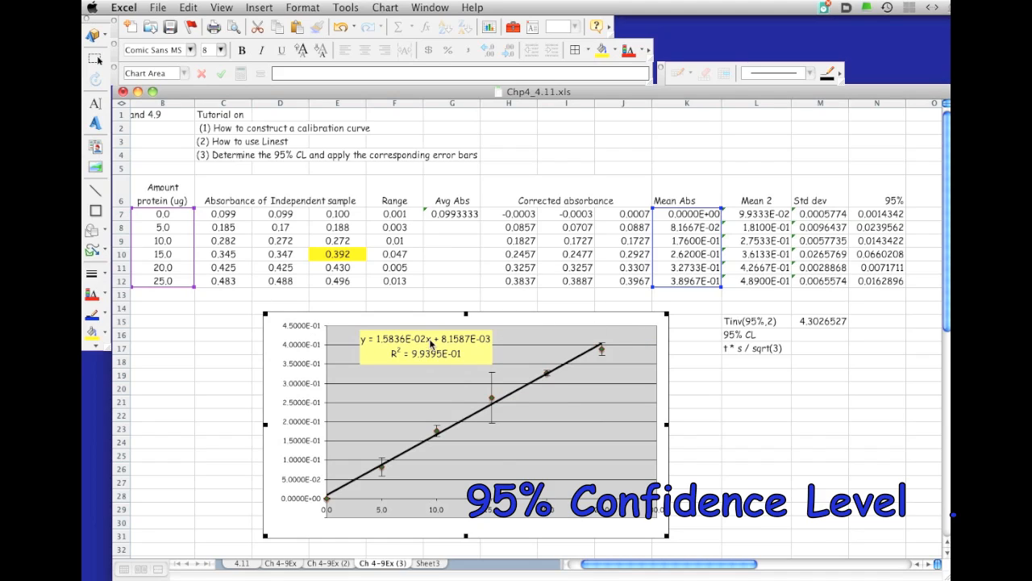
pyautogui.moveTo(492, 429)
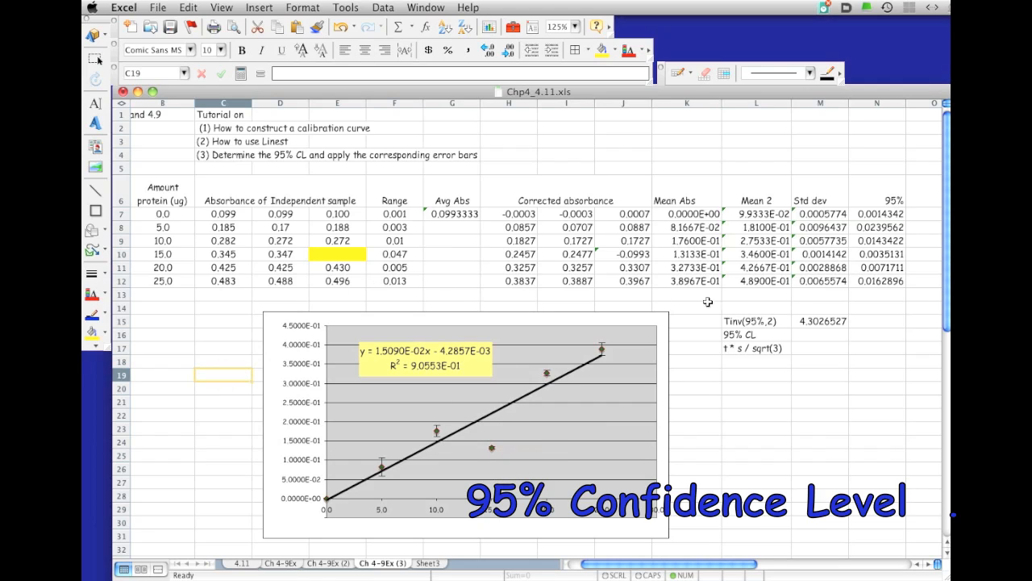
pyautogui.moveTo(560, 375)
pyautogui.write('0.392')
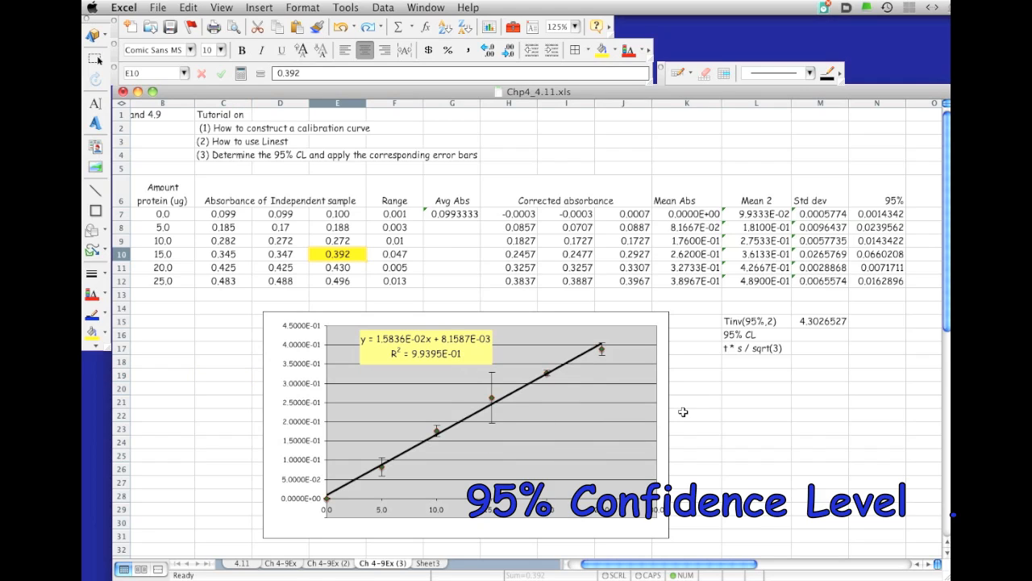
pyautogui.click(688, 414)
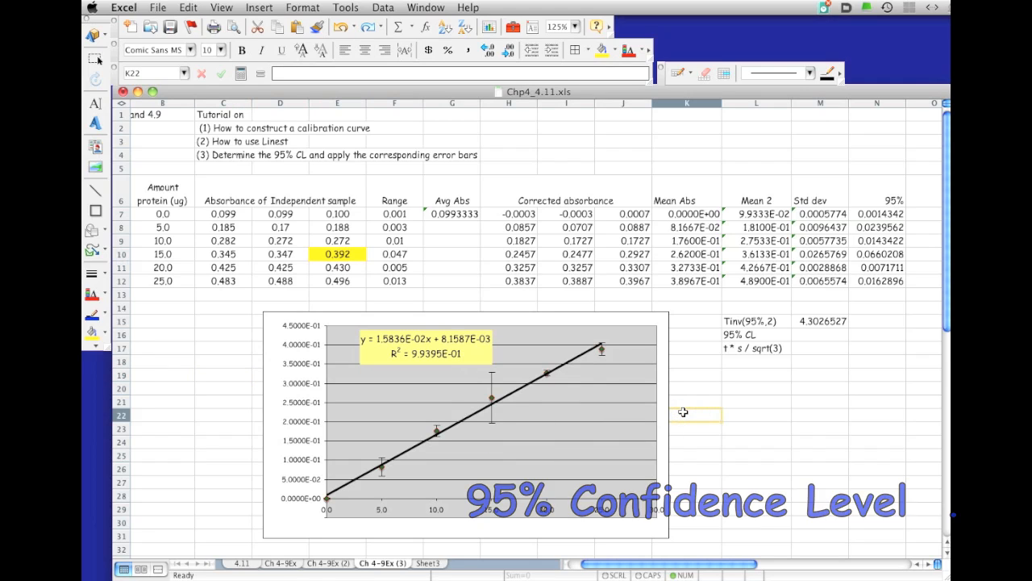